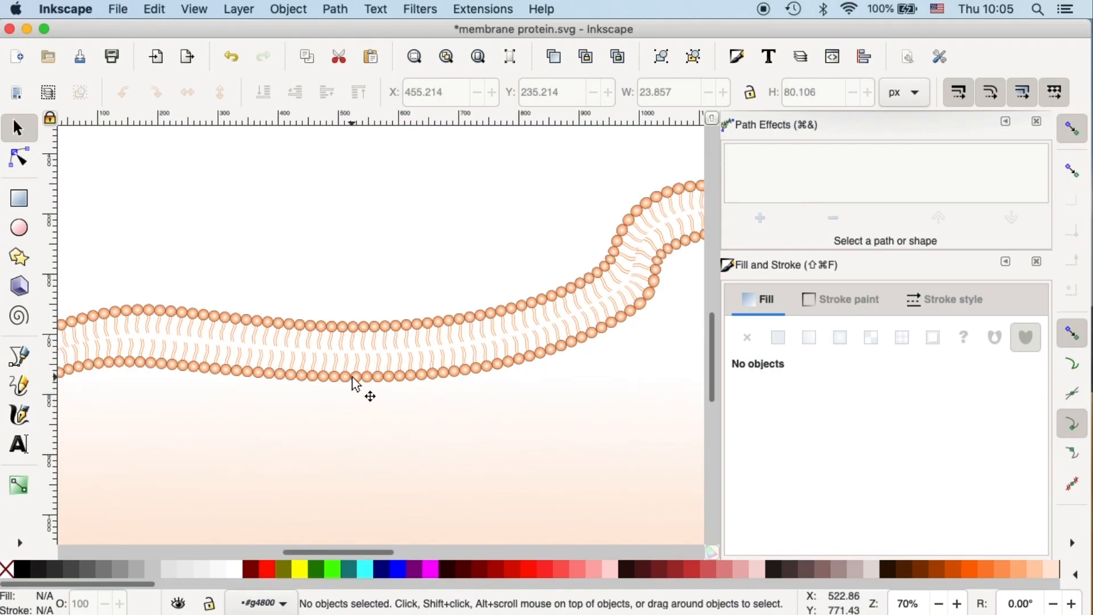
# - Deselect the copied head circle and move the view to the empty canvas area around it
pyautogui.scroll(-3)
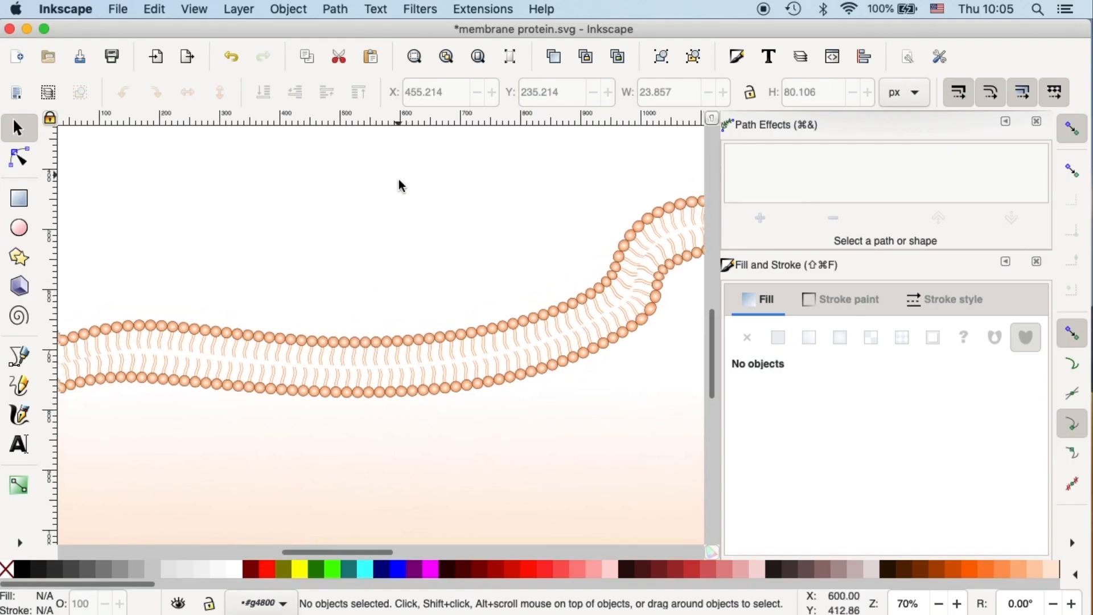
pyautogui.scroll(-3)
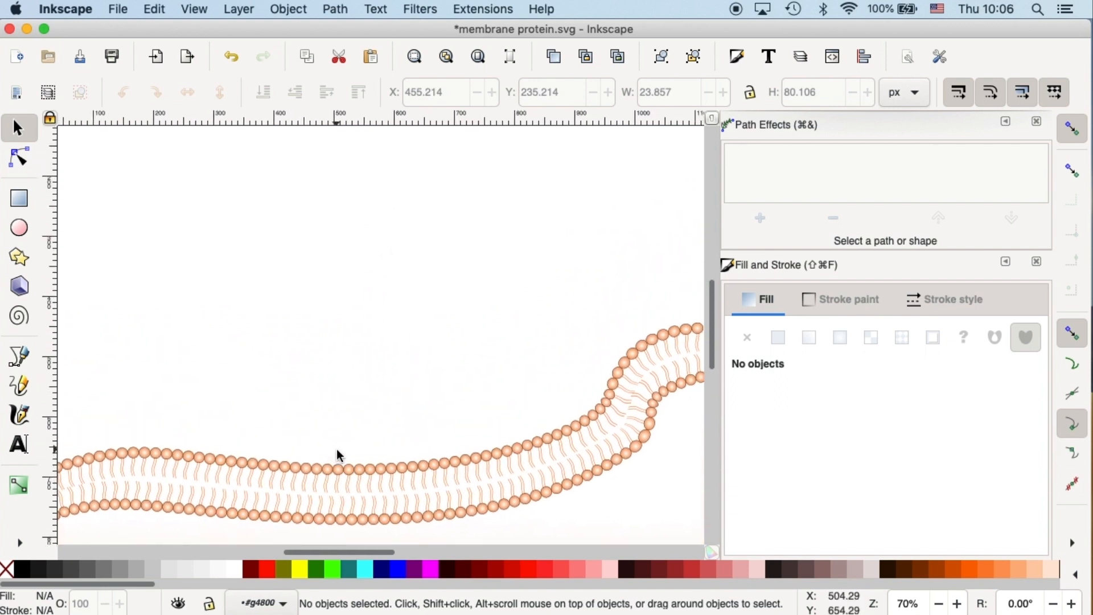
pyautogui.moveTo(341, 453)
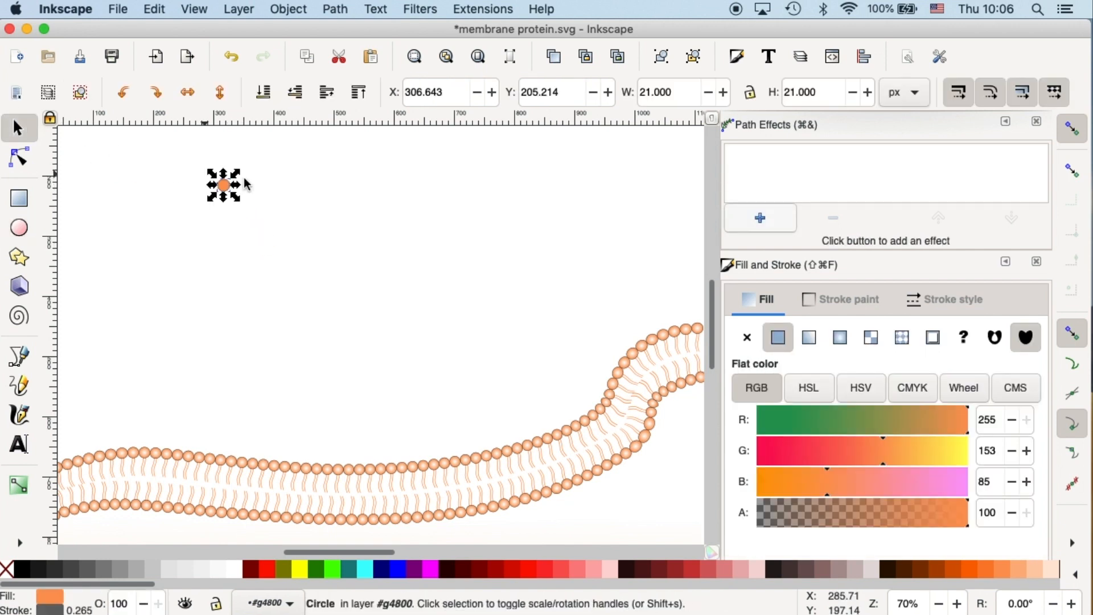
pyautogui.click(279, 212)
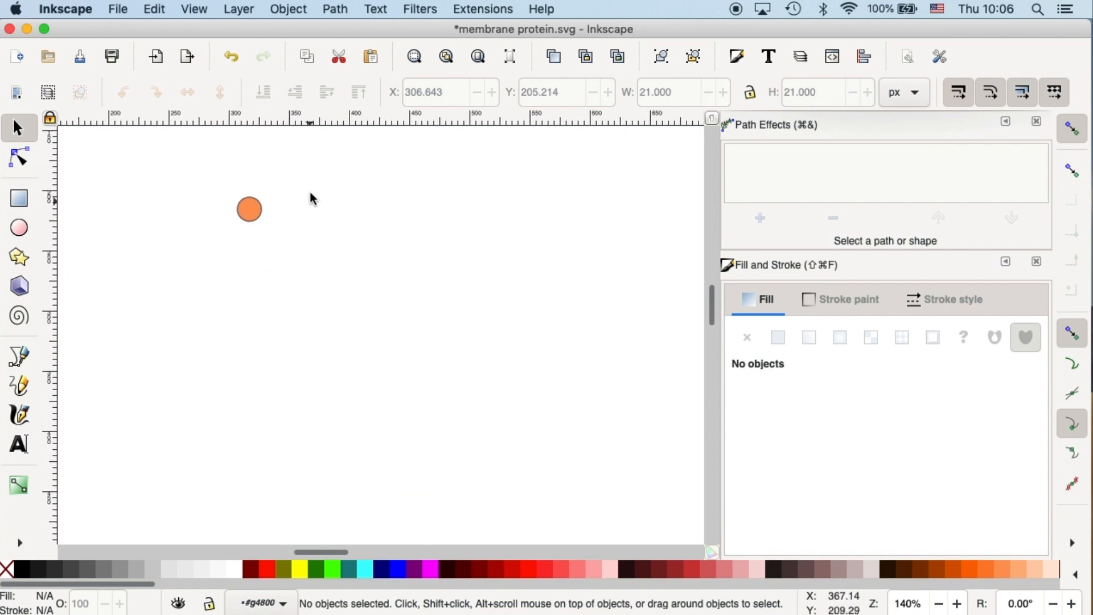
pyautogui.moveTo(246, 270)
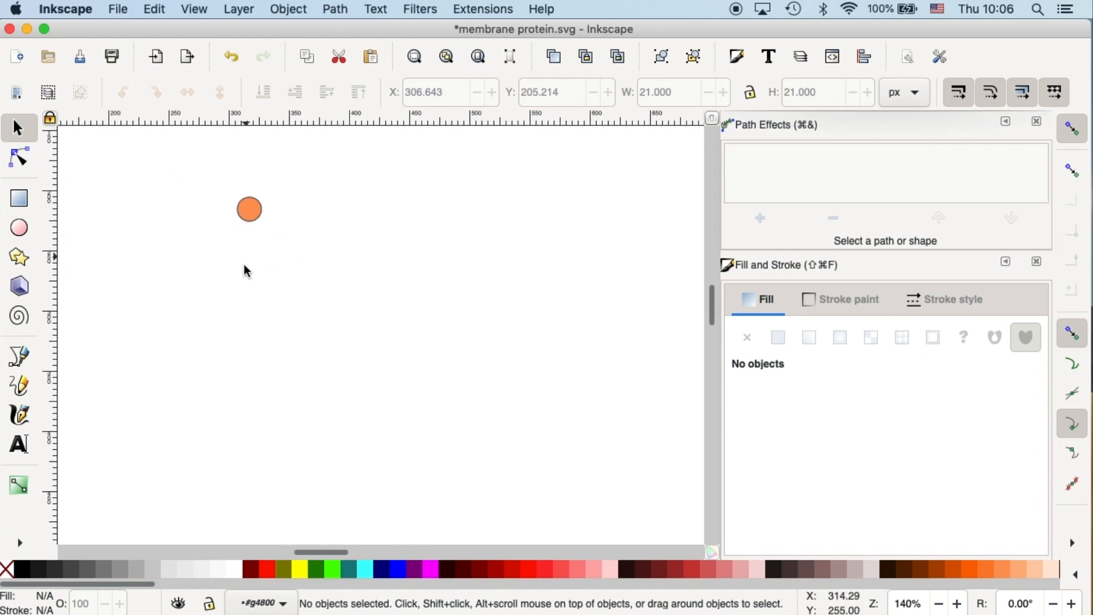
pyautogui.moveTo(28, 182)
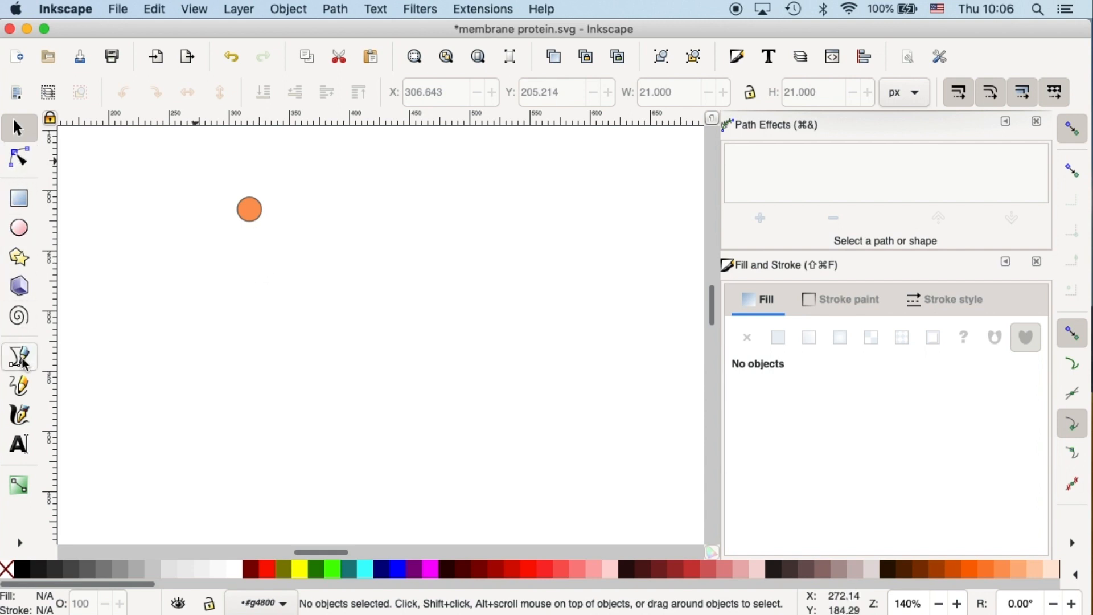
pyautogui.moveTo(20, 357)
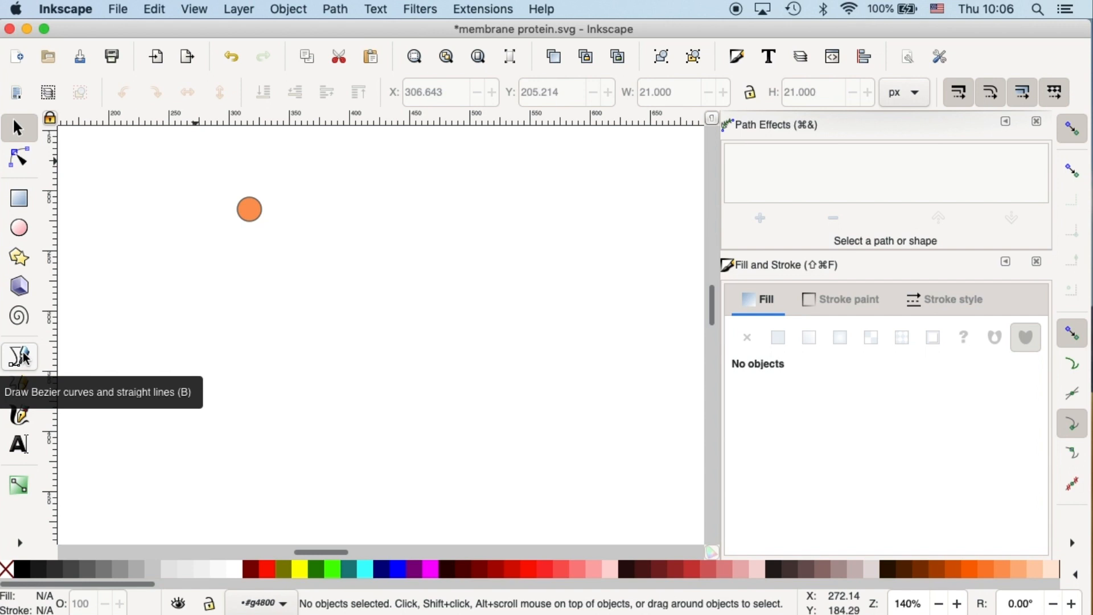
# - Draw a curved tail line down from the orange head circle with the Bezier pen
pyautogui.click(19, 356)
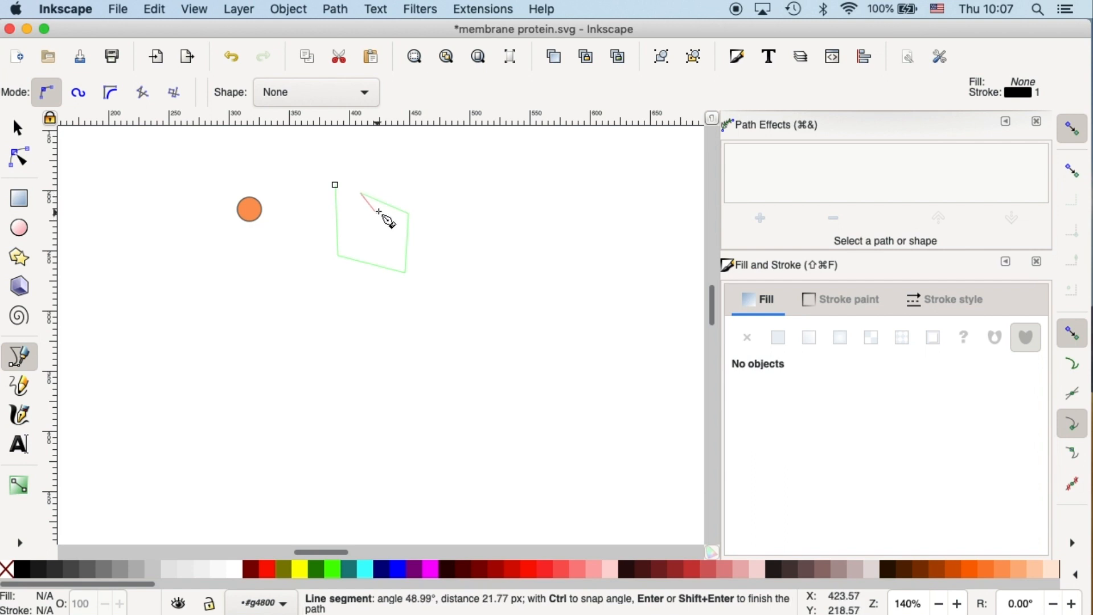
pyautogui.press('Escape')
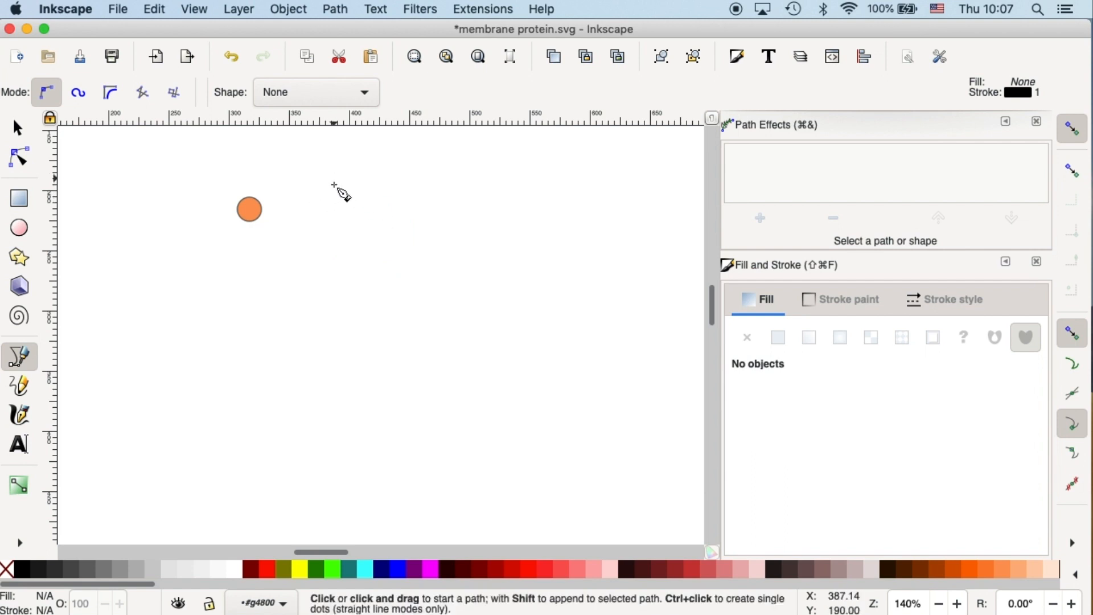
pyautogui.moveTo(249, 212)
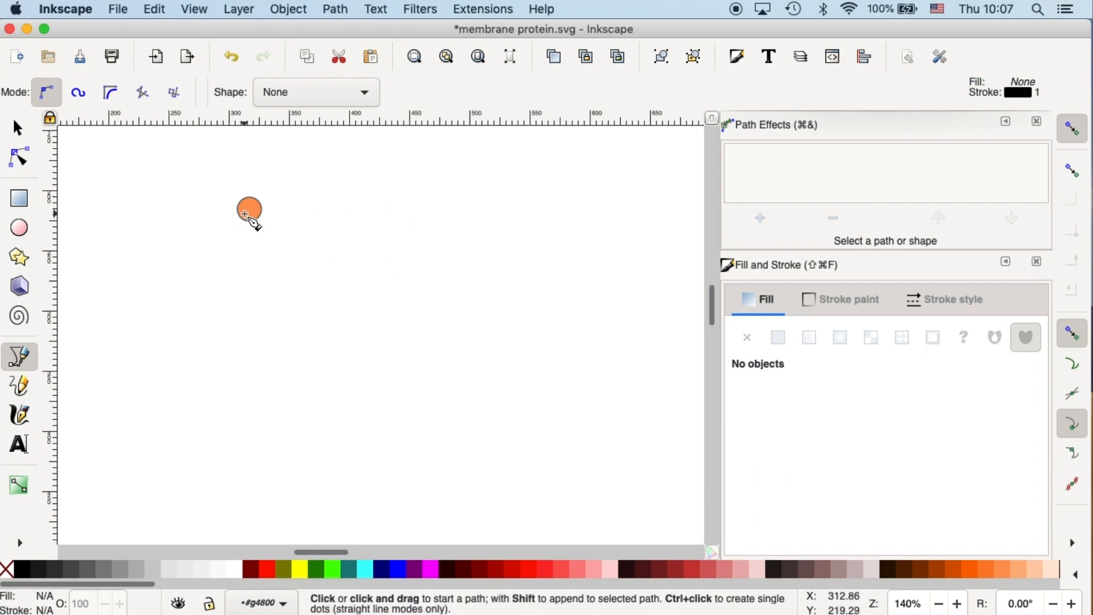
pyautogui.moveTo(248, 217)
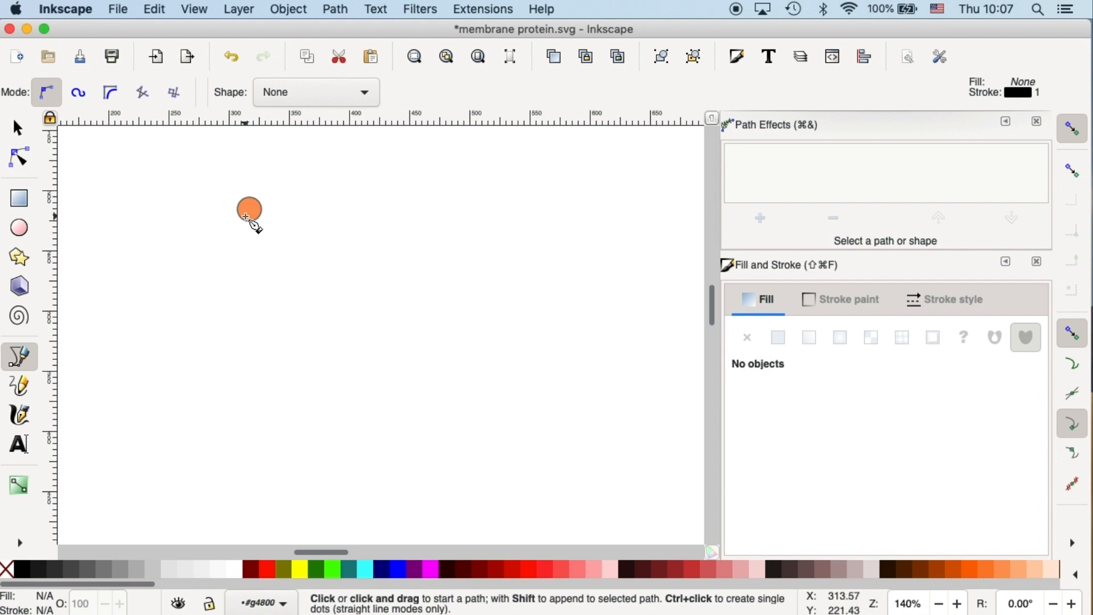
pyautogui.click(249, 217)
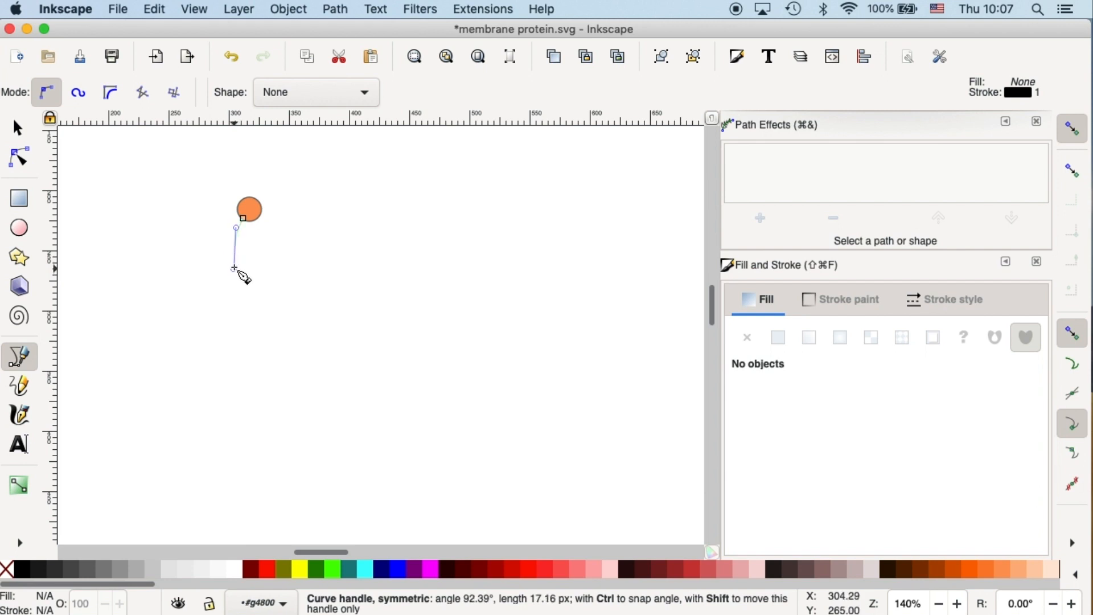
pyautogui.press('Escape')
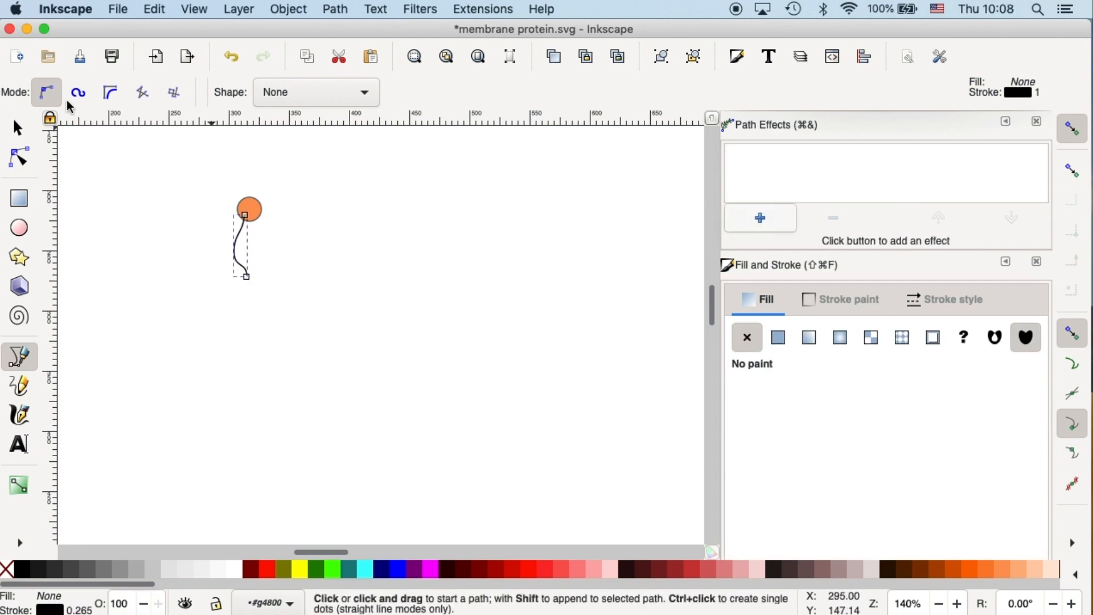
pyautogui.click(18, 127)
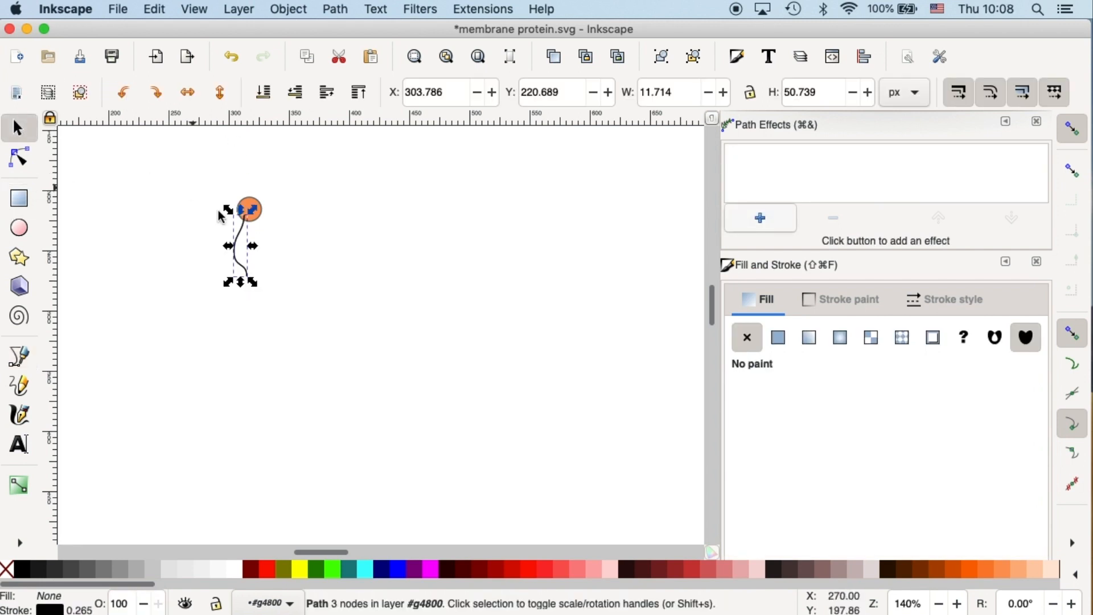
# - Delete the tail's extra middle node with the Node tool, leaving two nodes
pyautogui.click(19, 157)
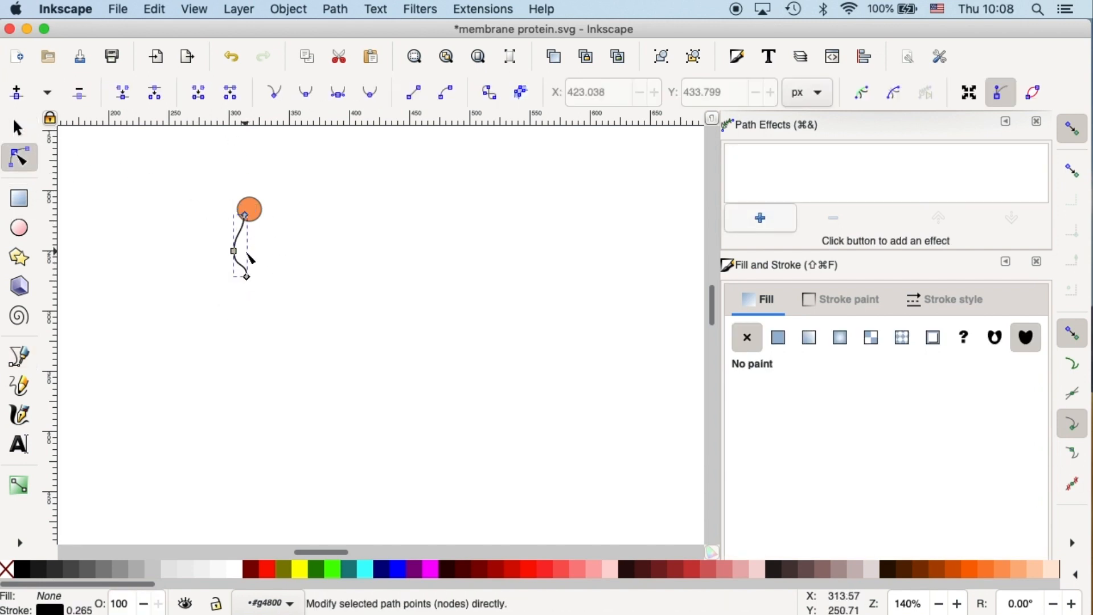
pyautogui.click(233, 250)
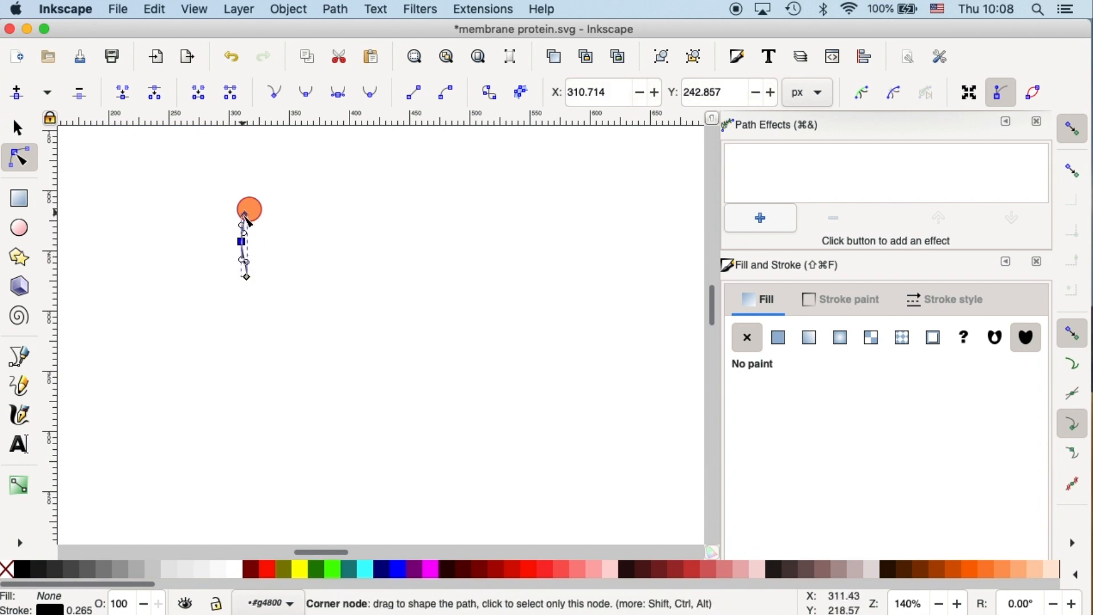
pyautogui.click(248, 212)
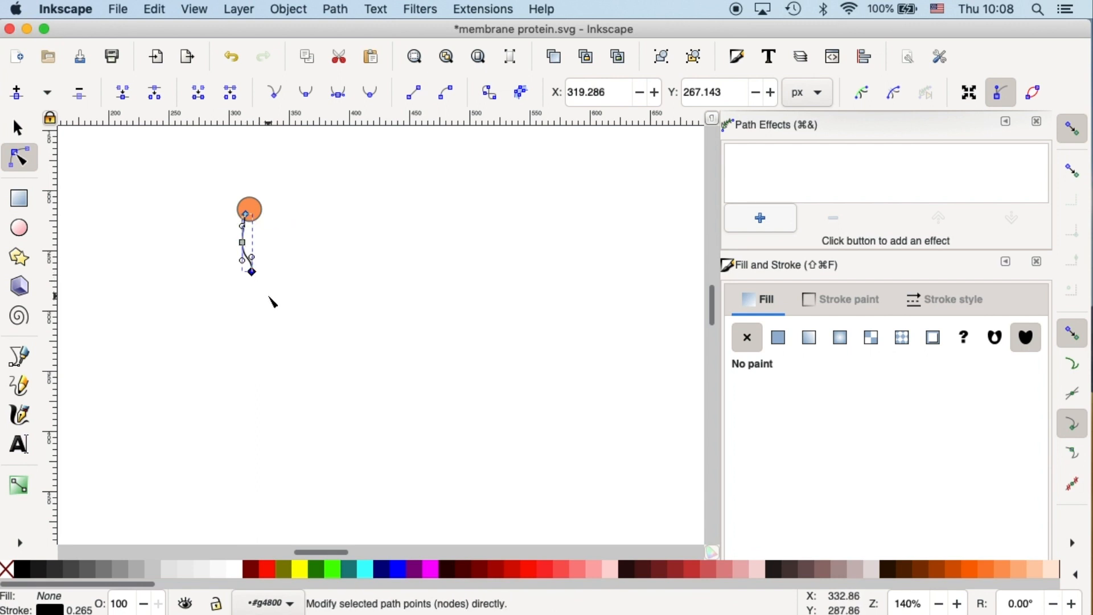
pyautogui.moveTo(264, 270)
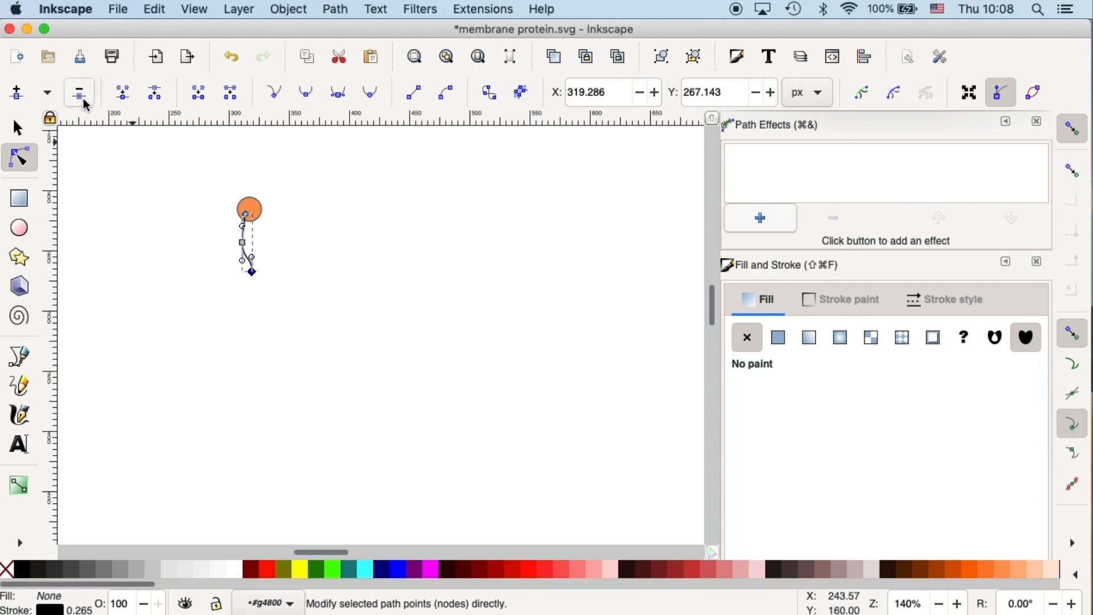
pyautogui.click(78, 93)
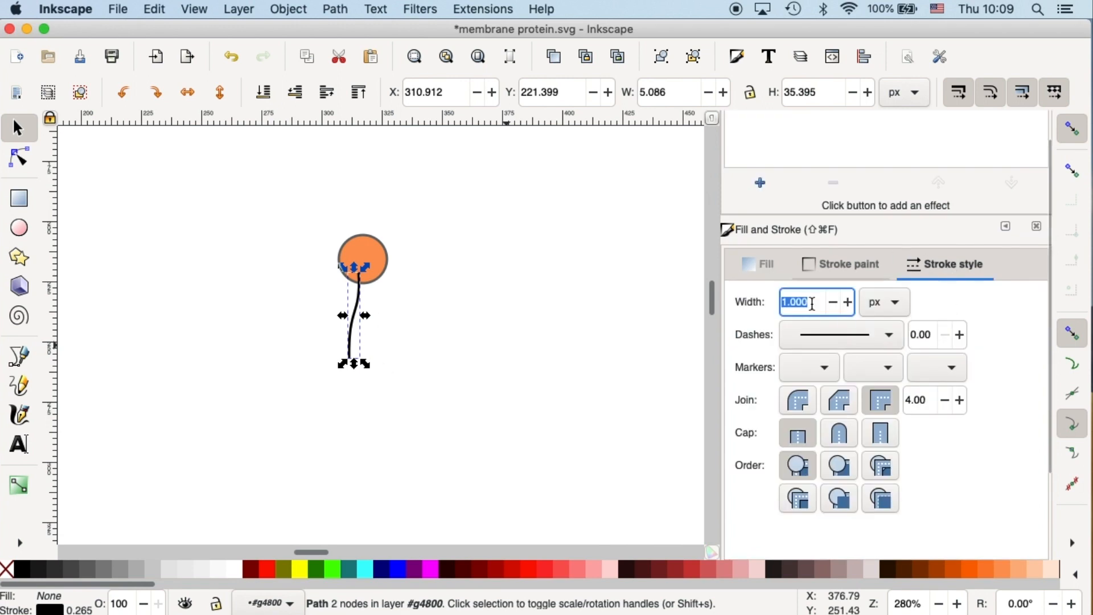
# - Raise the tail's stroke width from 1.000 to 1.600 px and reselect the tail
pyautogui.click(847, 302)
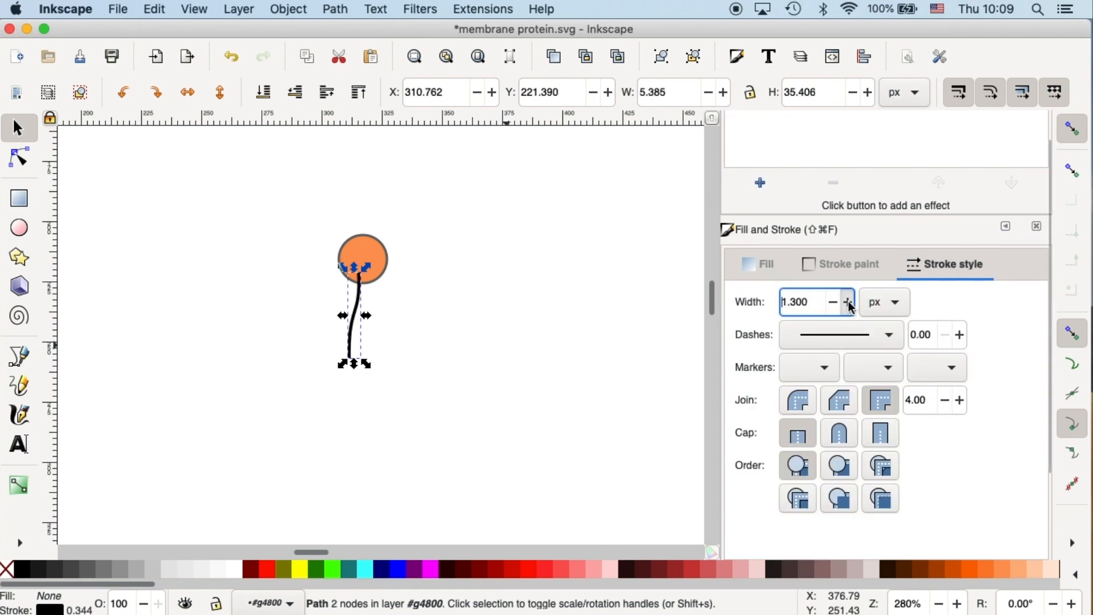
pyautogui.click(848, 297)
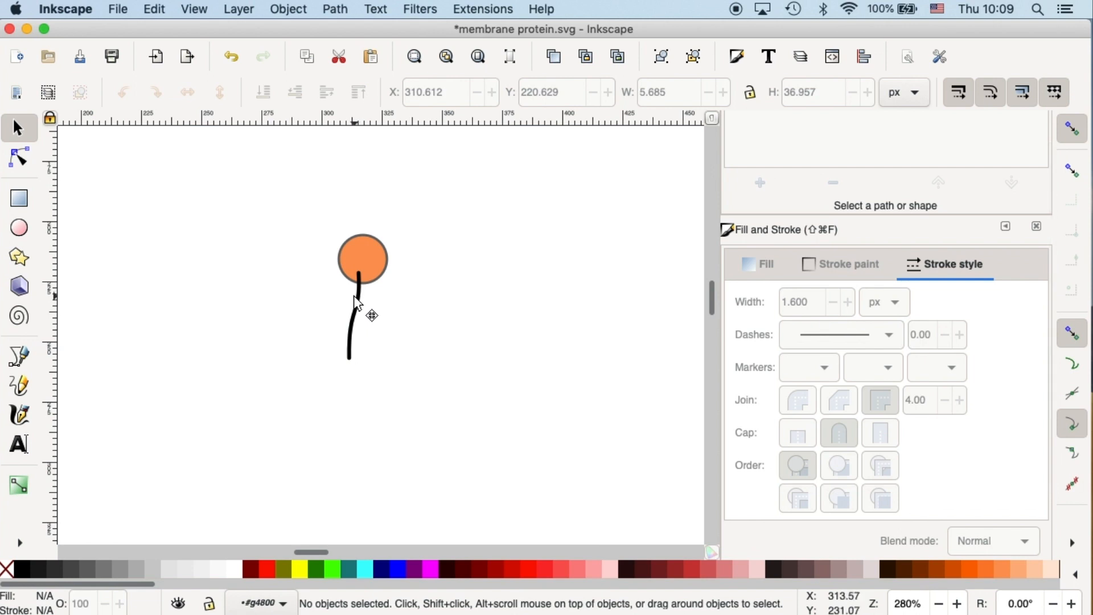
pyautogui.click(355, 313)
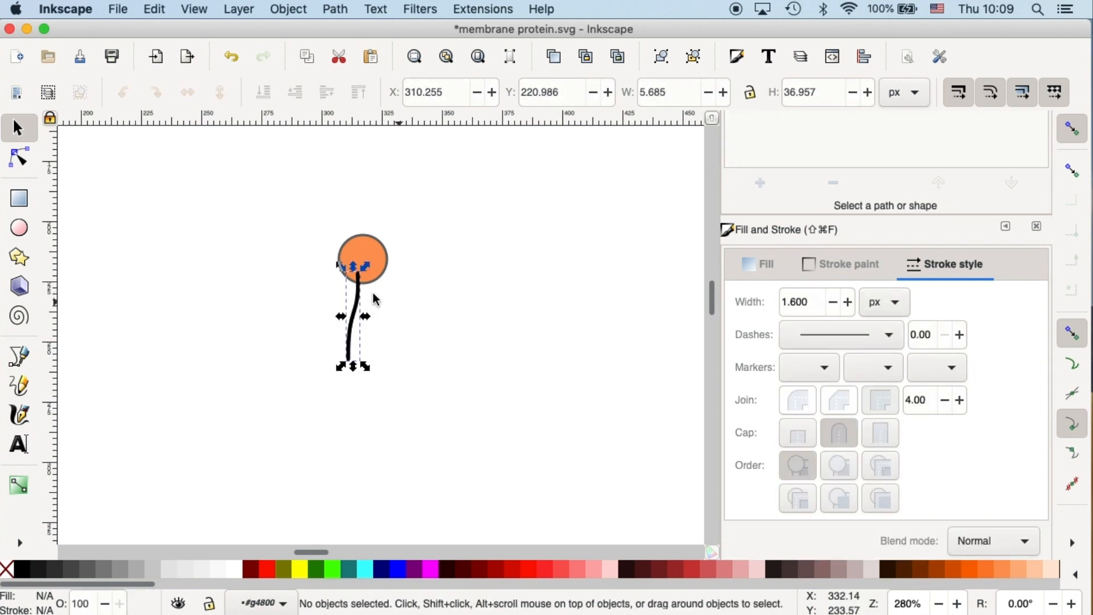
pyautogui.click(357, 320)
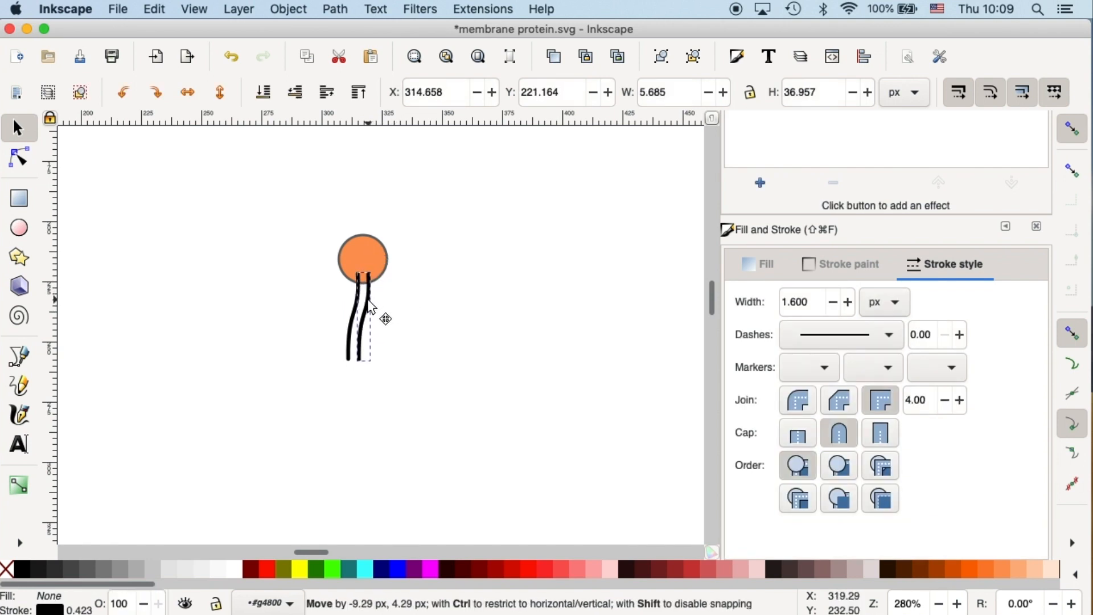
# - Place the duplicated tail slightly to the right of the first tail
pyautogui.click(419, 375)
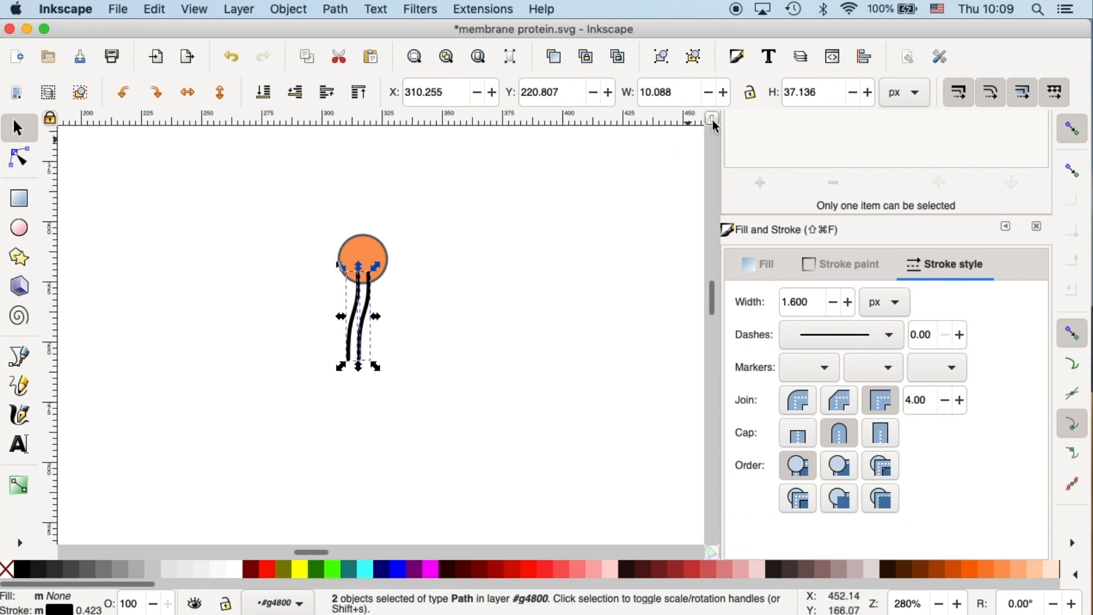
pyautogui.moveTo(505, 102)
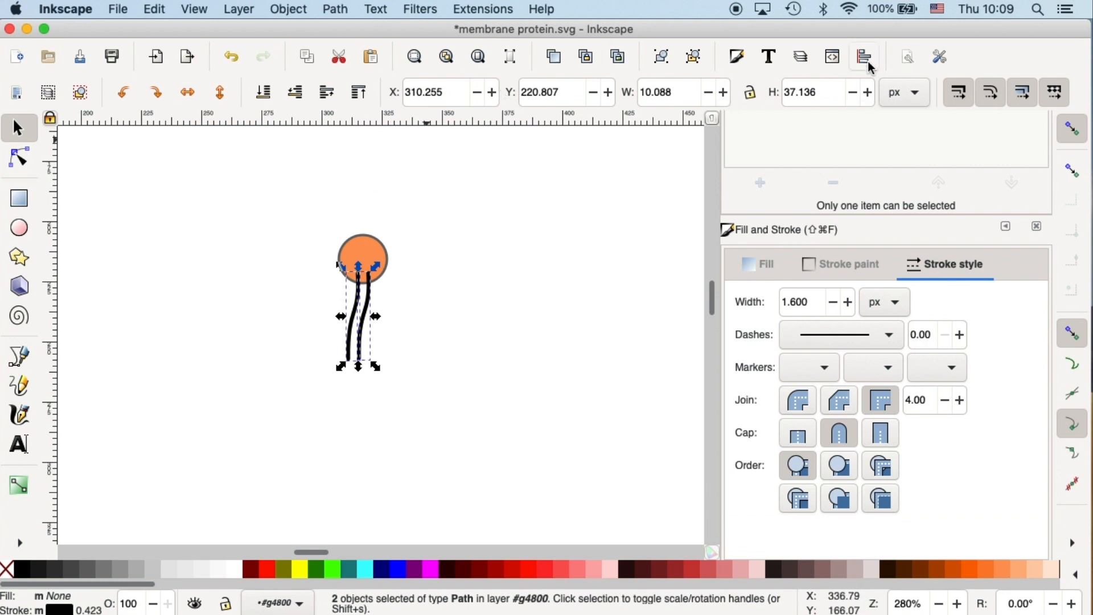
# - Align the top edges of both tails in Align and Distribute
pyautogui.click(862, 57)
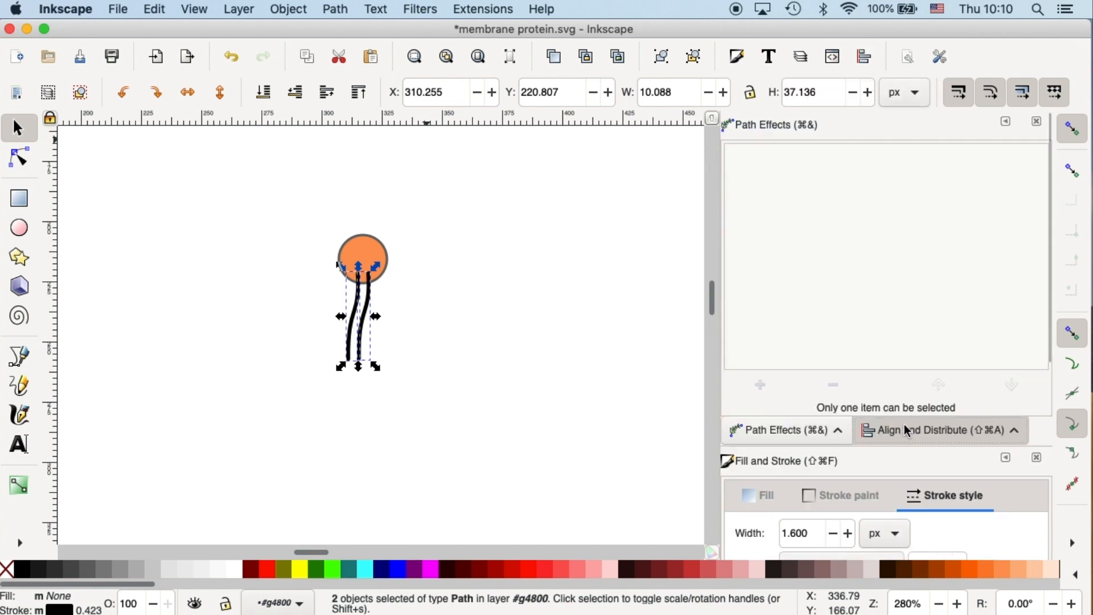
pyautogui.moveTo(1048, 333)
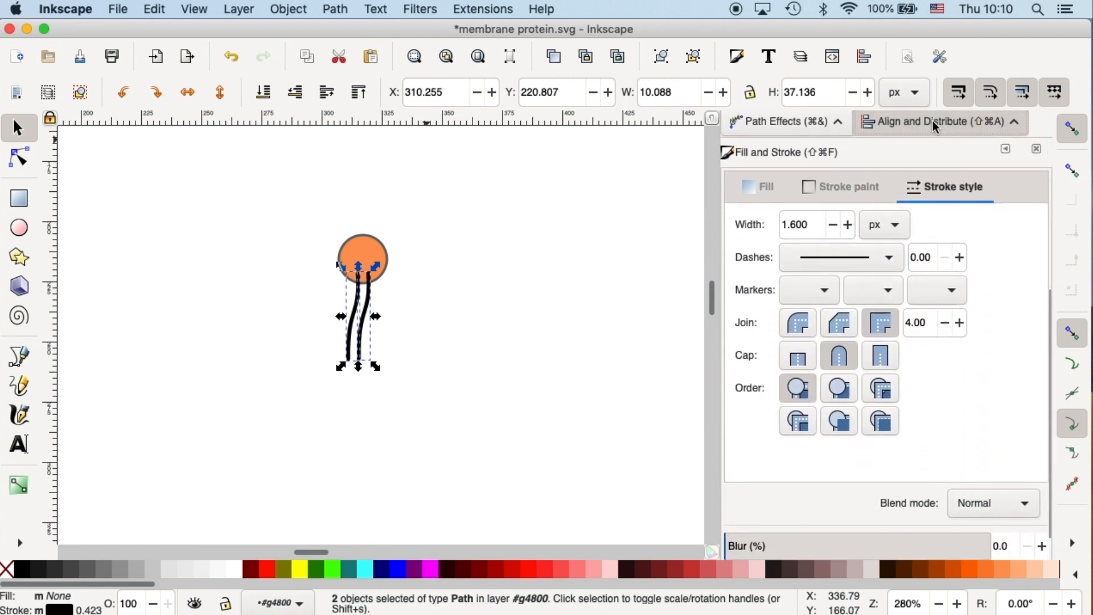
pyautogui.click(934, 122)
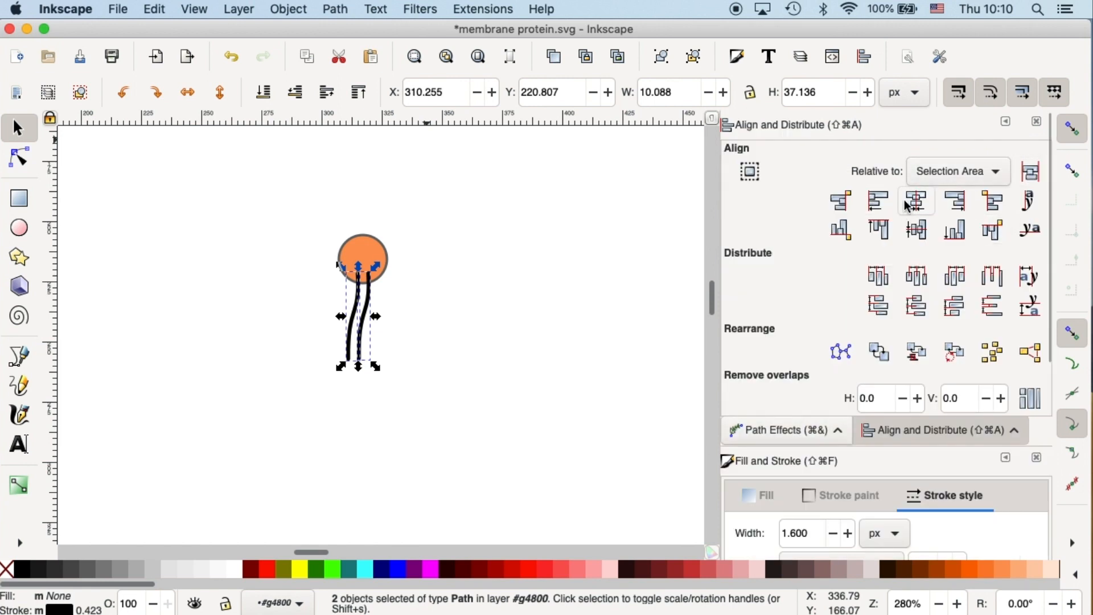
pyautogui.click(877, 229)
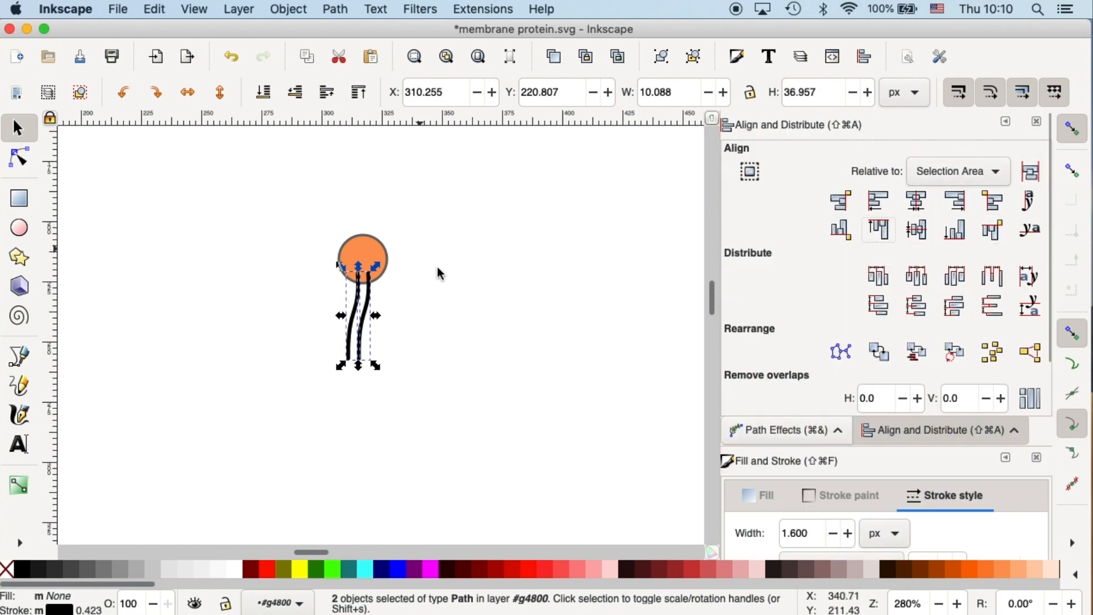
# - Apply Path > Stroke to Path to the left tail and reselect it
pyautogui.click(375, 187)
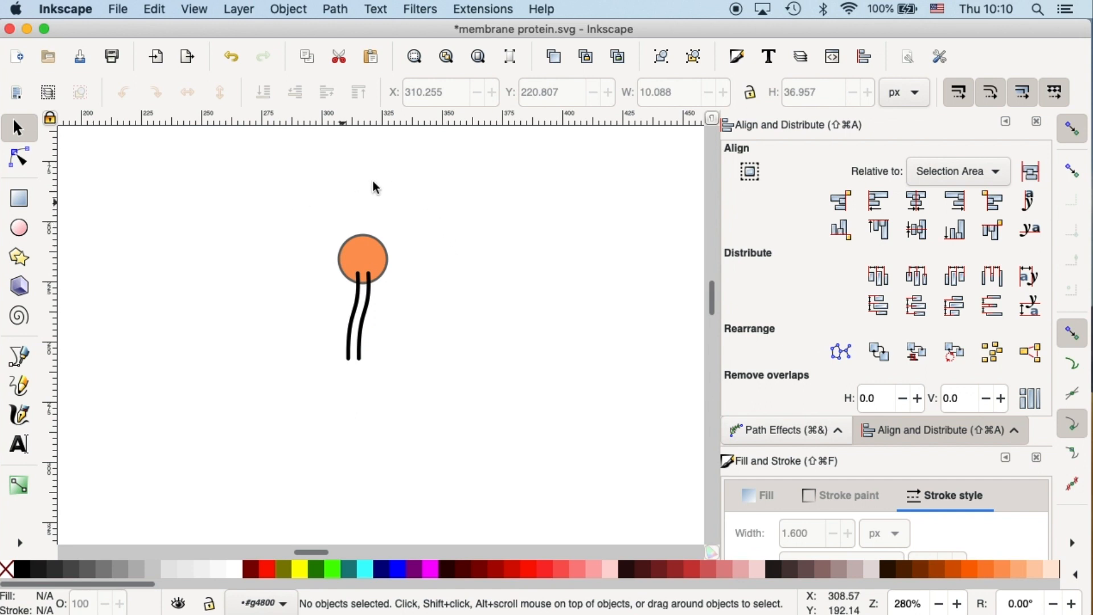
pyautogui.moveTo(381, 294)
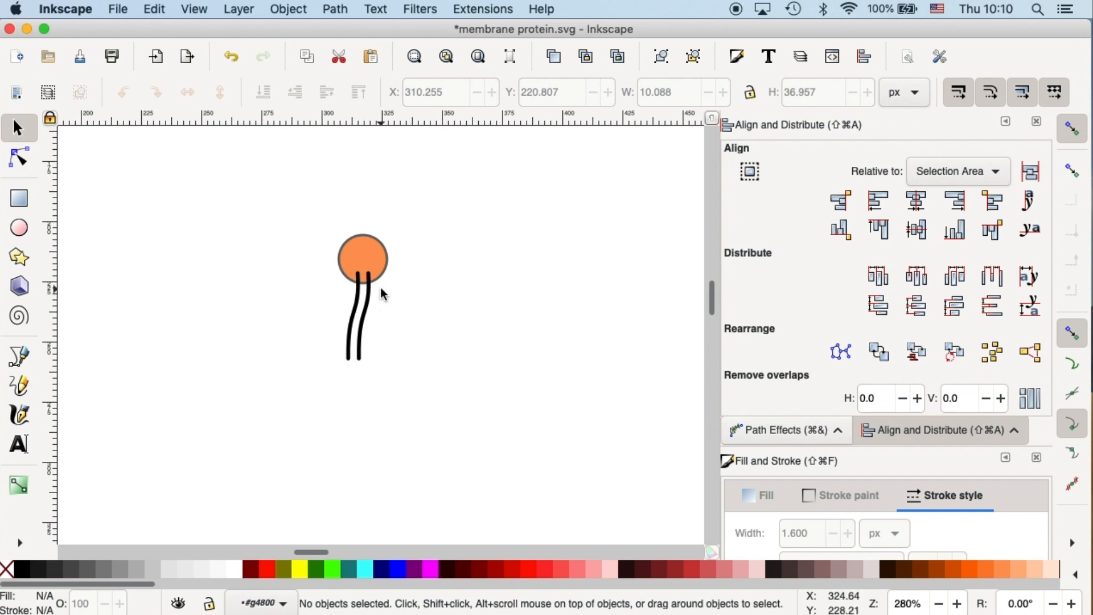
pyautogui.moveTo(364, 290)
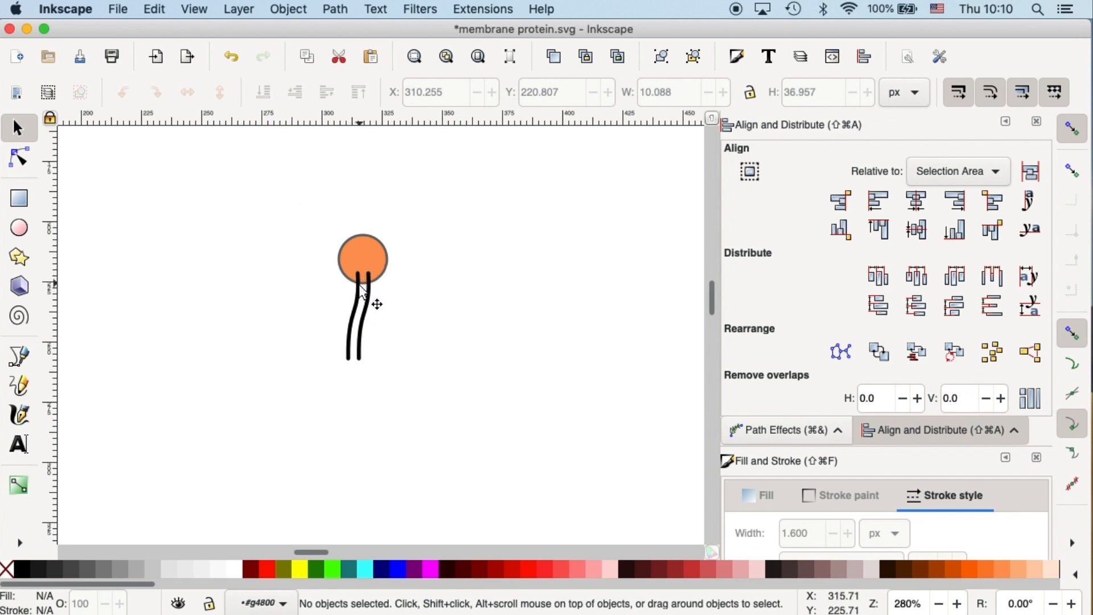
pyautogui.moveTo(390, 293)
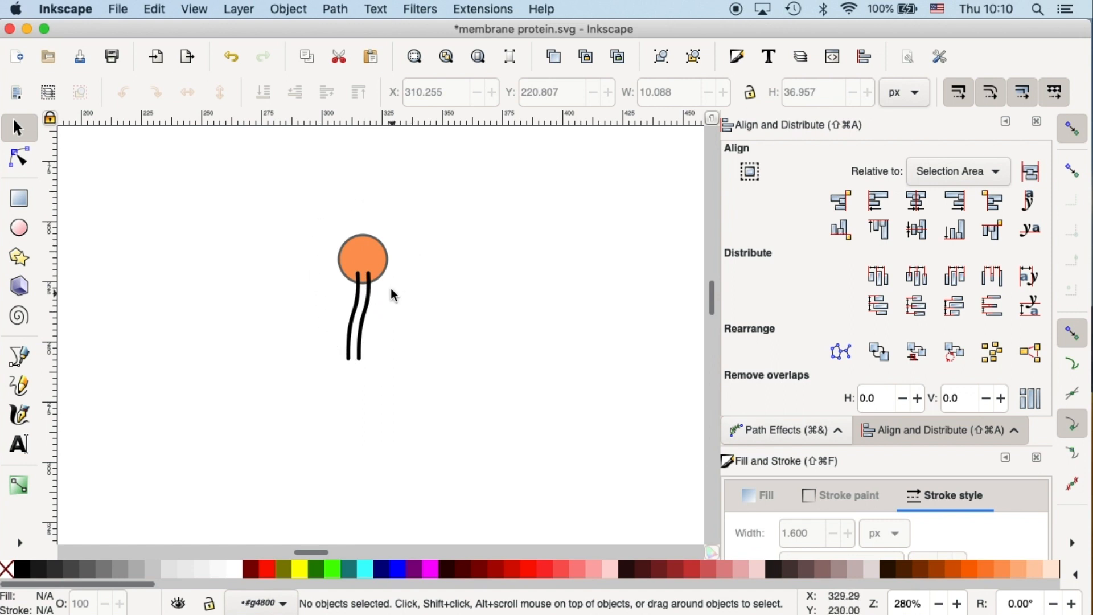
pyautogui.moveTo(352, 232)
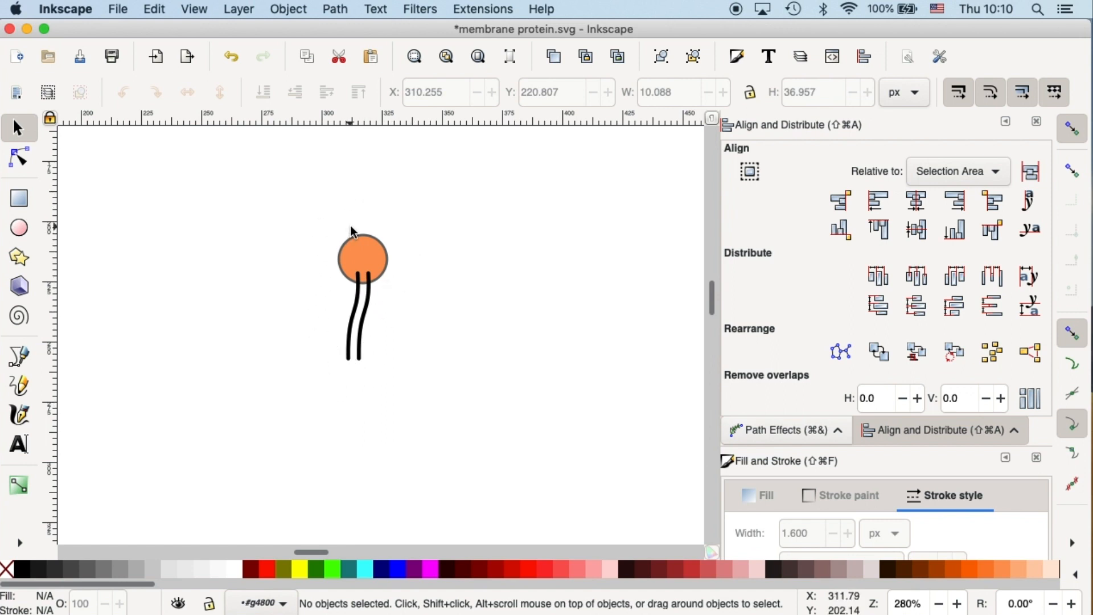
pyautogui.moveTo(368, 214)
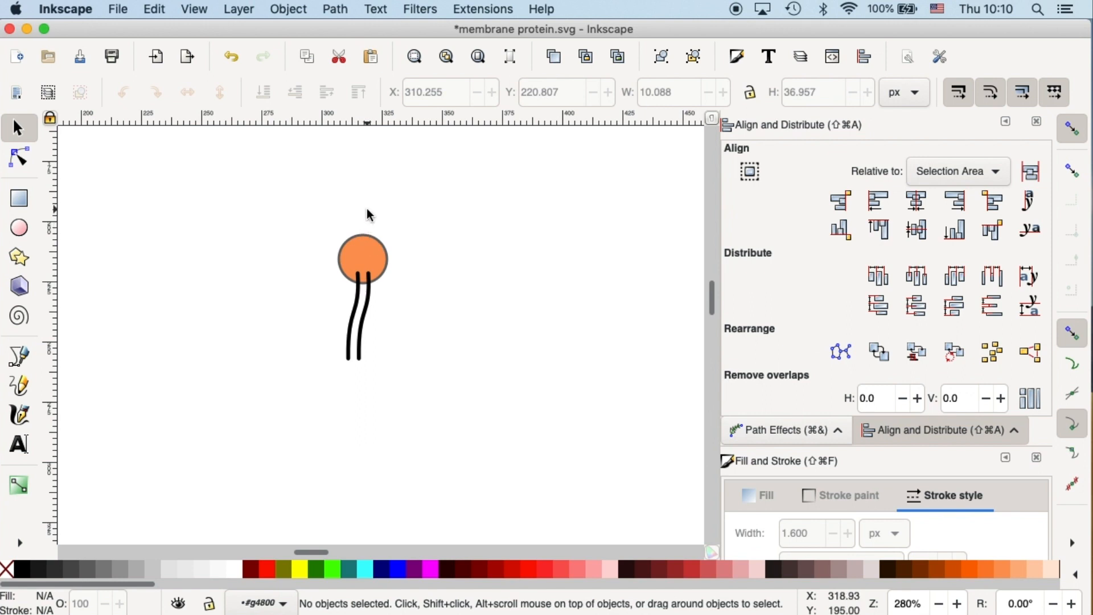
pyautogui.moveTo(370, 229)
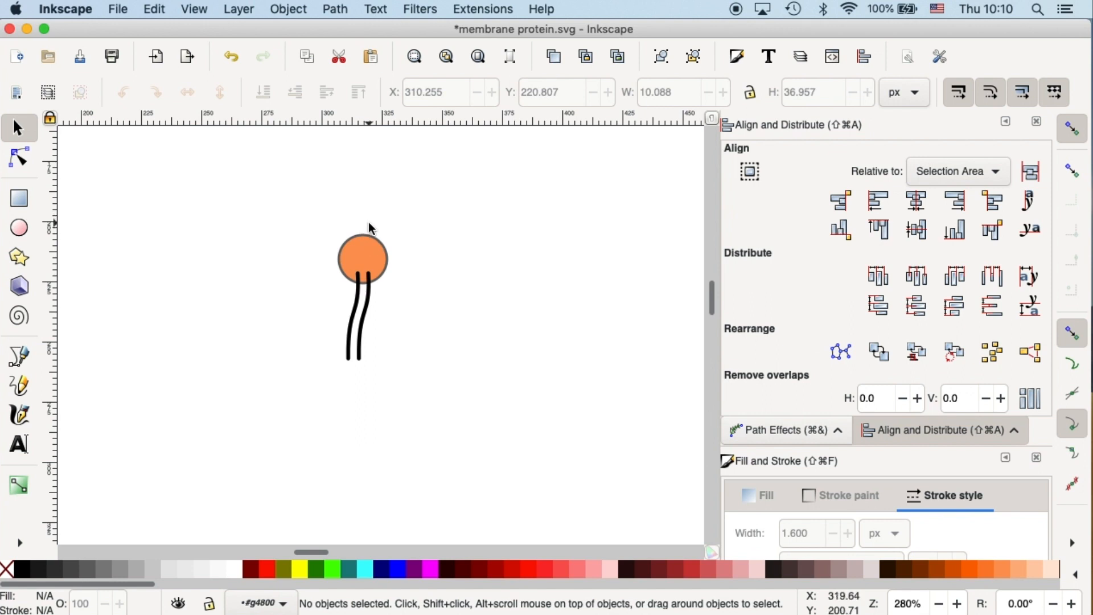
pyautogui.moveTo(355, 305)
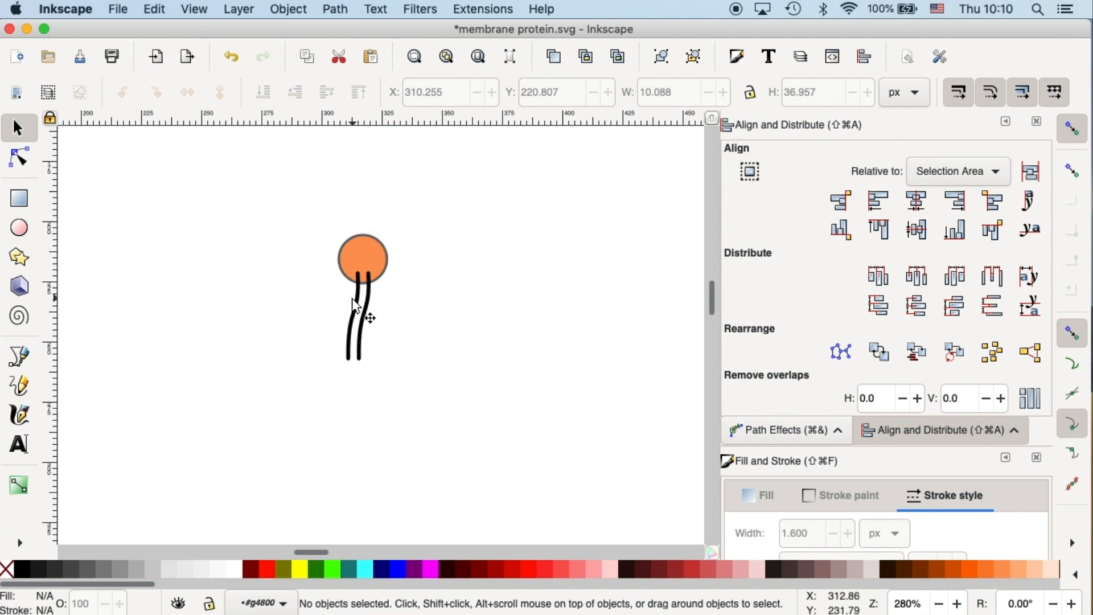
pyautogui.moveTo(320, 382)
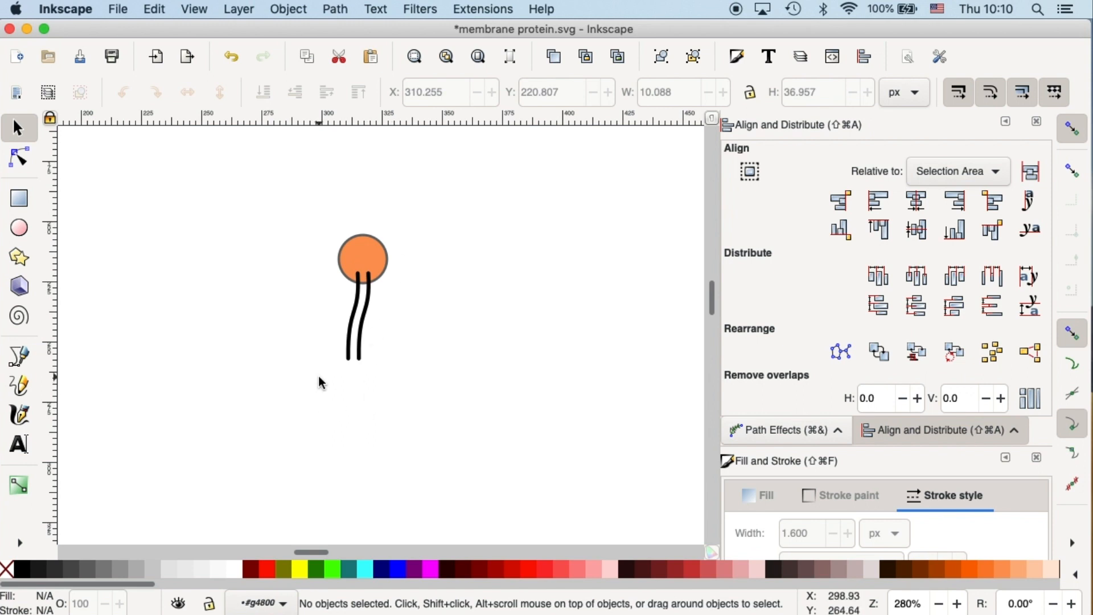
pyautogui.click(355, 313)
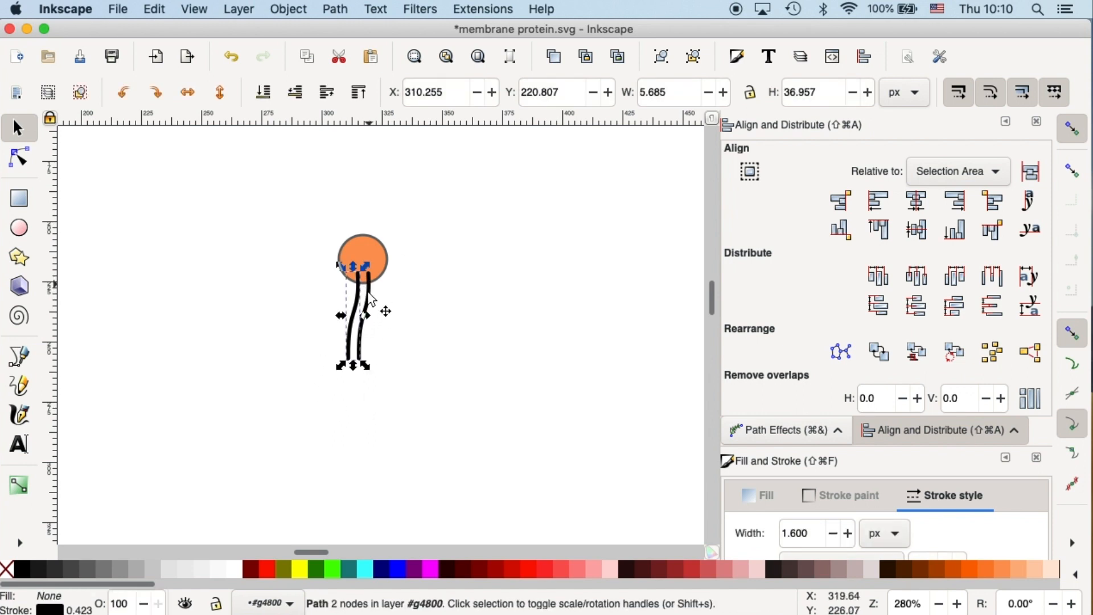
pyautogui.moveTo(368, 357)
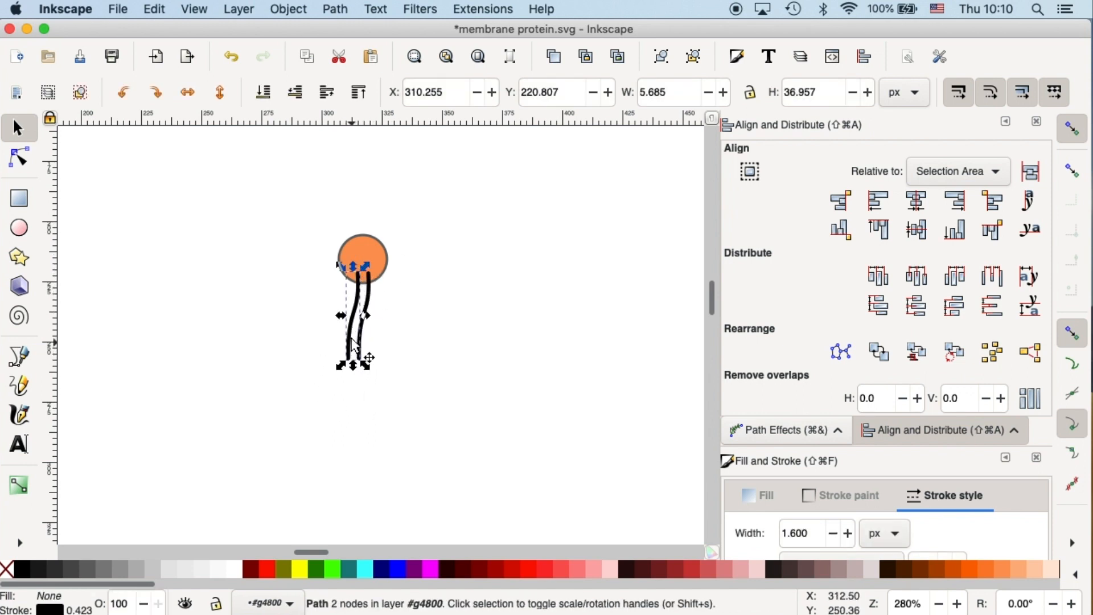
pyautogui.moveTo(382, 211)
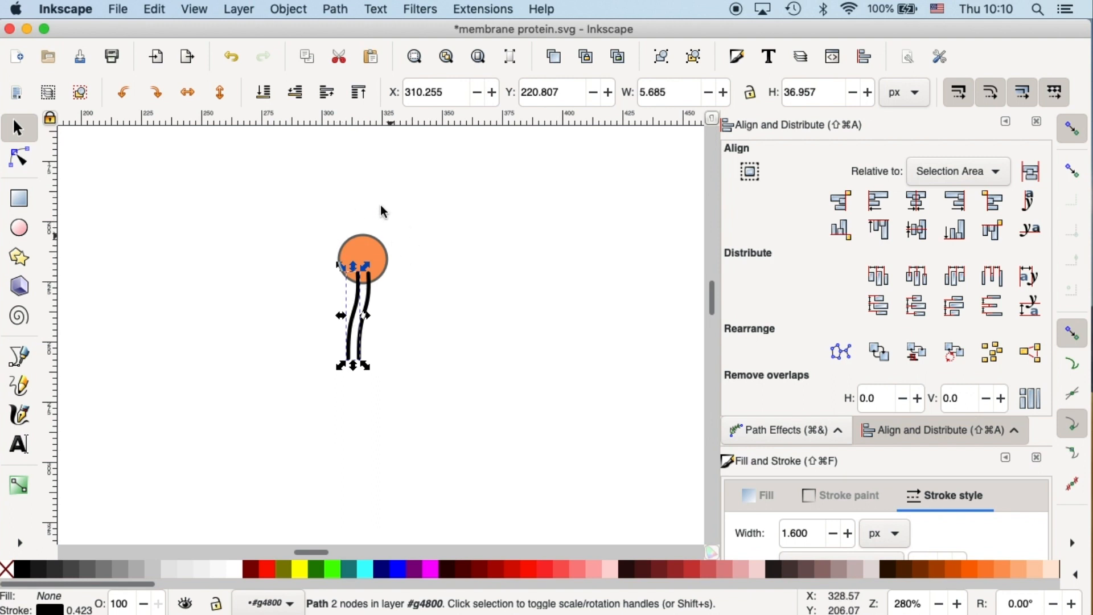
pyautogui.click(335, 9)
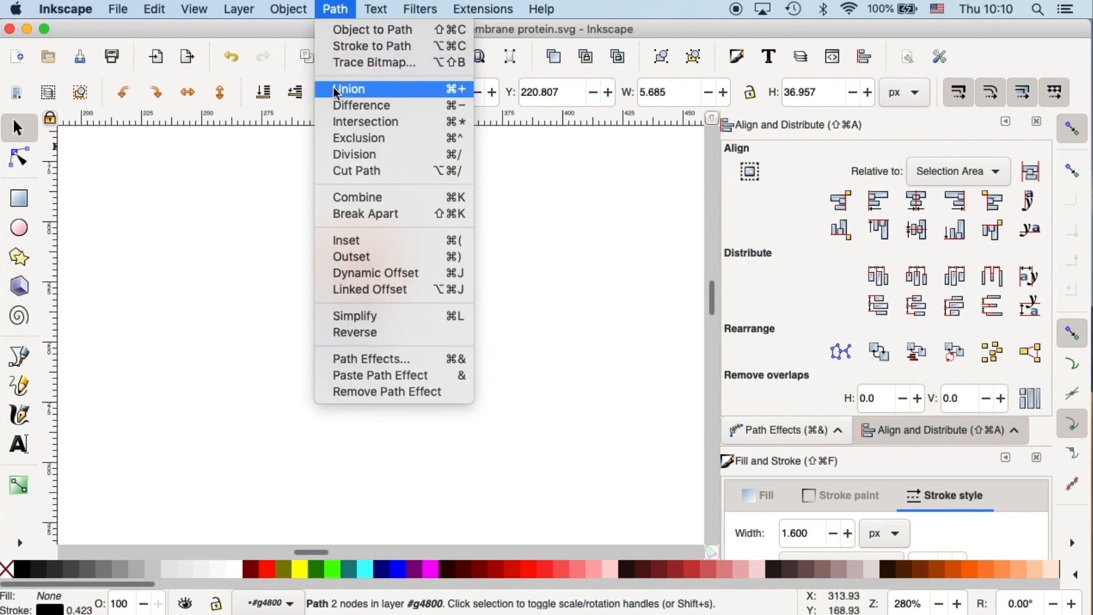
pyautogui.moveTo(372, 46)
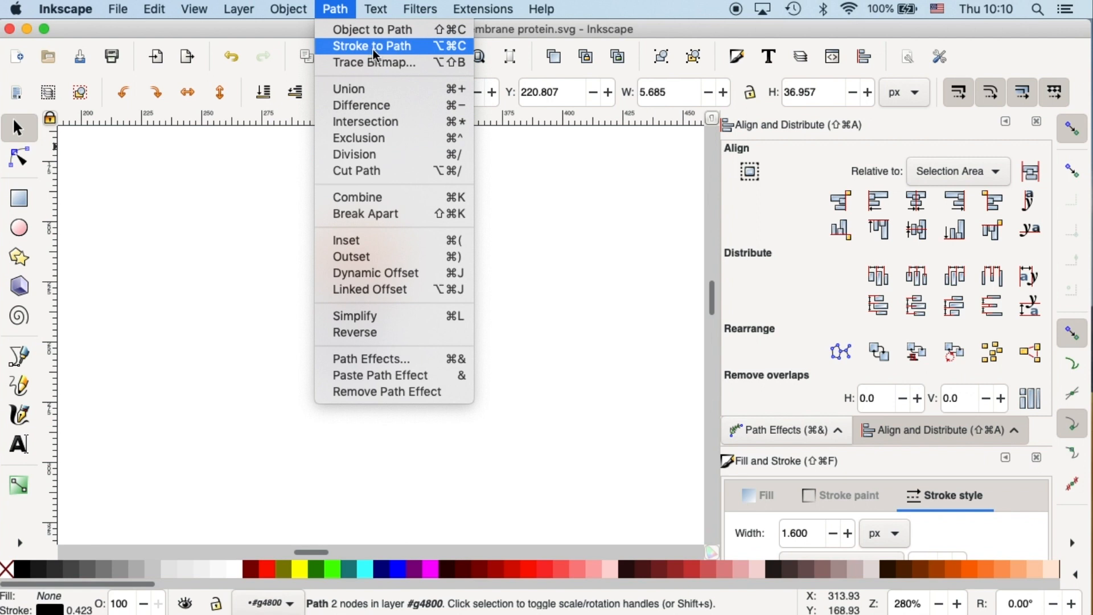
pyautogui.click(371, 46)
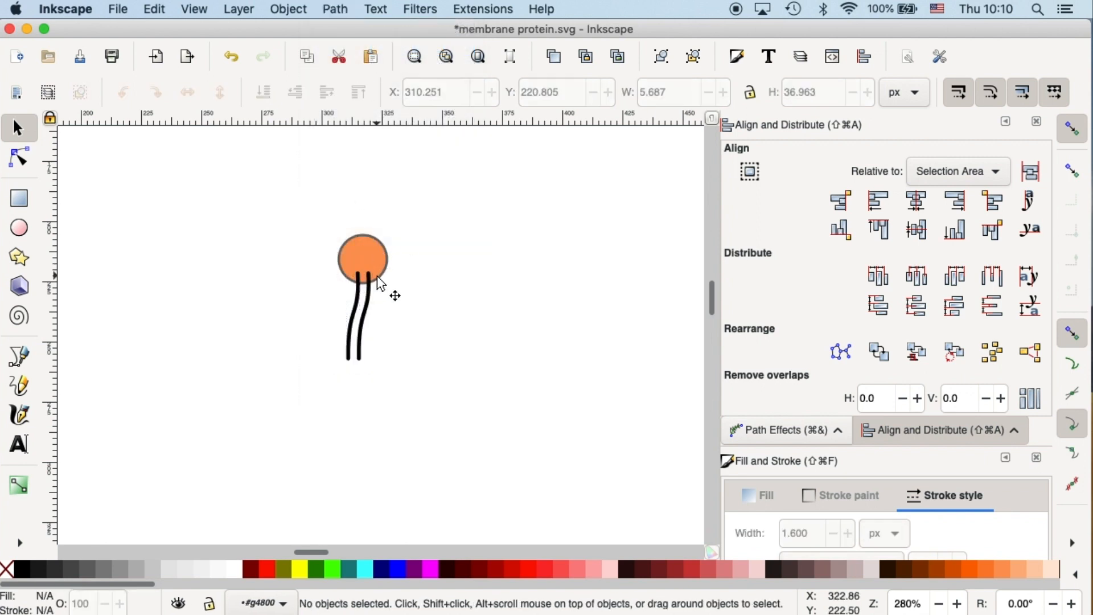
pyautogui.click(359, 314)
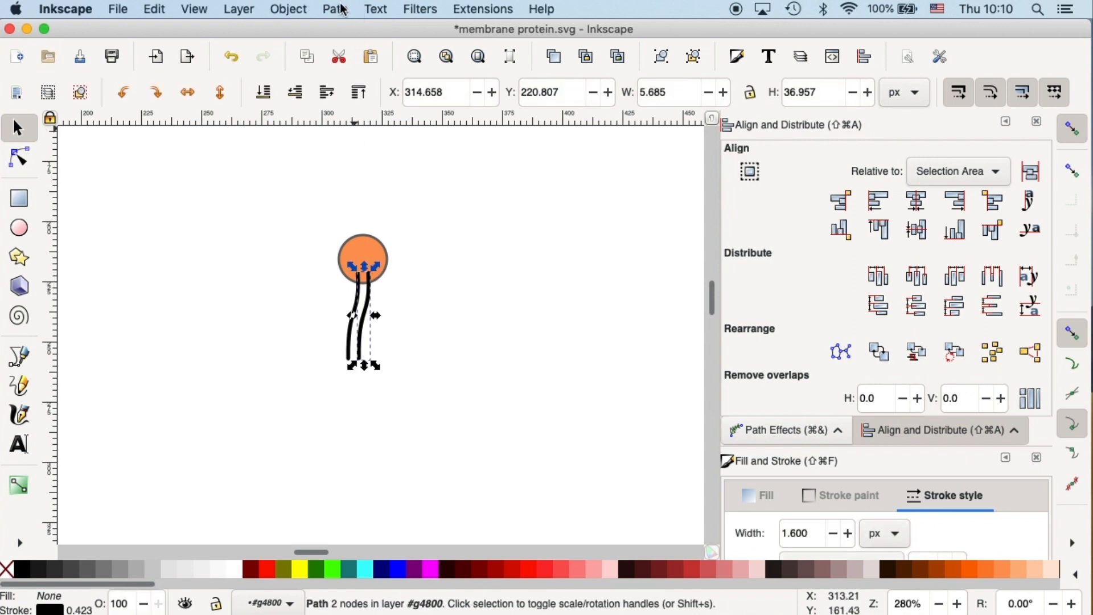
pyautogui.moveTo(392, 205)
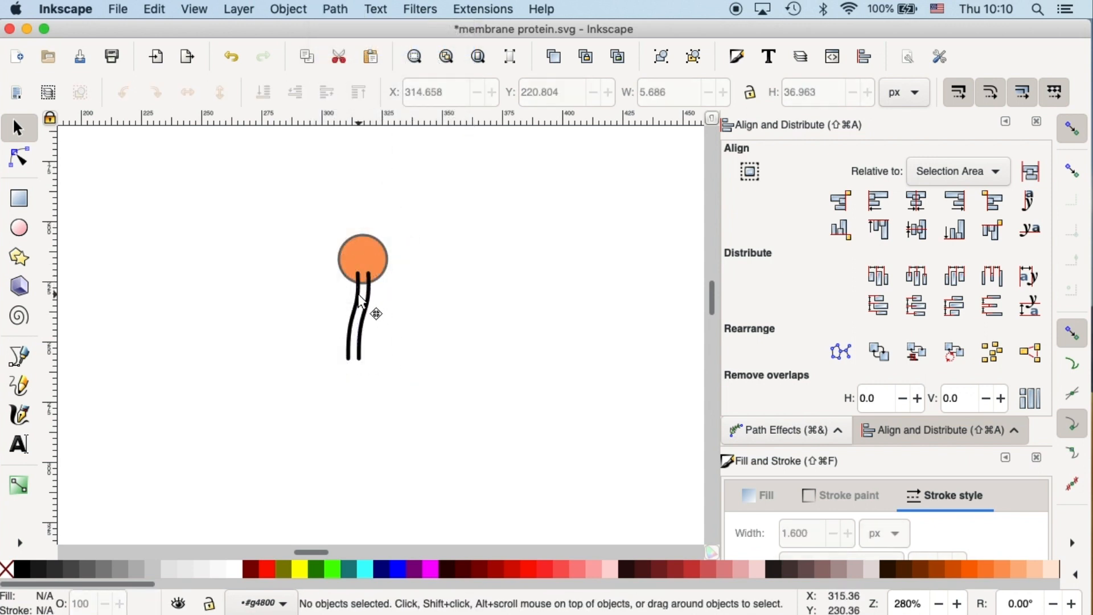
pyautogui.click(356, 314)
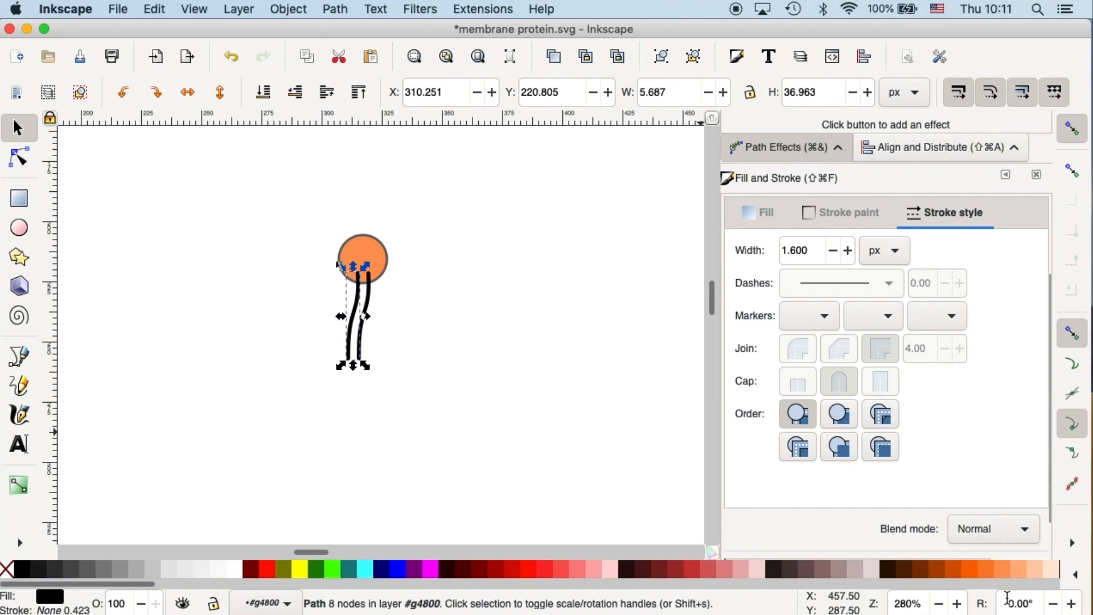
pyautogui.moveTo(1034, 577)
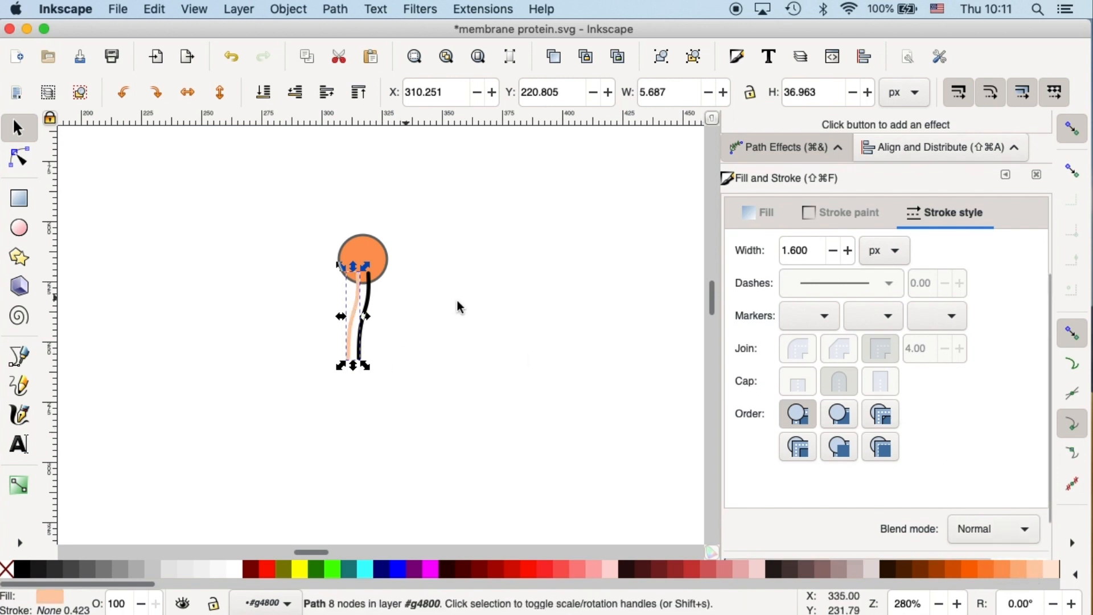
# - Give the left tail a flat black outline thinned to 0.4 px
pyautogui.click(847, 212)
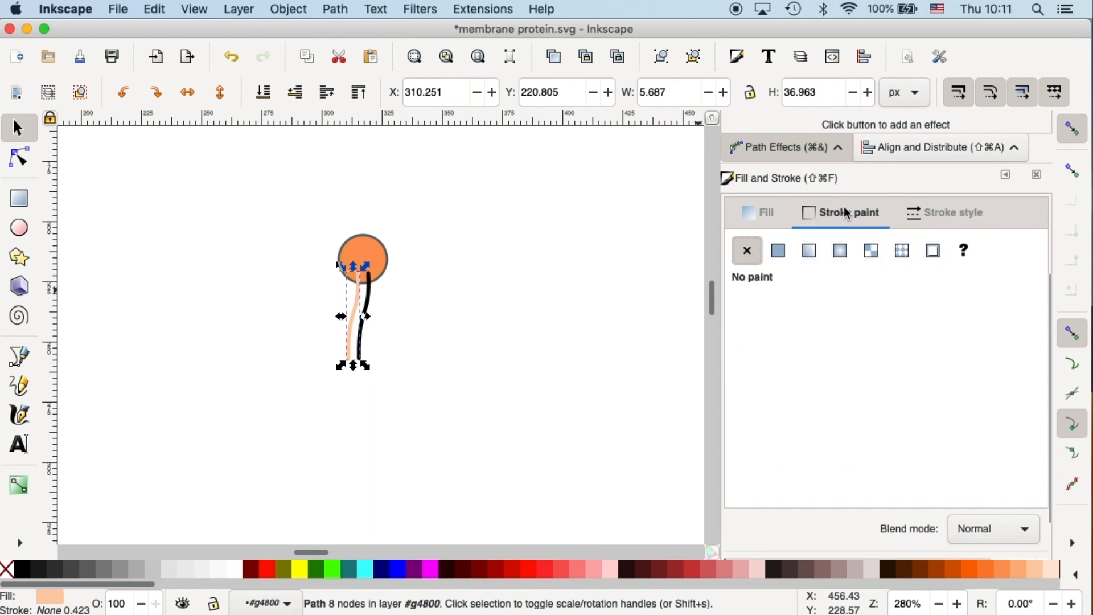
pyautogui.click(777, 249)
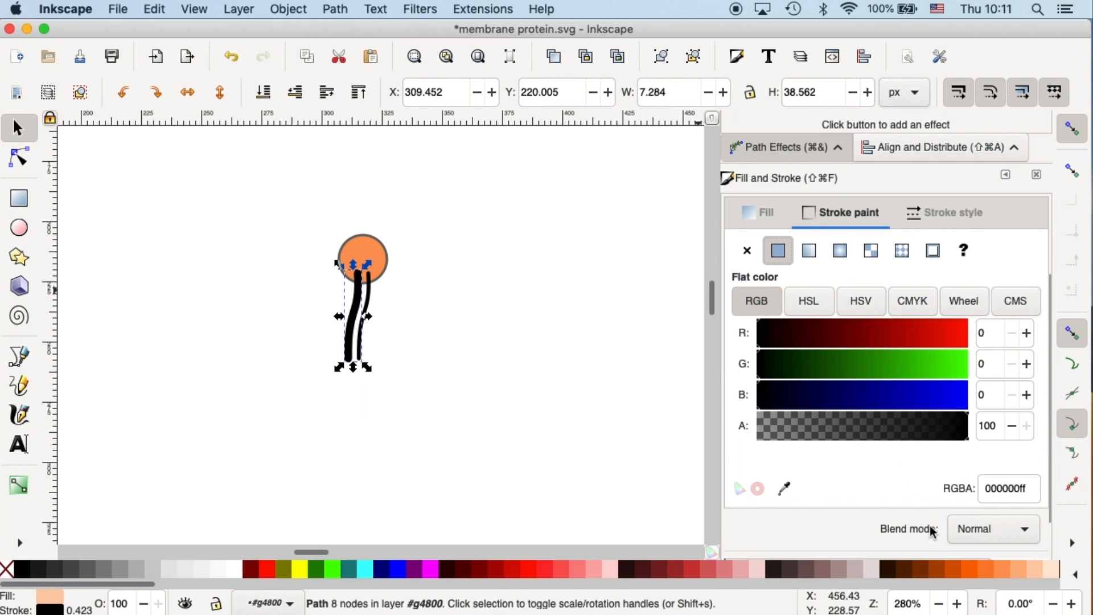
pyautogui.click(952, 212)
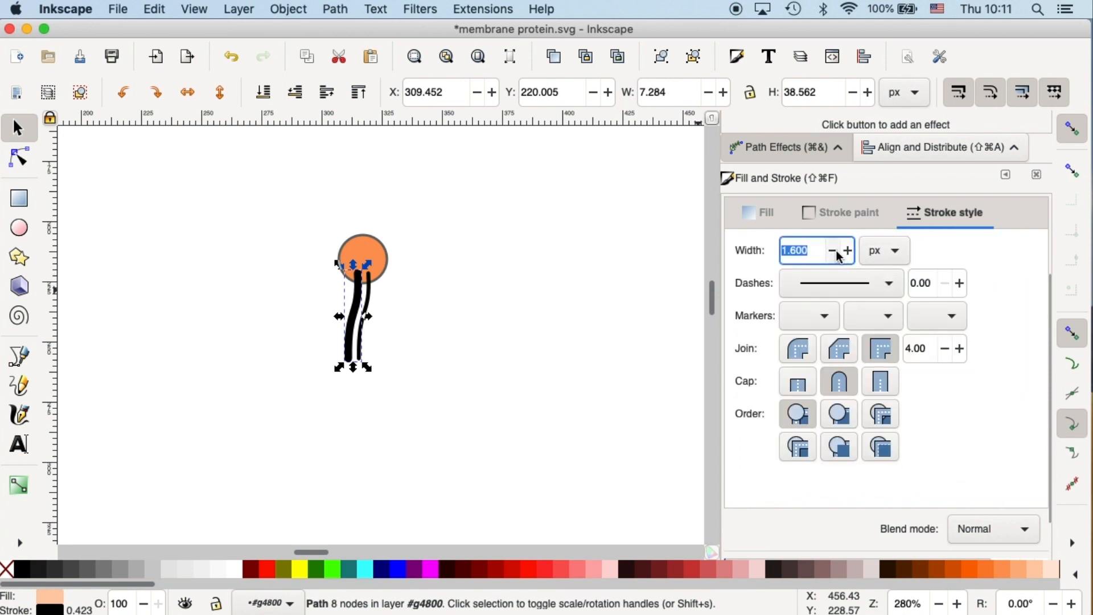
pyautogui.click(829, 250)
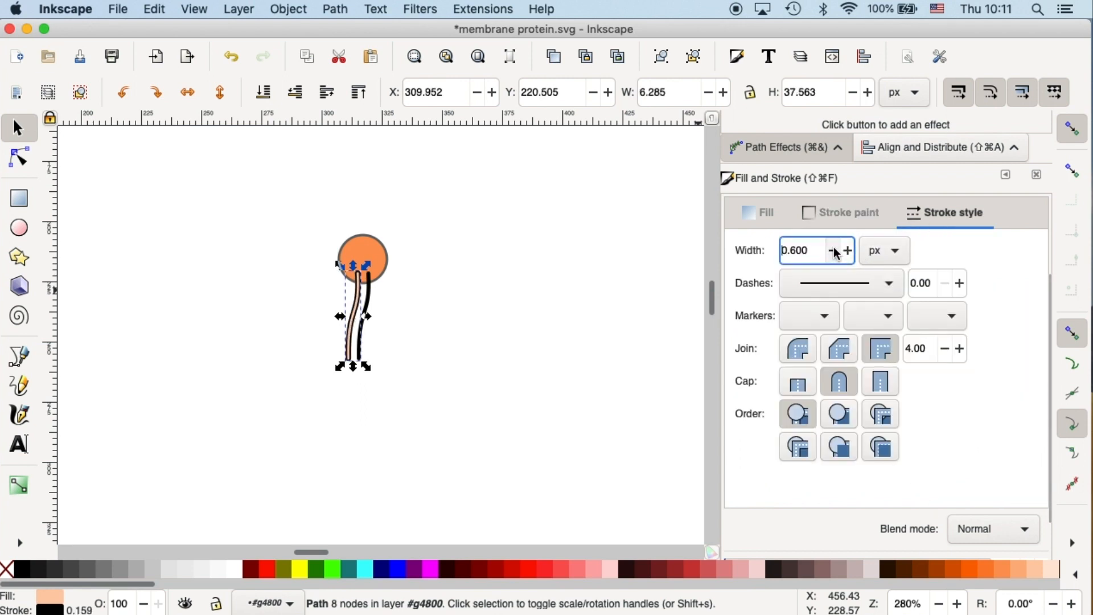
pyautogui.click(831, 251)
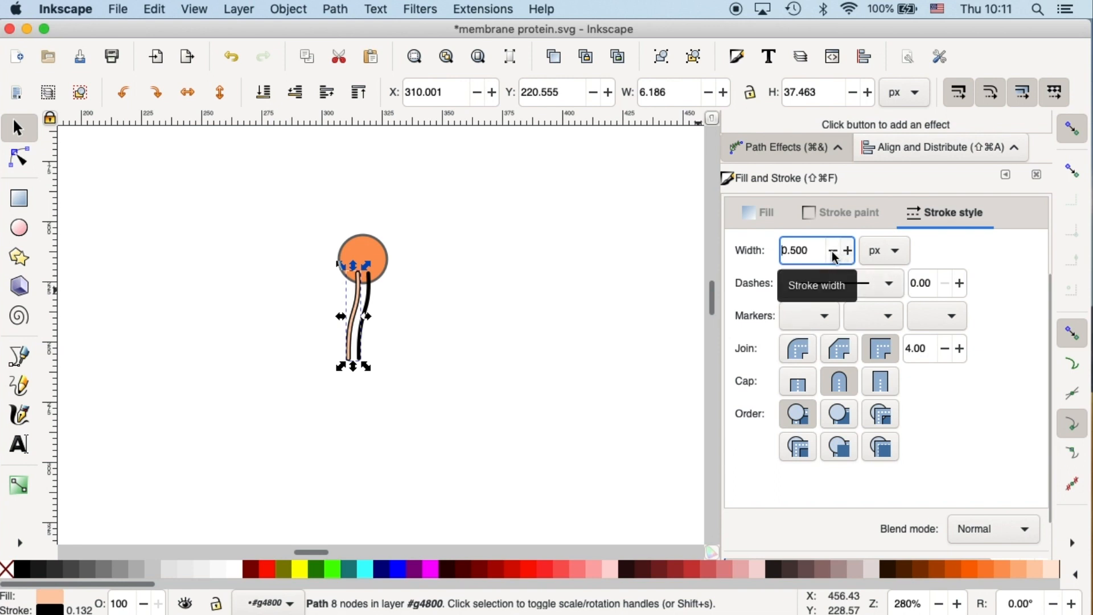
pyautogui.click(497, 333)
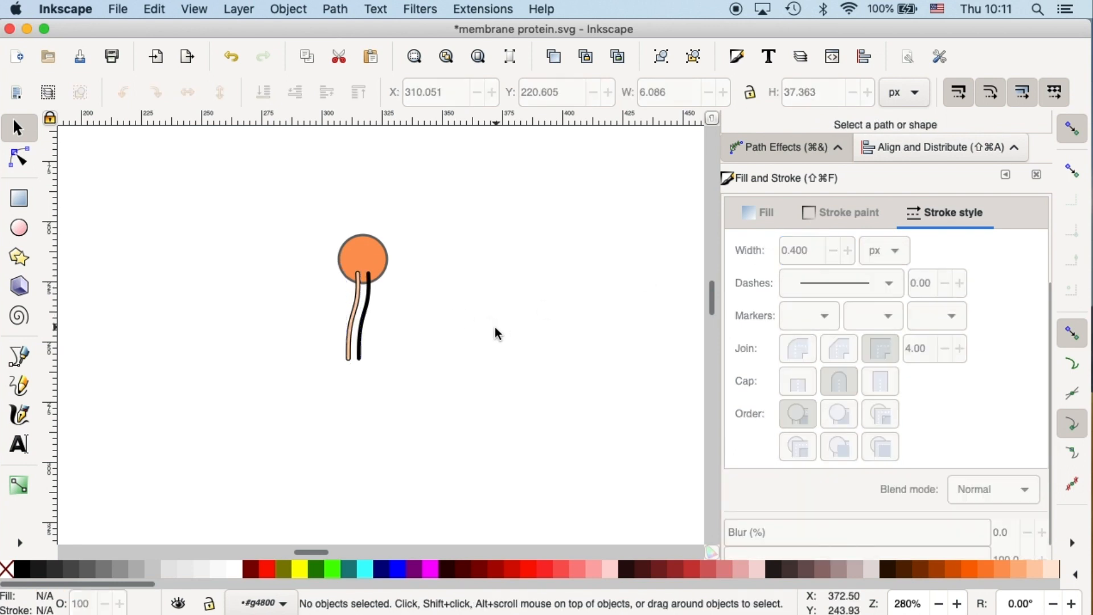
pyautogui.moveTo(435, 300)
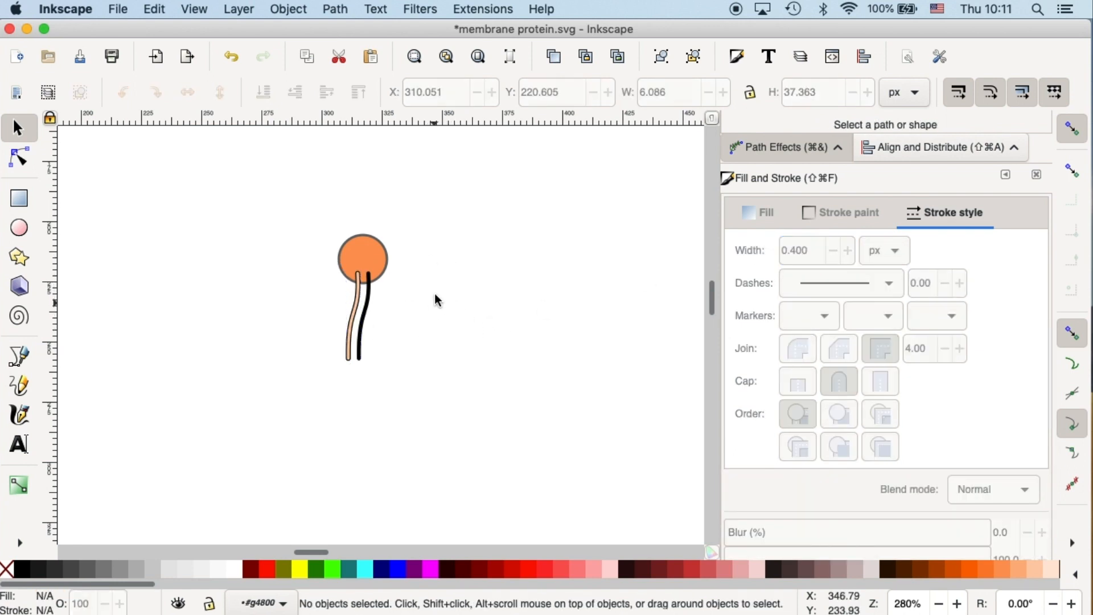
pyautogui.moveTo(379, 299)
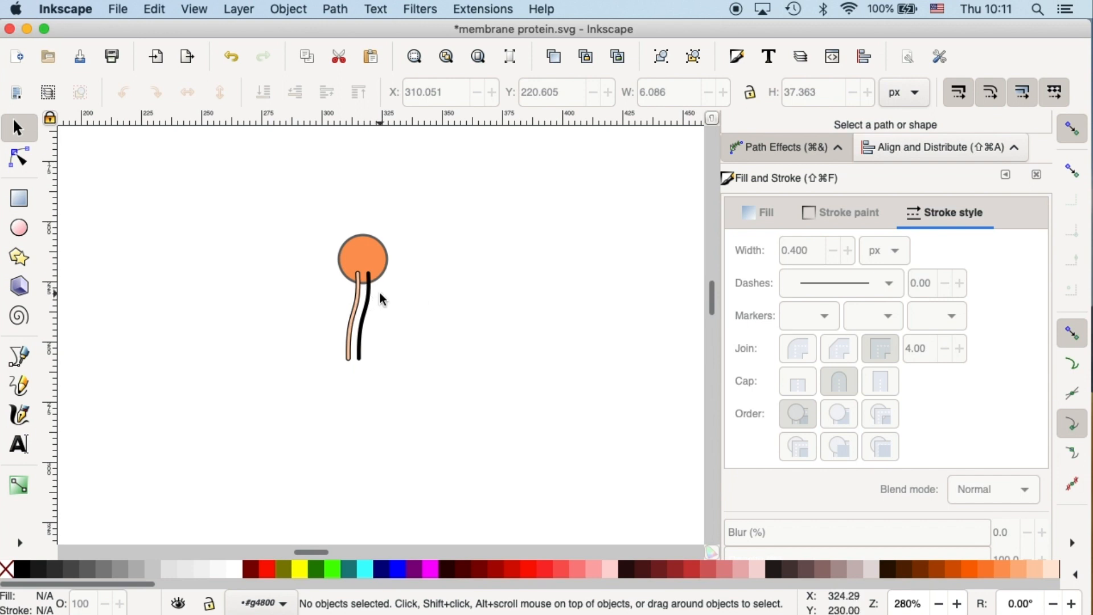
pyautogui.moveTo(380, 307)
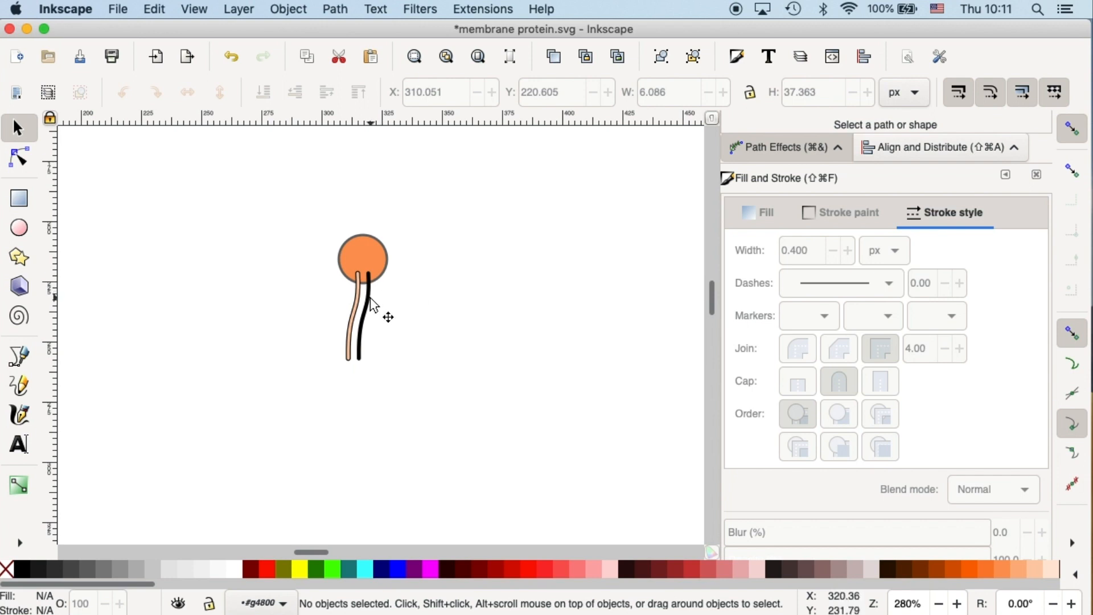
# - Convert the right tail's stroke to a path, then select the head circle
pyautogui.click(362, 314)
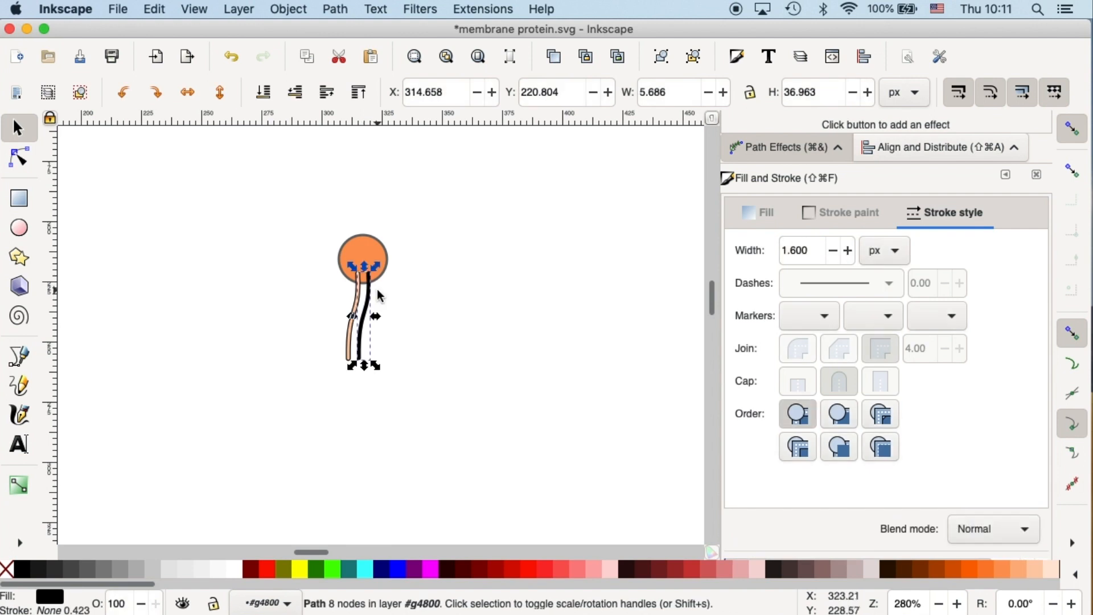
pyautogui.click(335, 9)
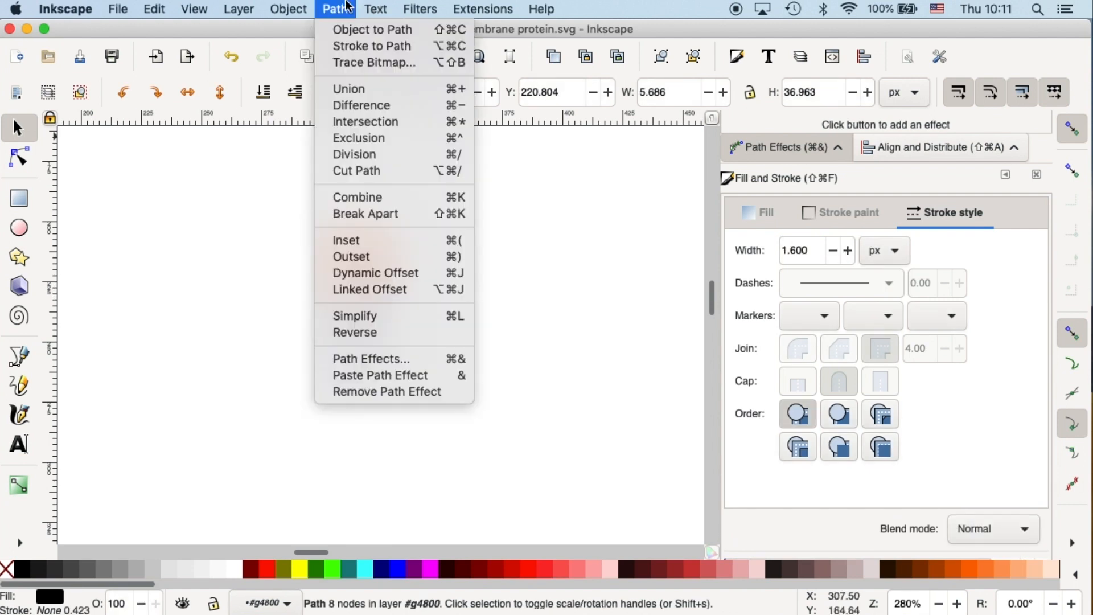
pyautogui.moveTo(372, 46)
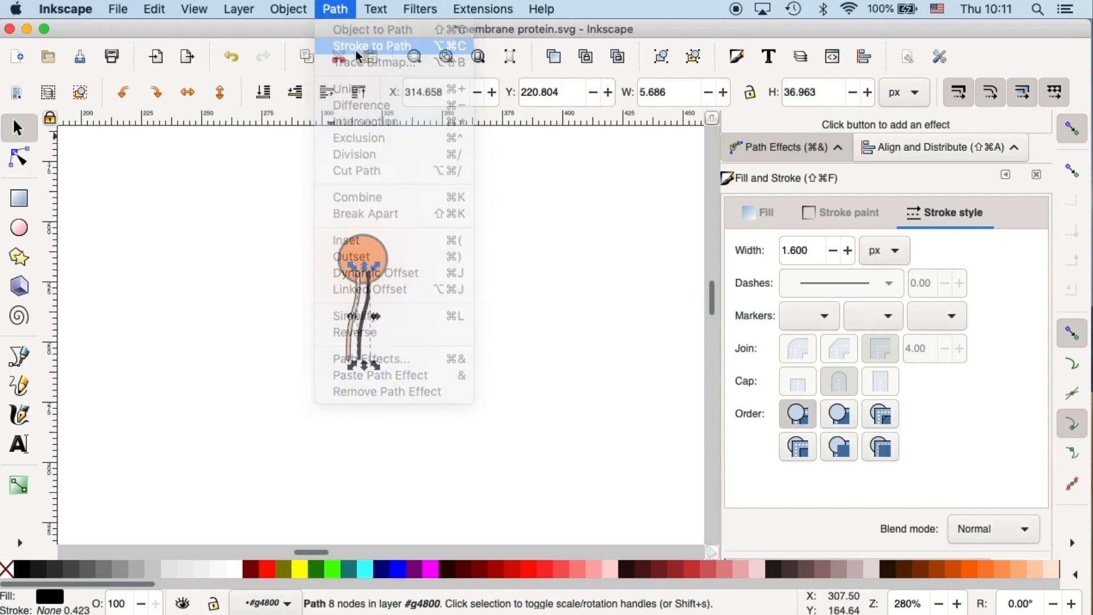
pyautogui.click(372, 45)
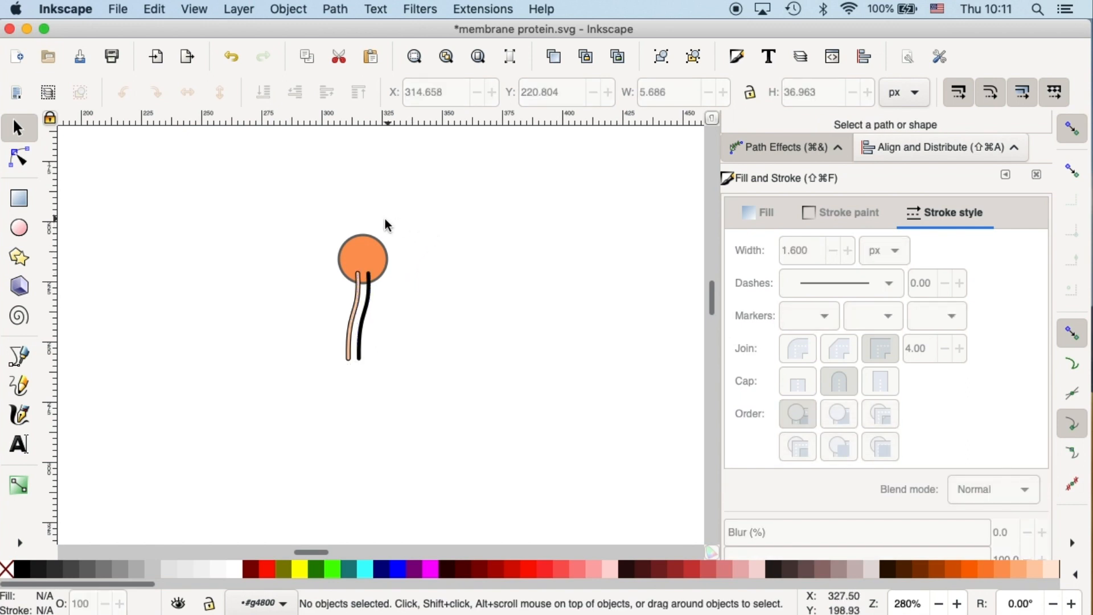
pyautogui.click(362, 257)
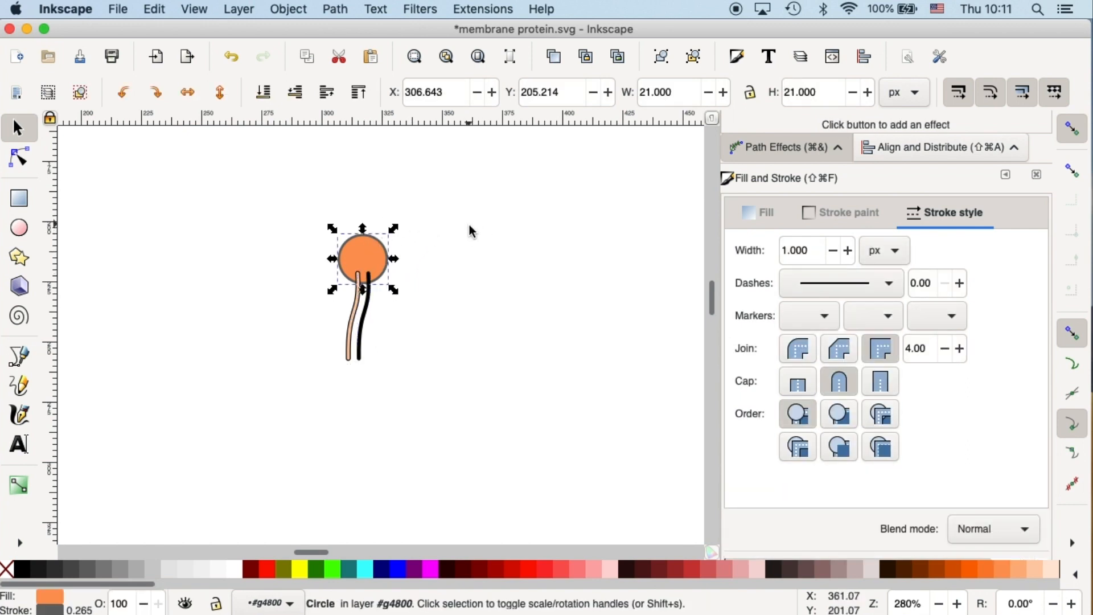
pyautogui.moveTo(405, 359)
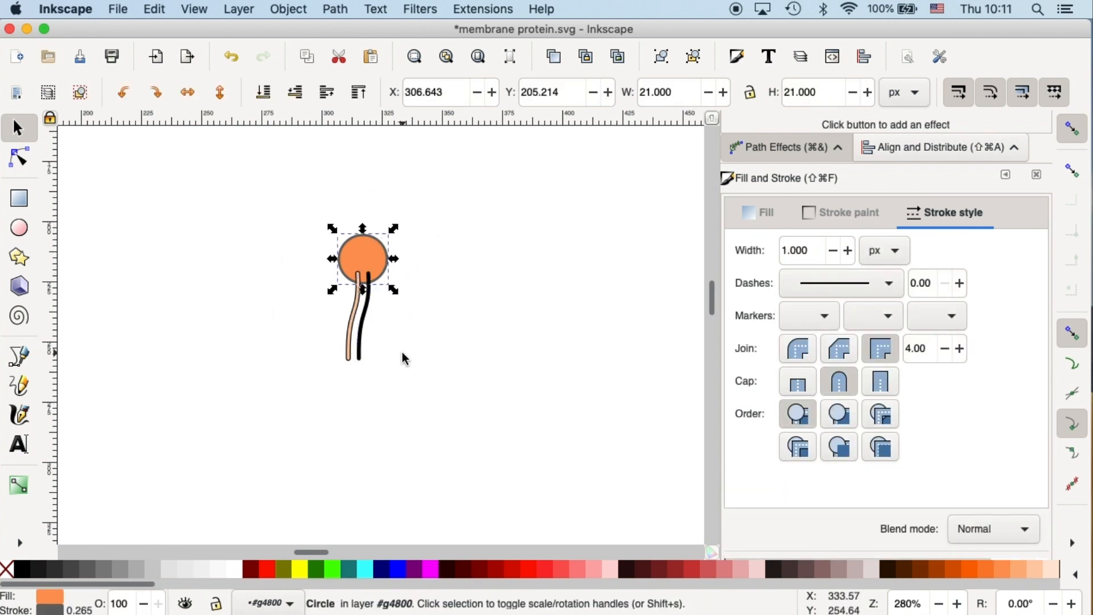
pyautogui.moveTo(410, 366)
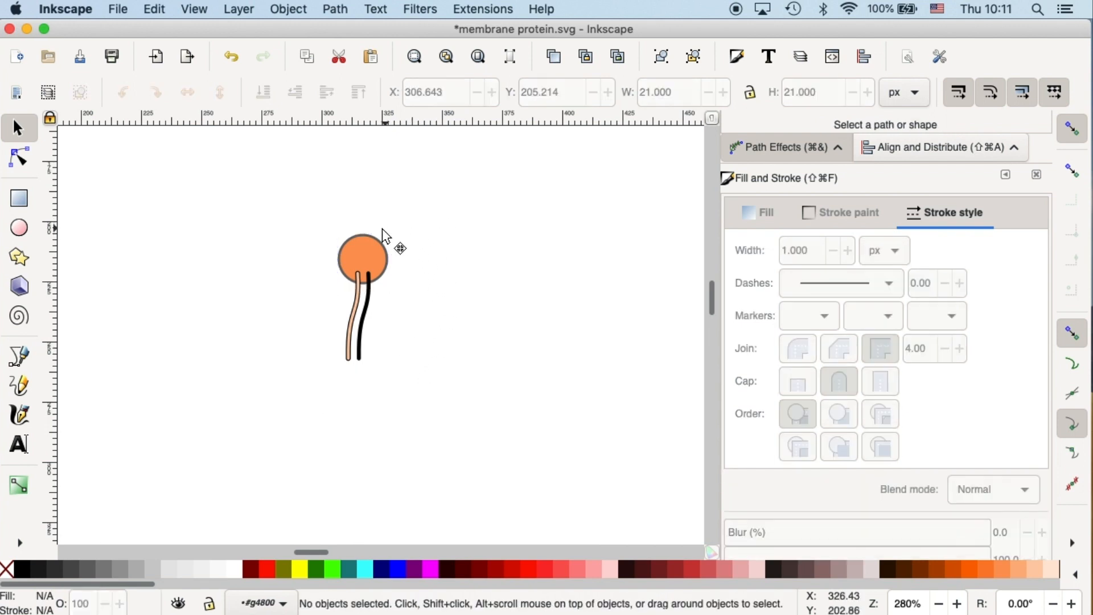
pyautogui.moveTo(378, 243)
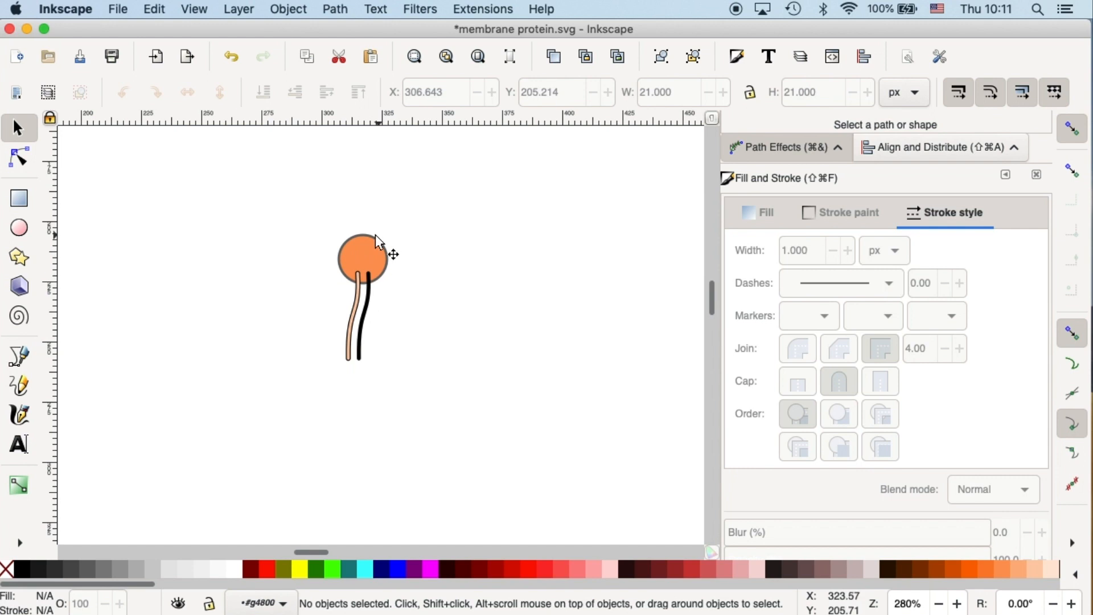
pyautogui.moveTo(349, 245)
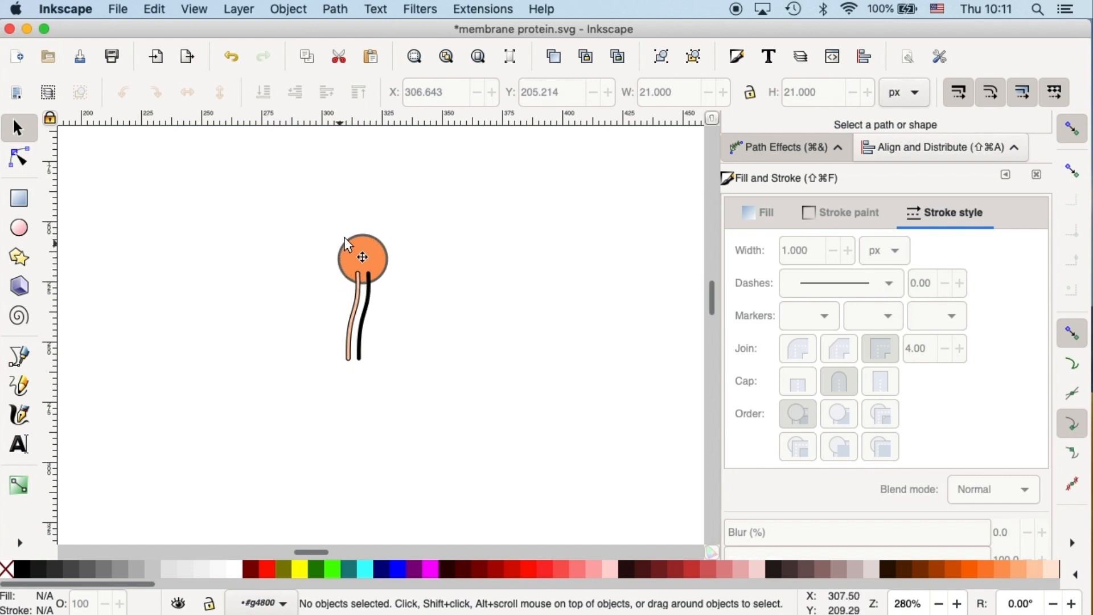
pyautogui.click(362, 257)
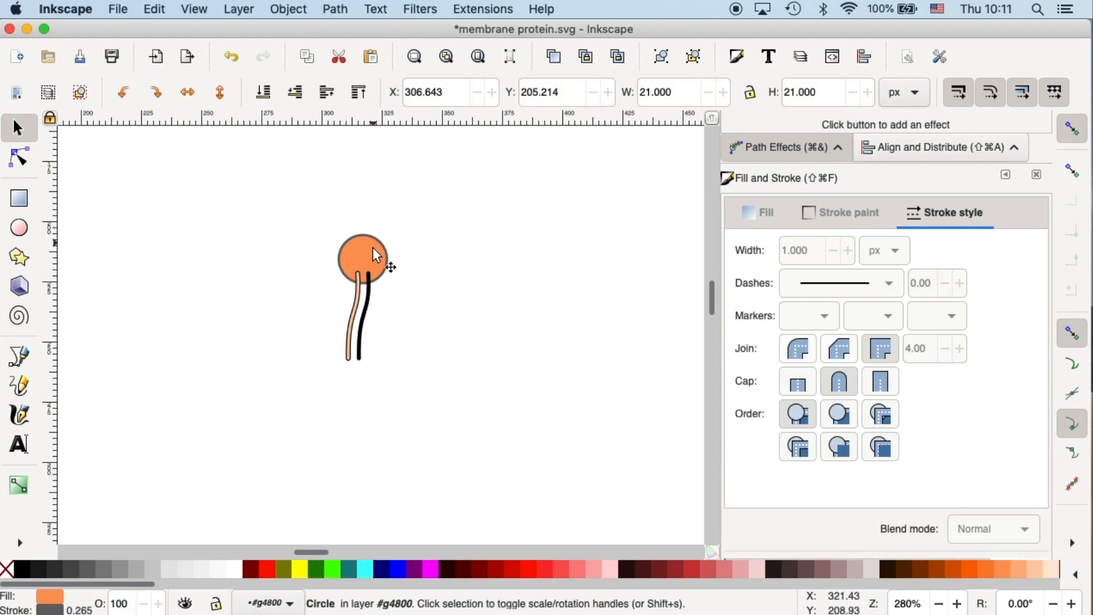
pyautogui.click(361, 258)
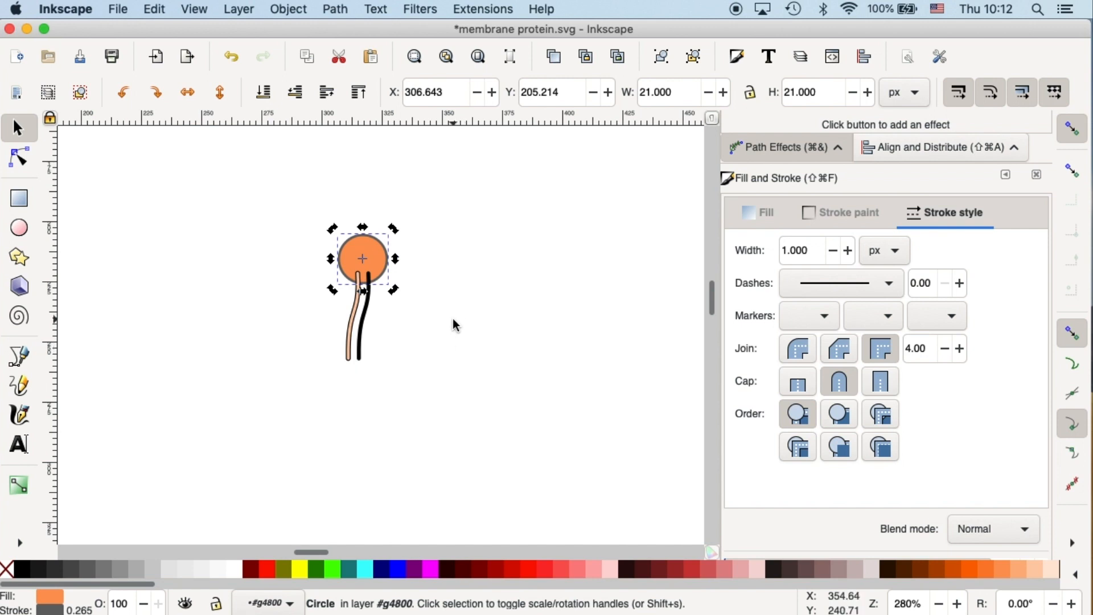
pyautogui.moveTo(475, 203)
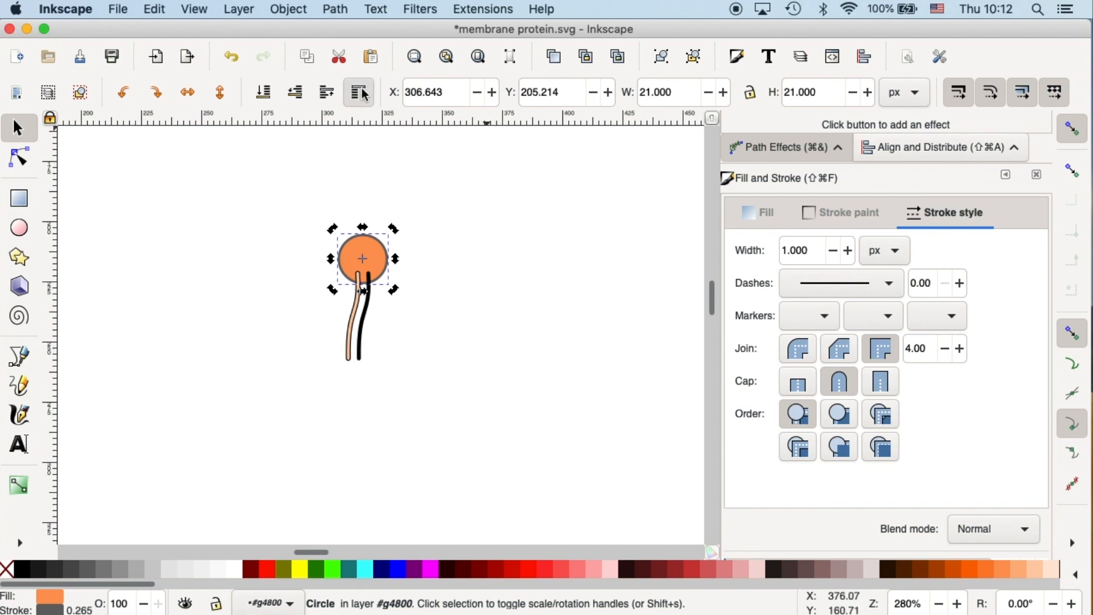
# - Raise the head above the tails, group head and tails, and combine them
pyautogui.click(311, 402)
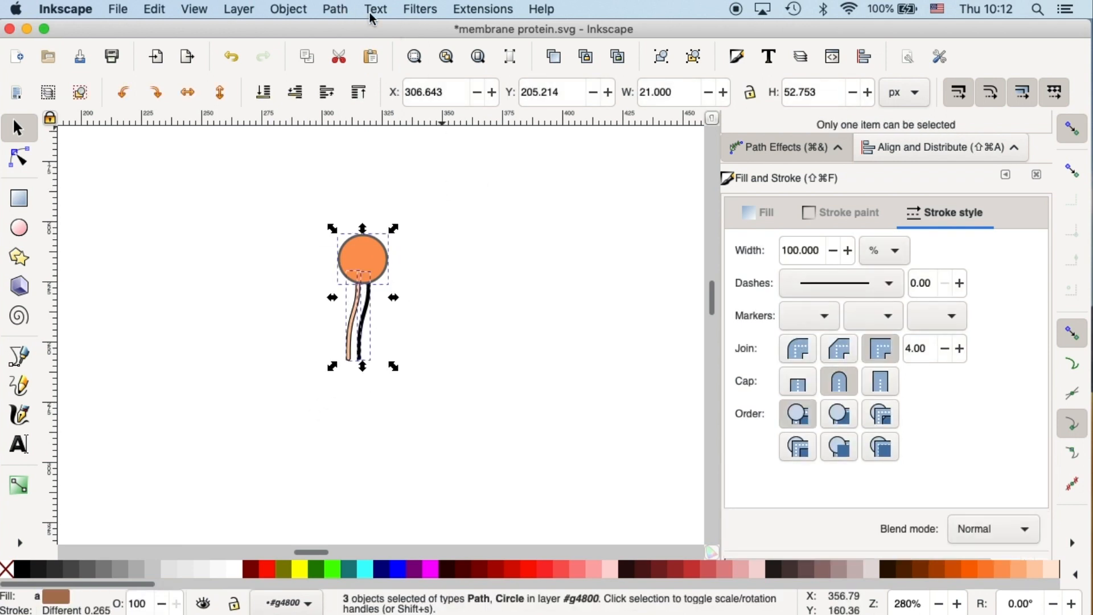
pyautogui.moveTo(395, 77)
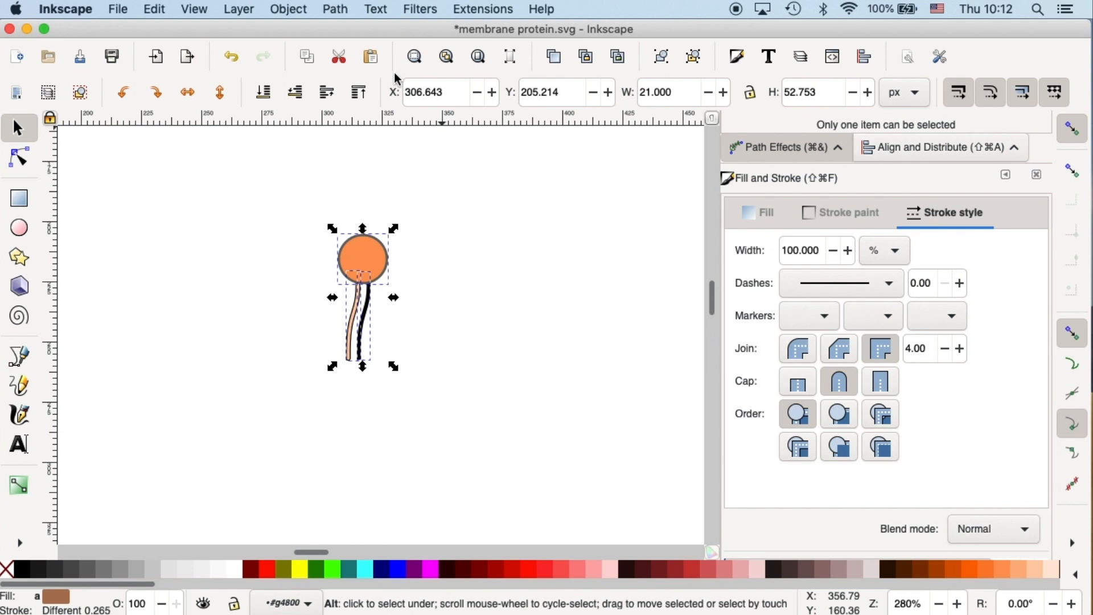
pyautogui.click(362, 300)
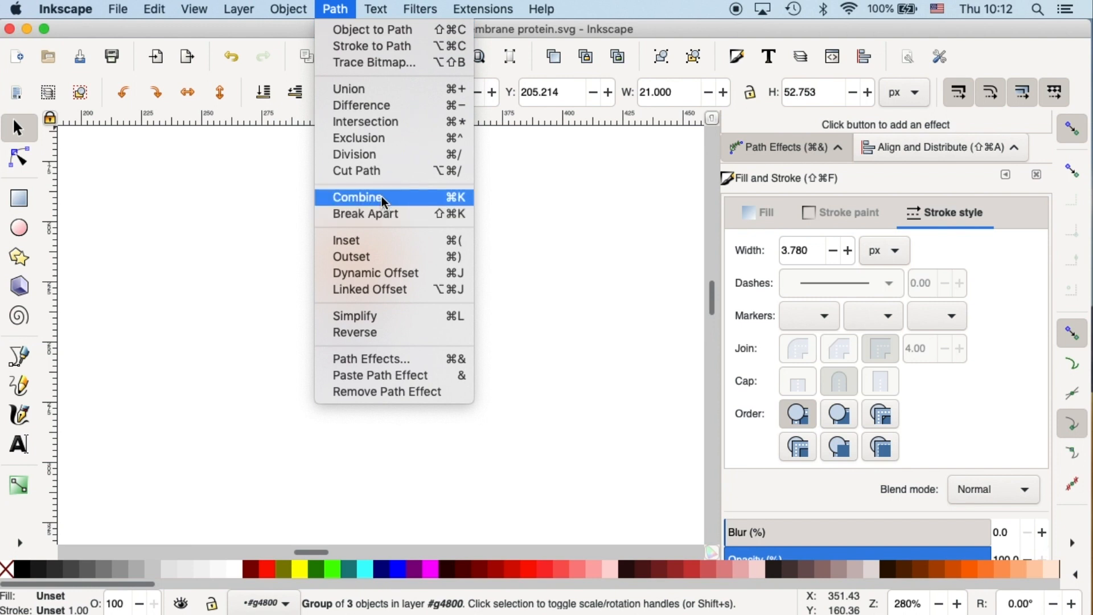
pyautogui.click(357, 198)
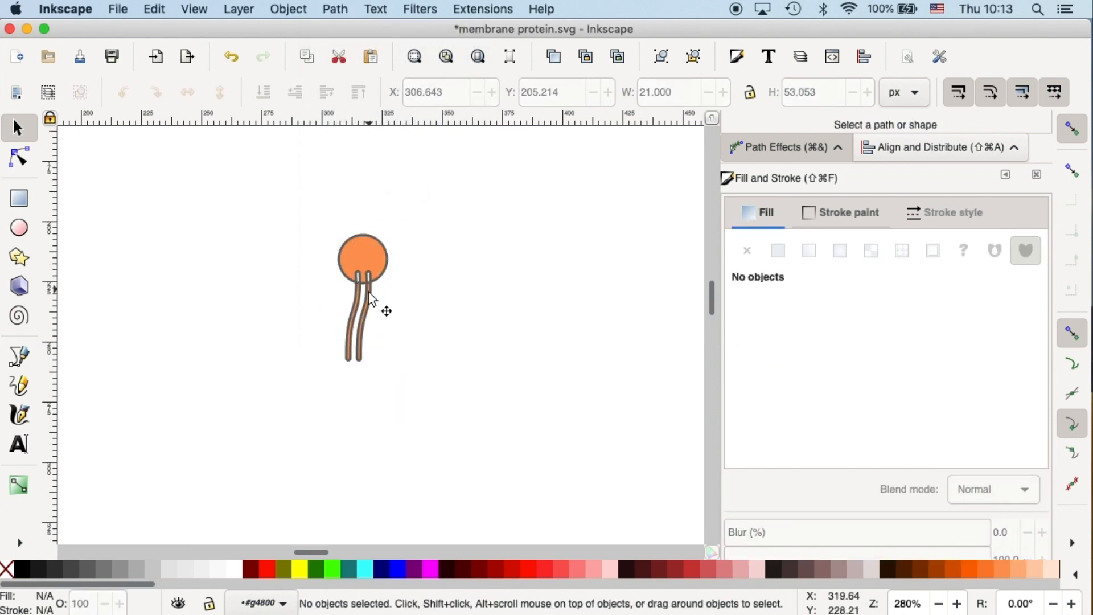
pyautogui.moveTo(387, 285)
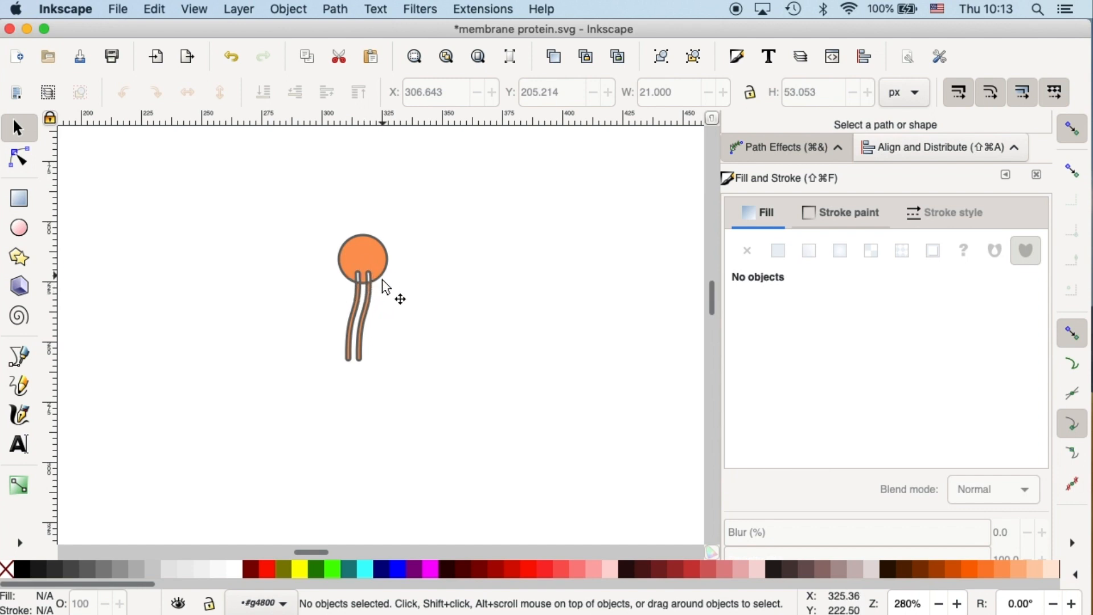
pyautogui.moveTo(363, 328)
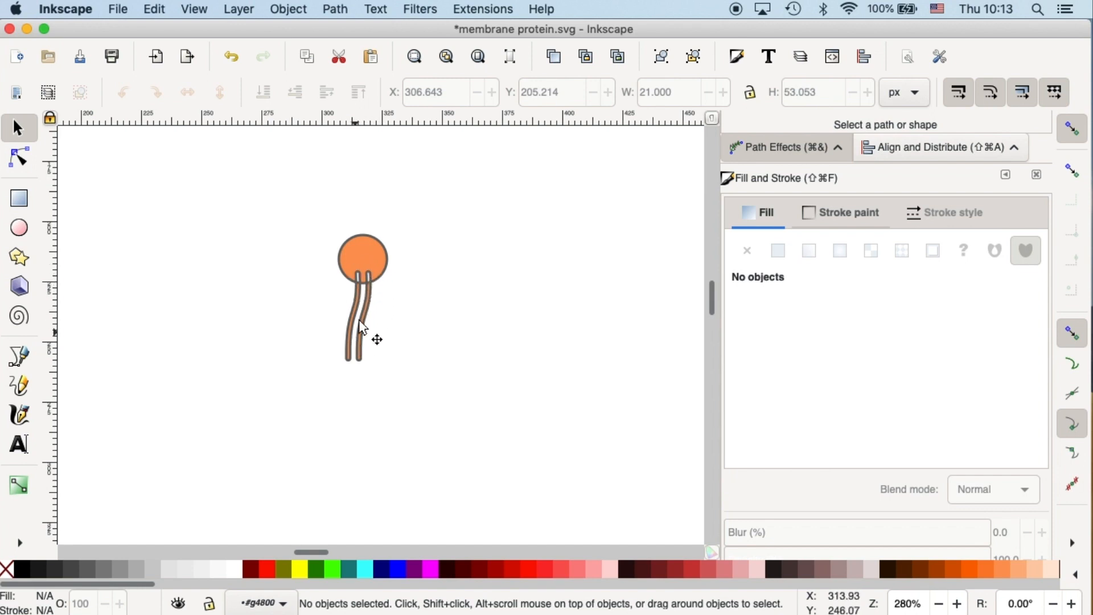
pyautogui.moveTo(417, 273)
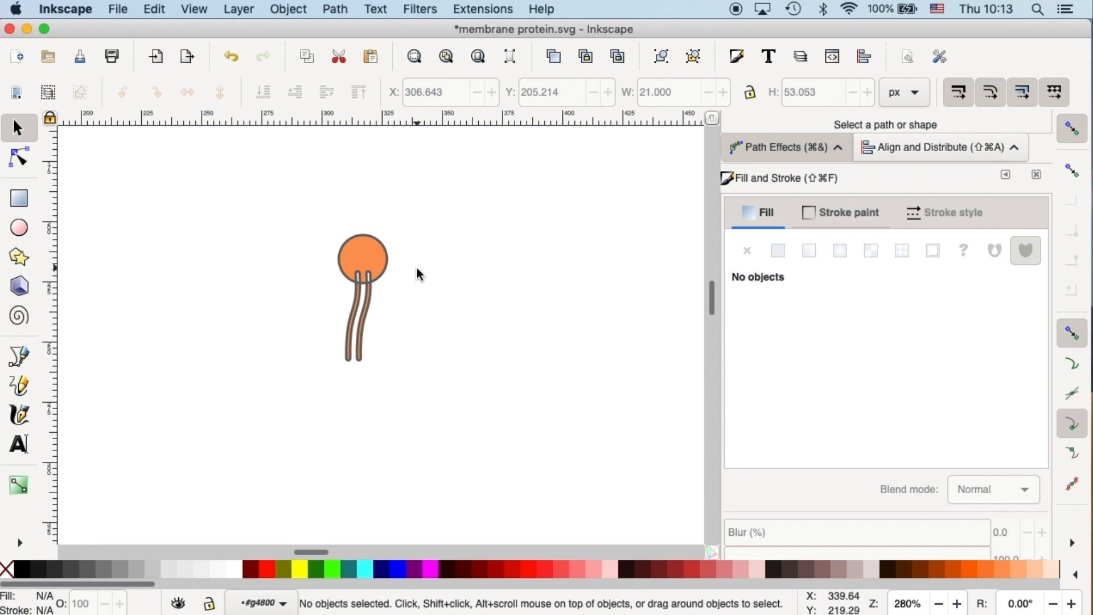
pyautogui.scroll(-3)
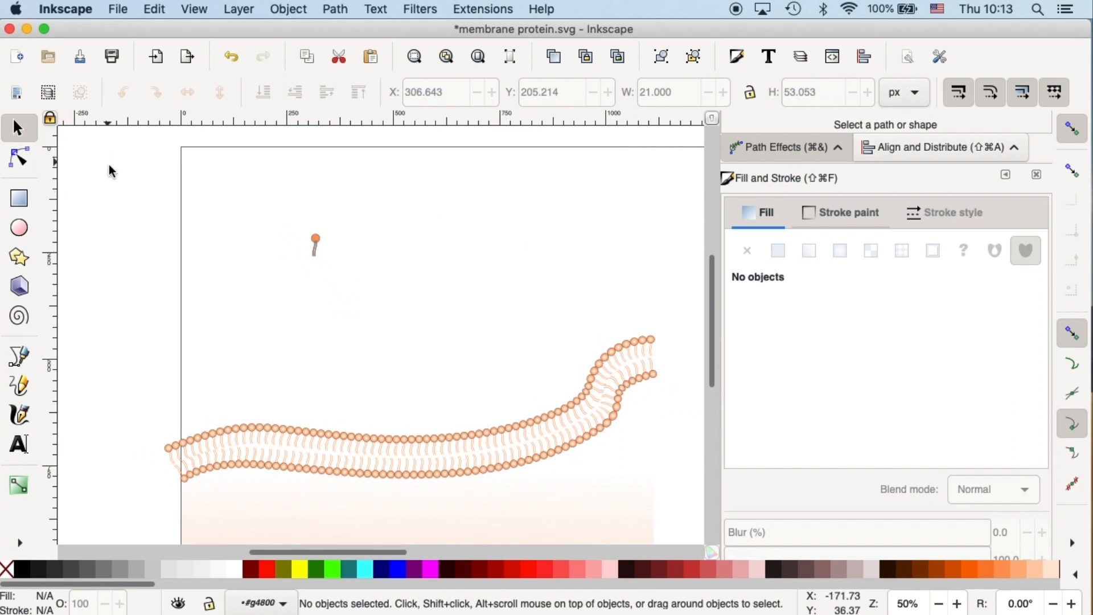
pyautogui.moveTo(97, 341)
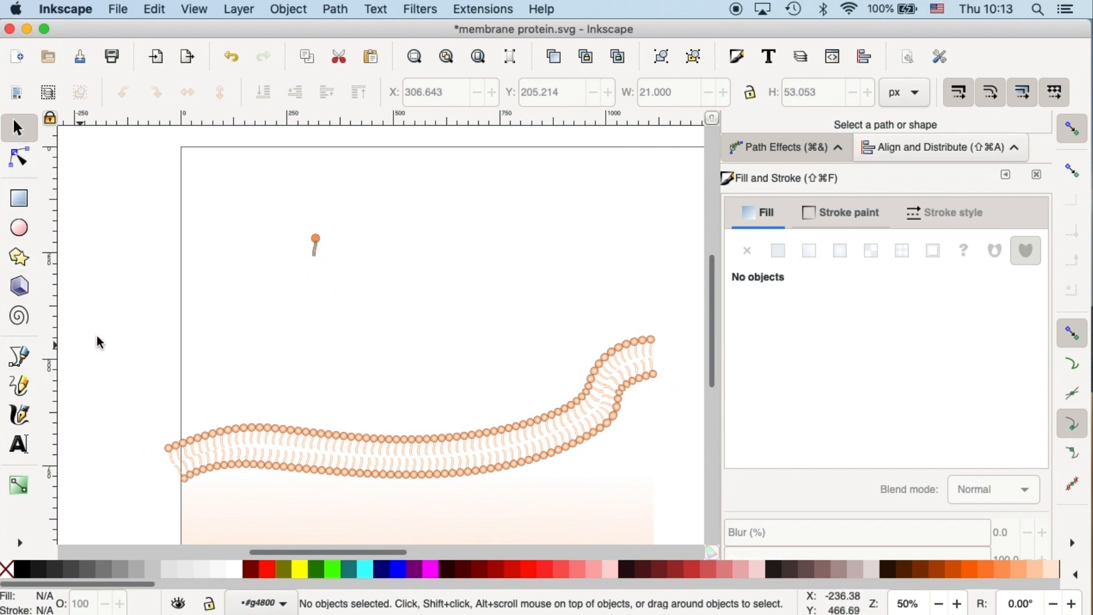
pyautogui.moveTo(38, 383)
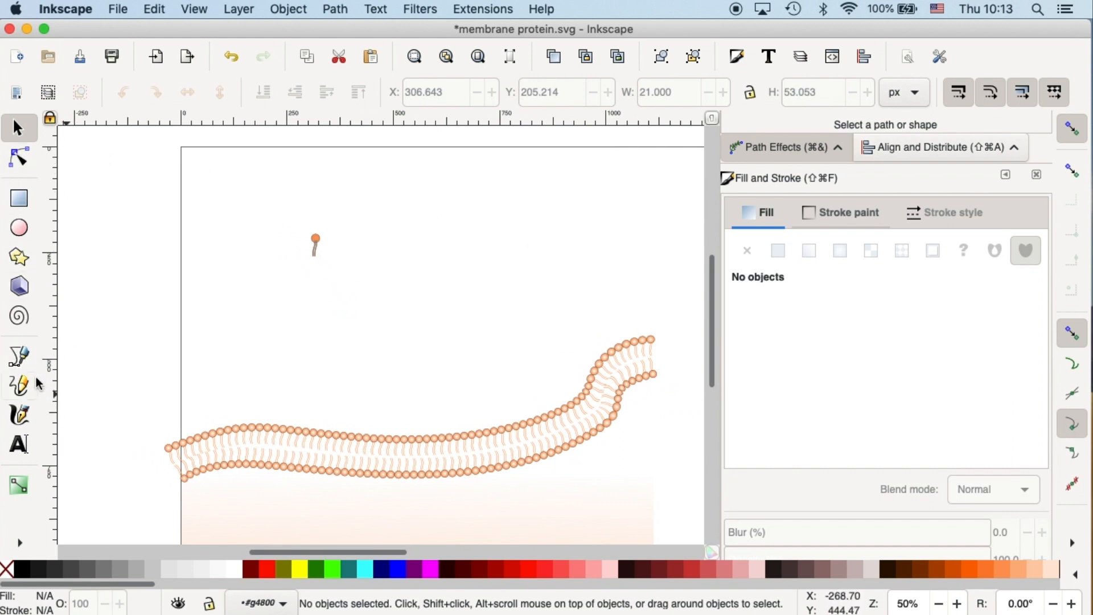
# - Draw a wavy curve above the bilayer with the Bezier pen tool
pyautogui.click(18, 355)
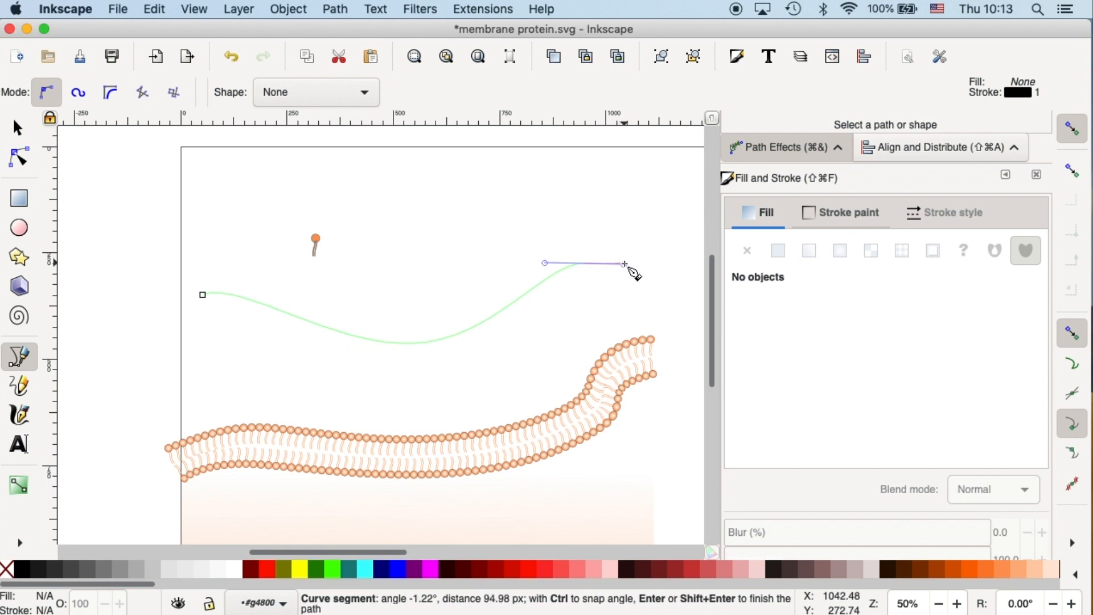
pyautogui.moveTo(624, 266)
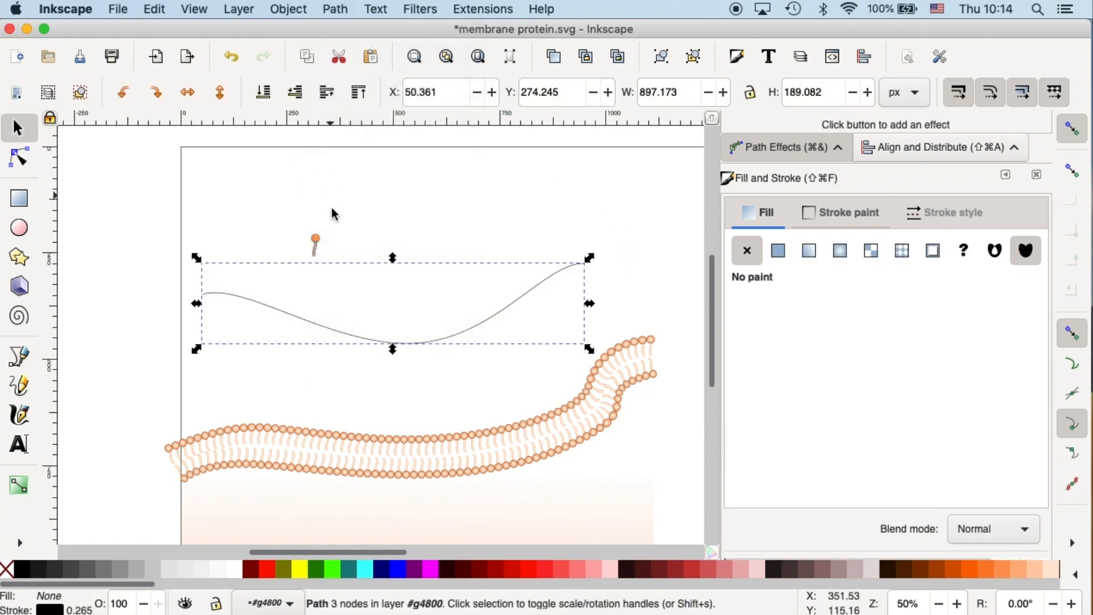
# - Open the Path Effects dialog from the Path menu for the wavy curve
pyautogui.click(334, 9)
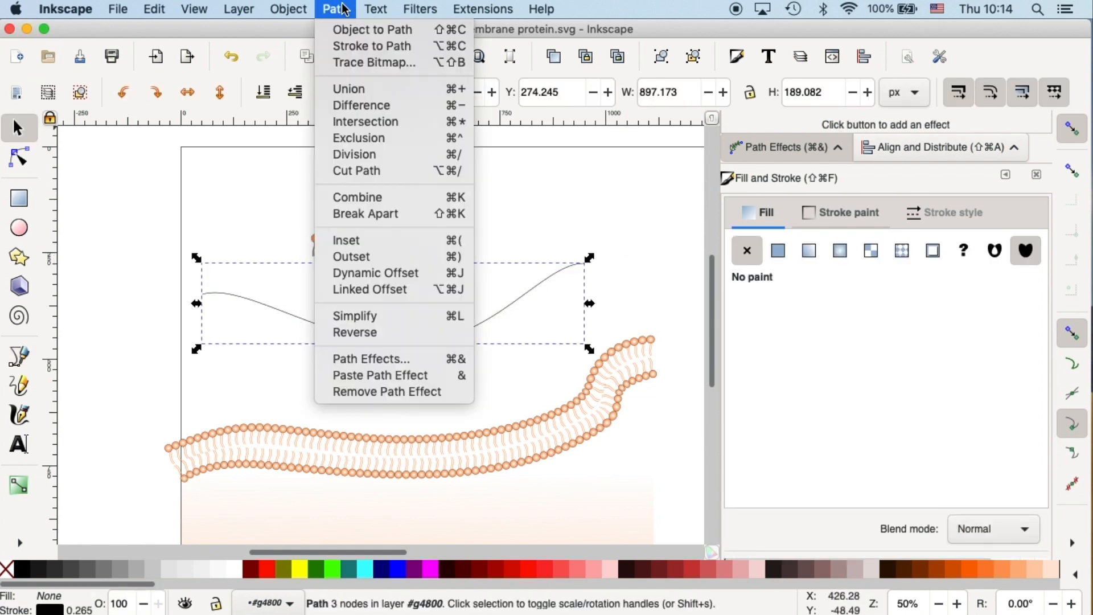
pyautogui.moveTo(370, 357)
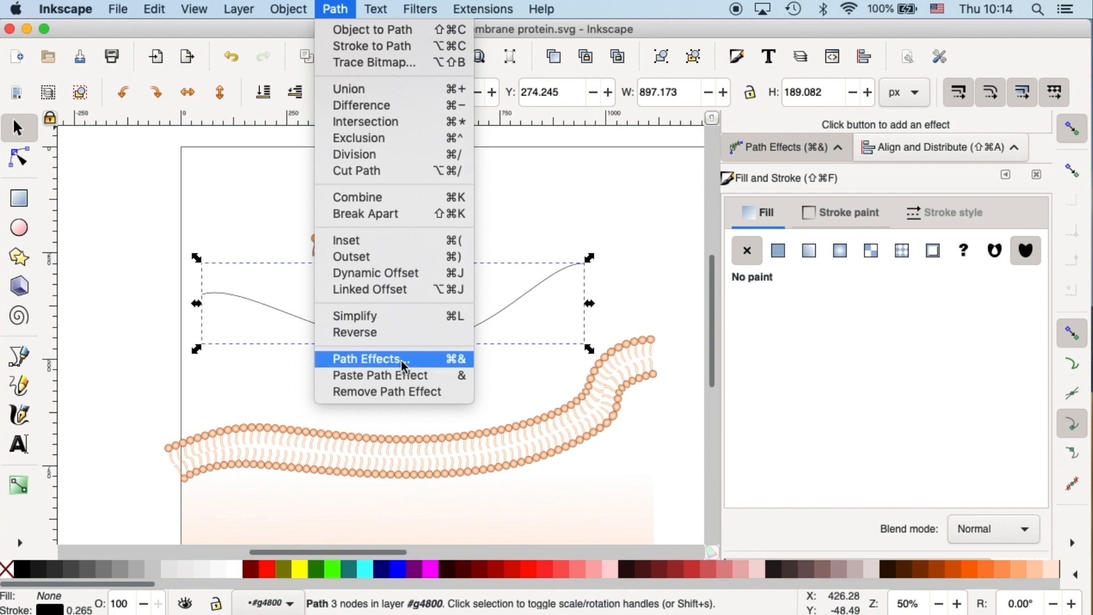
pyautogui.click(369, 358)
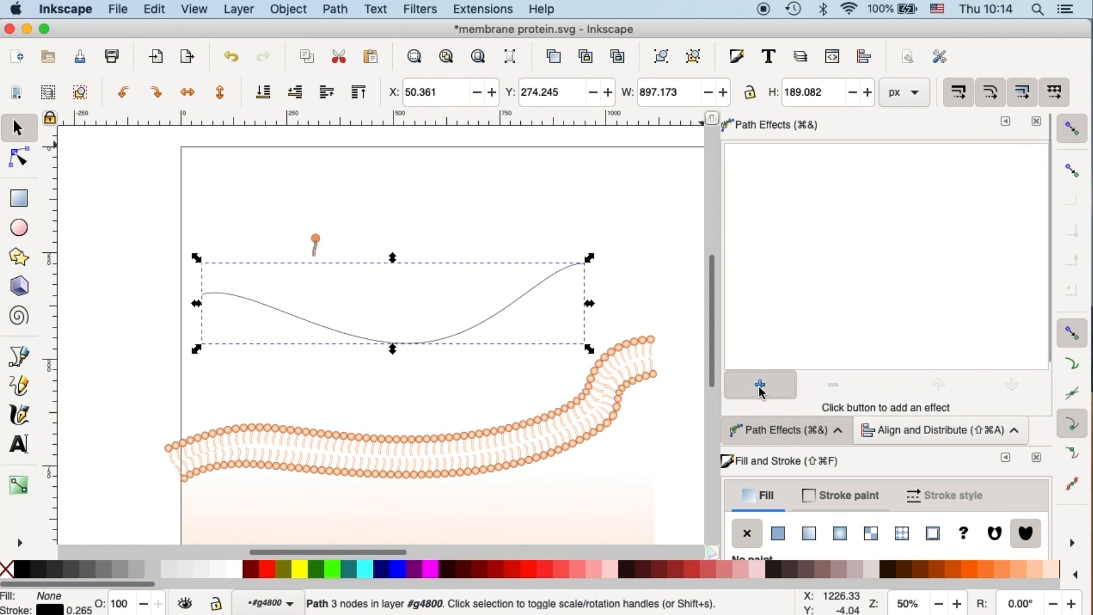
# - Add the Pattern Along Path effect to the curve, found by searching 'pa'
pyautogui.click(759, 384)
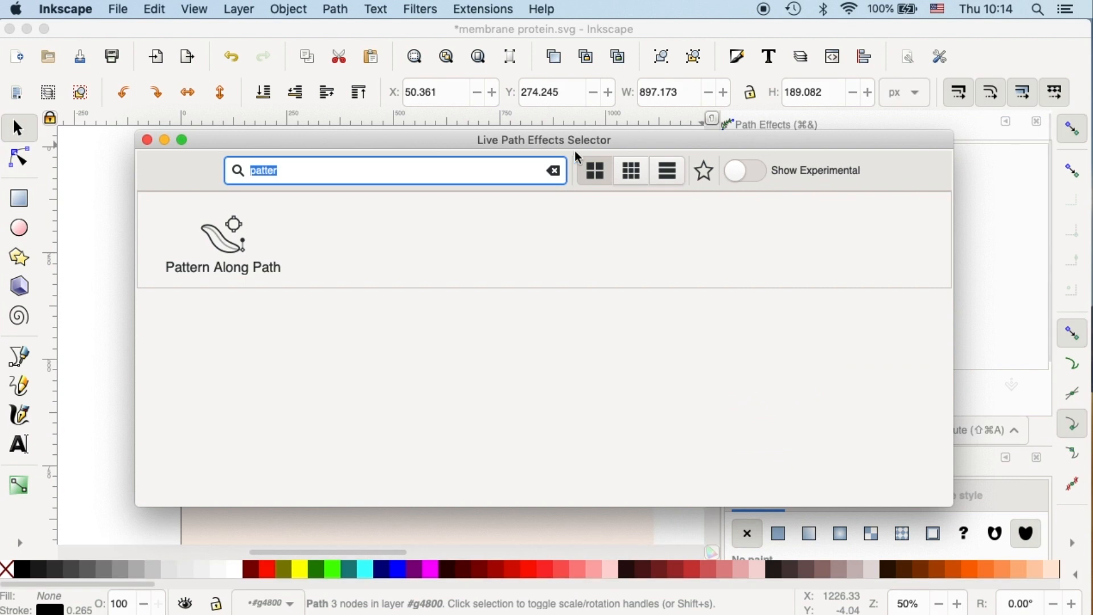
pyautogui.click(553, 170)
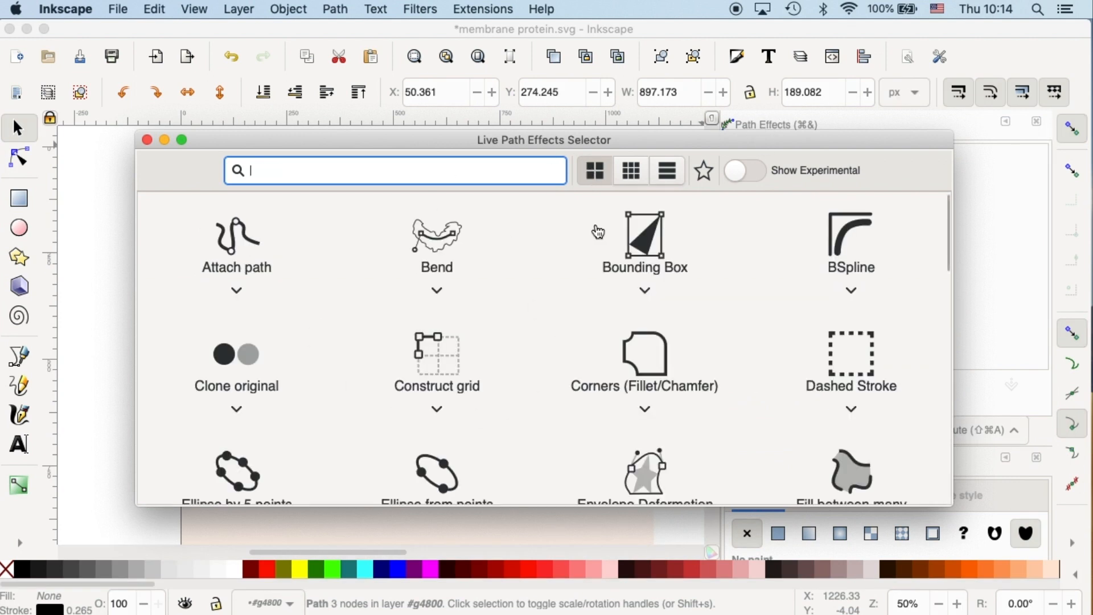
pyautogui.moveTo(814, 320)
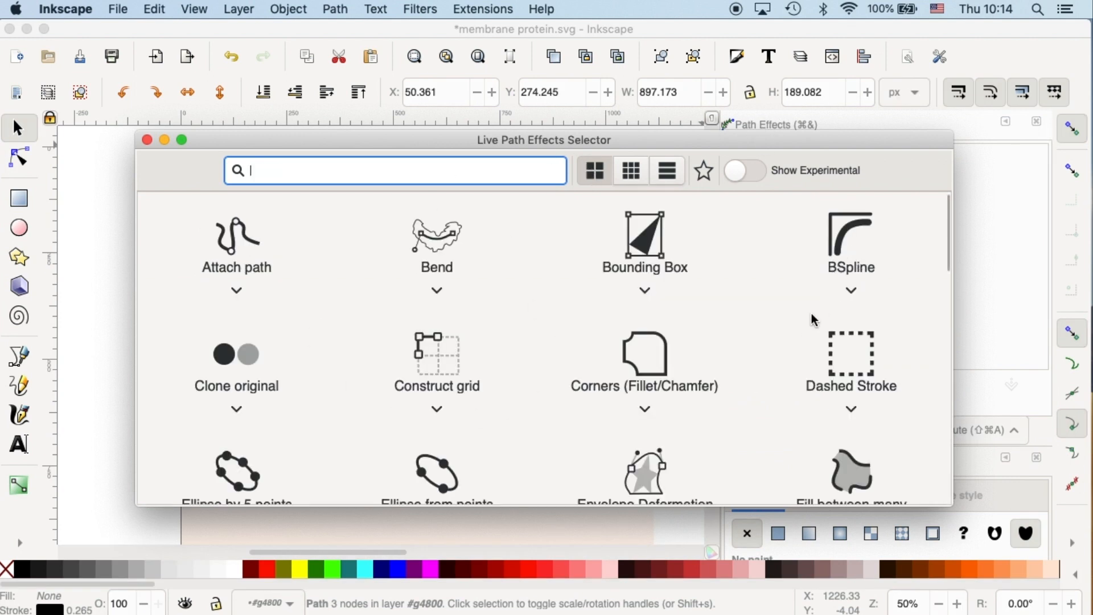
pyautogui.write('patter')
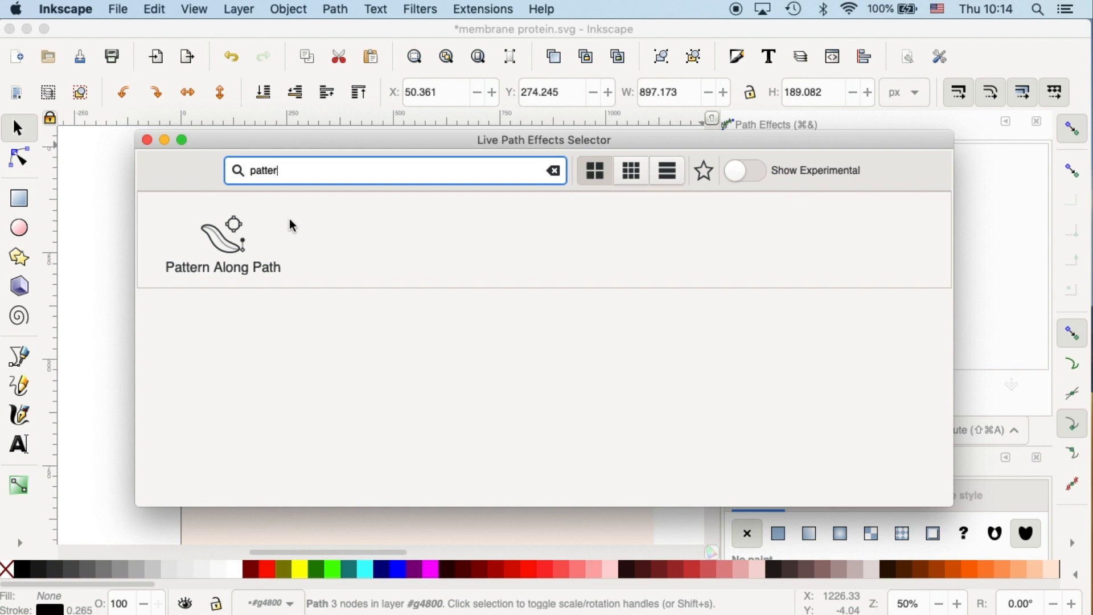
pyautogui.doubleClick(221, 245)
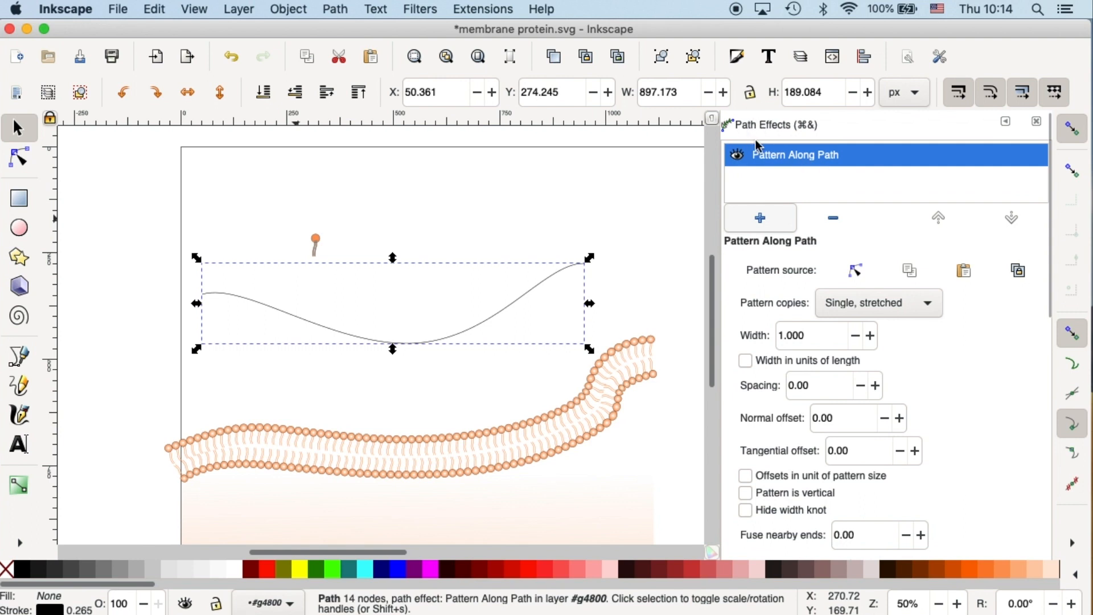
pyautogui.moveTo(768, 161)
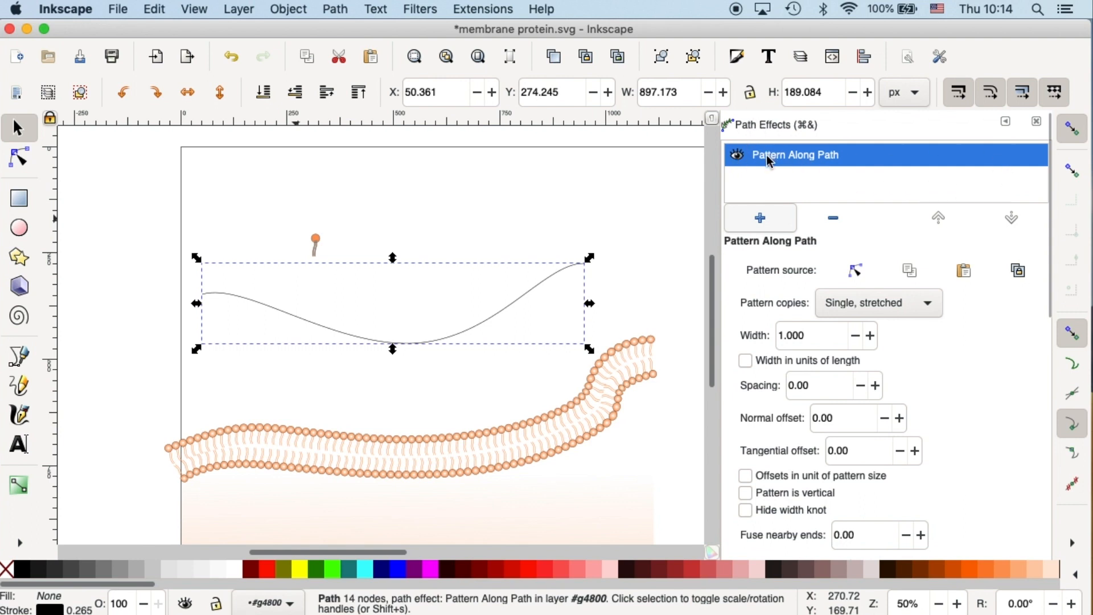
pyautogui.moveTo(877, 195)
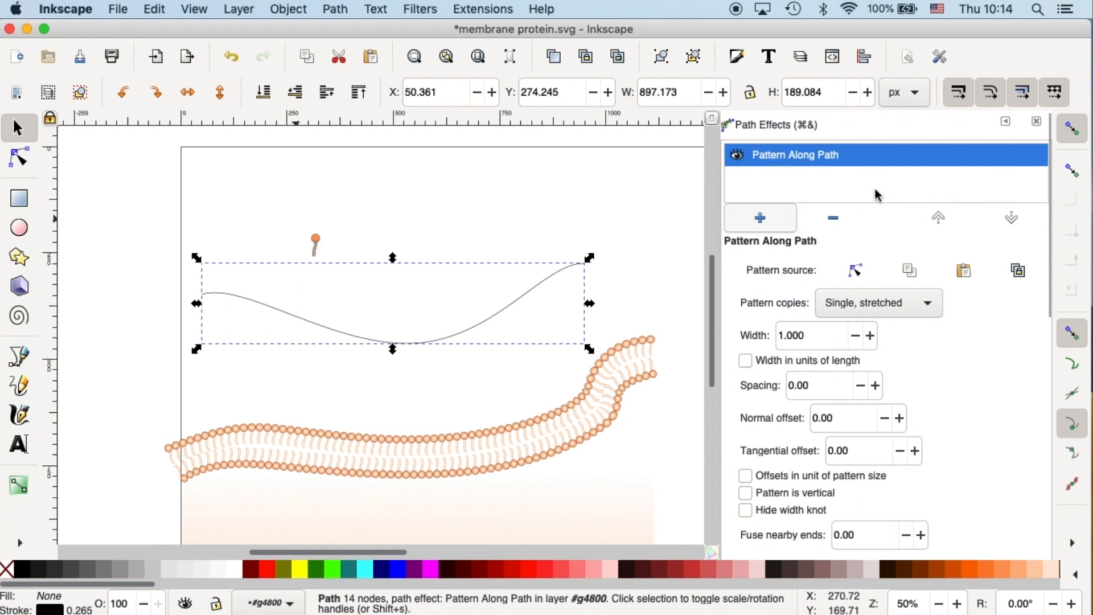
pyautogui.moveTo(322, 269)
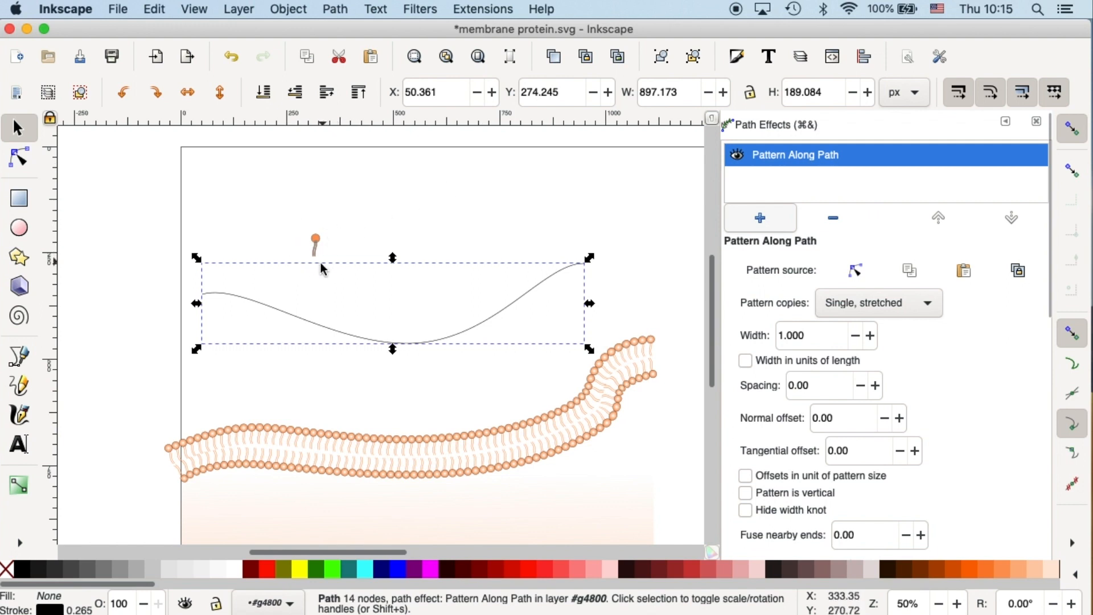
pyautogui.moveTo(376, 351)
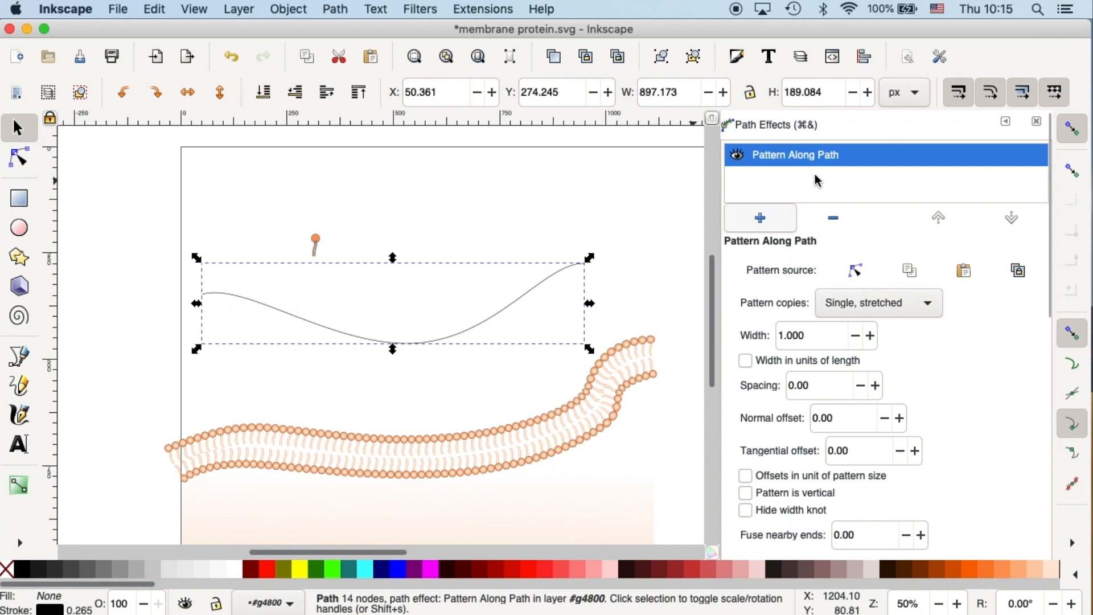
# - Copy the single phospholipid and link it as the curve's pattern from the clipboard
pyautogui.click(294, 222)
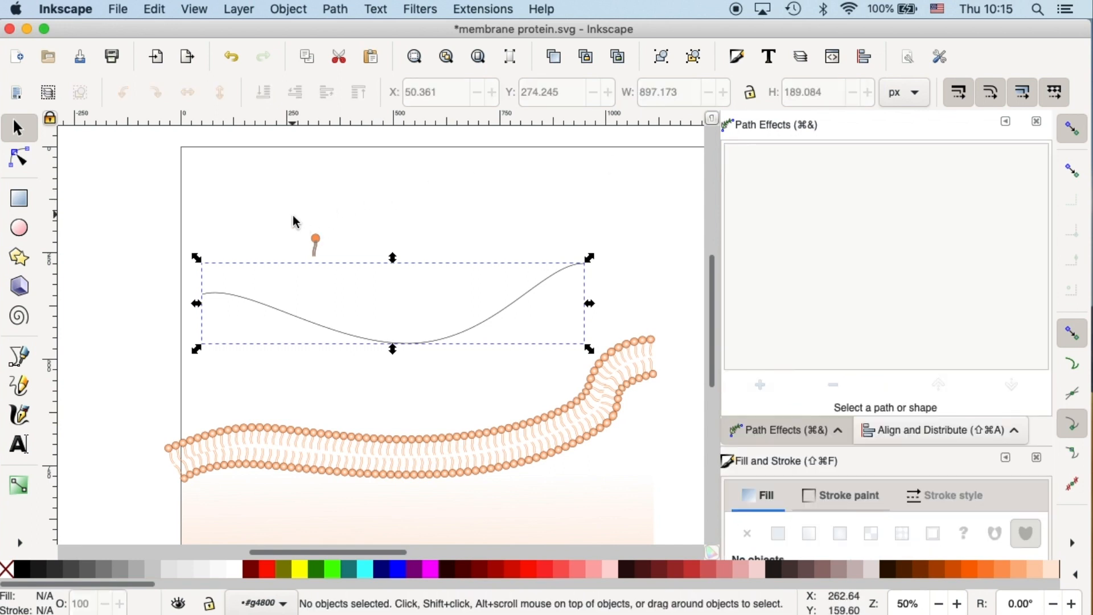
pyautogui.click(314, 239)
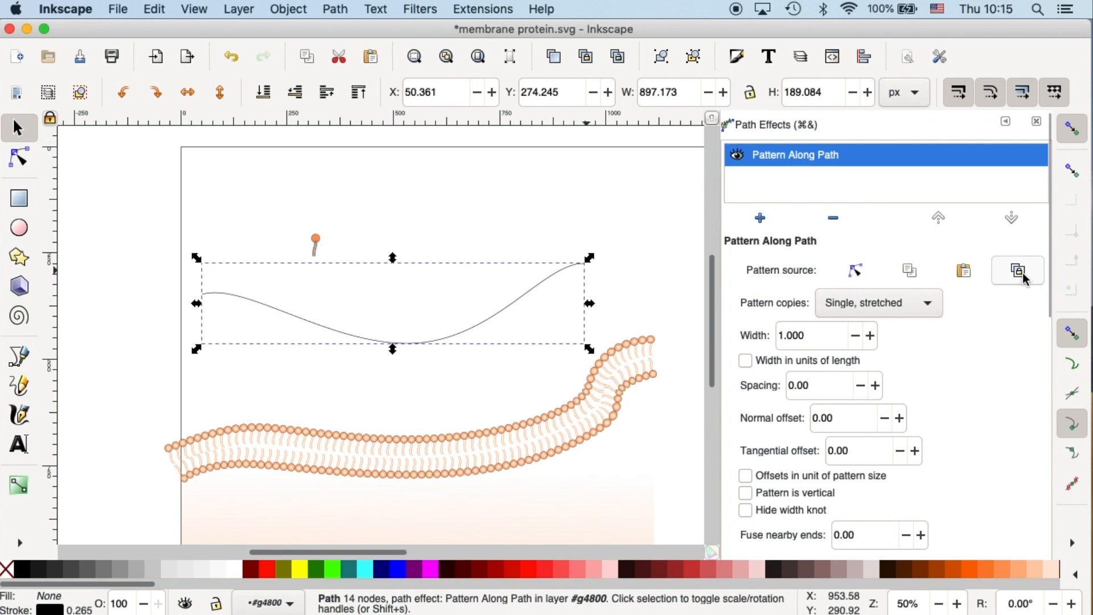
pyautogui.moveTo(1017, 271)
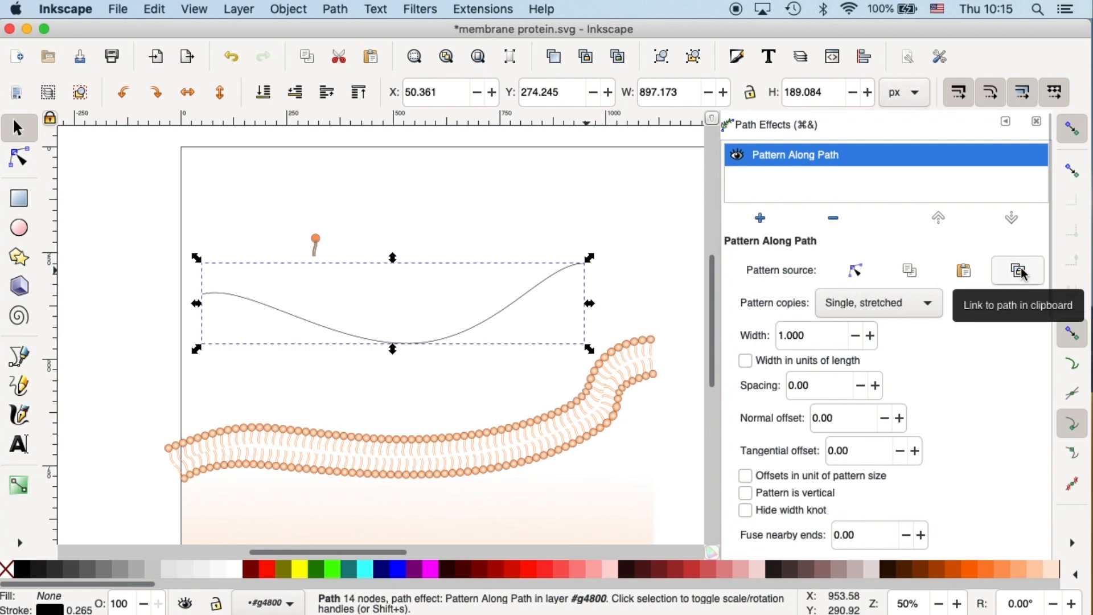
pyautogui.click(1017, 270)
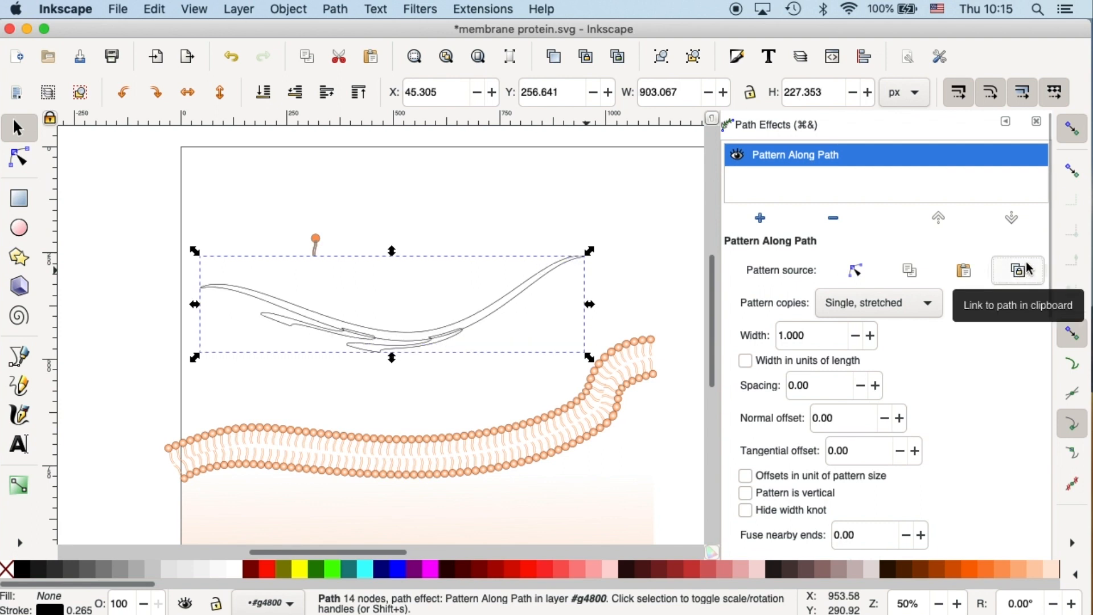
pyautogui.moveTo(567, 272)
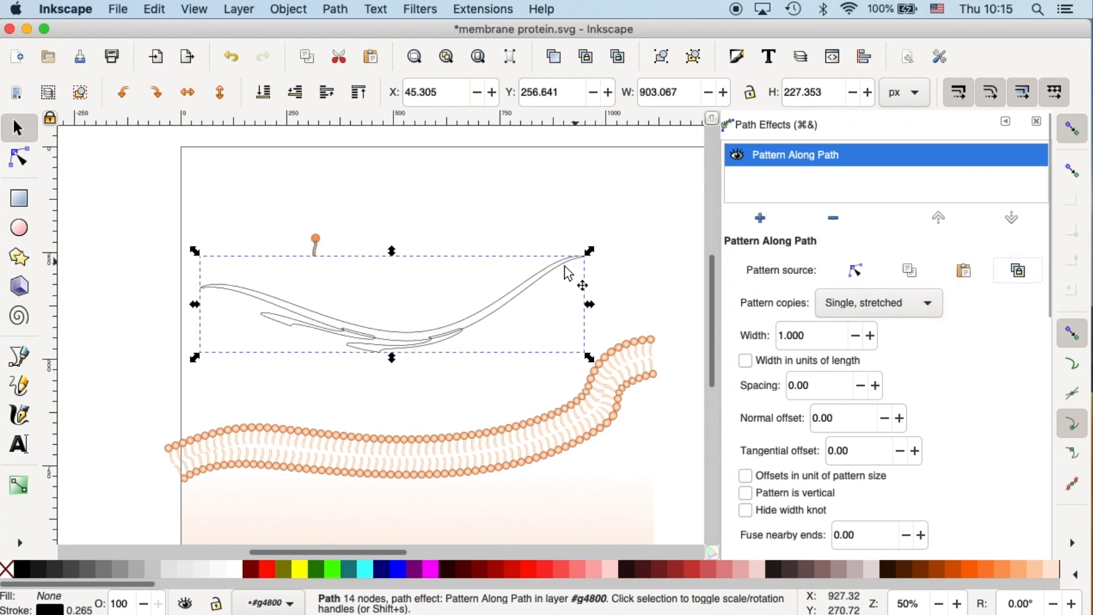
pyautogui.moveTo(446, 363)
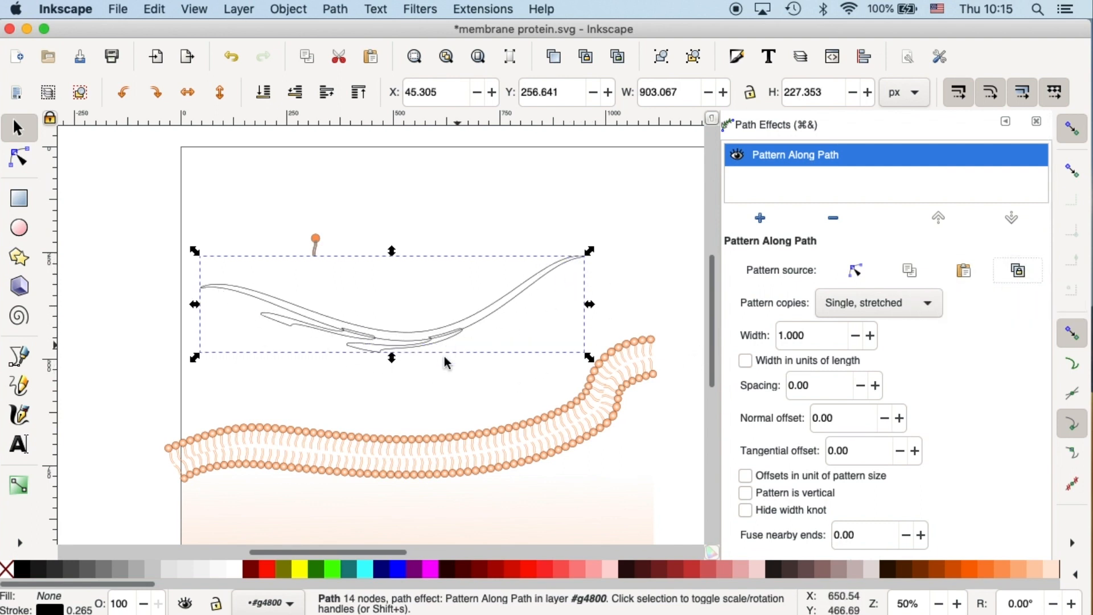
pyautogui.moveTo(743, 311)
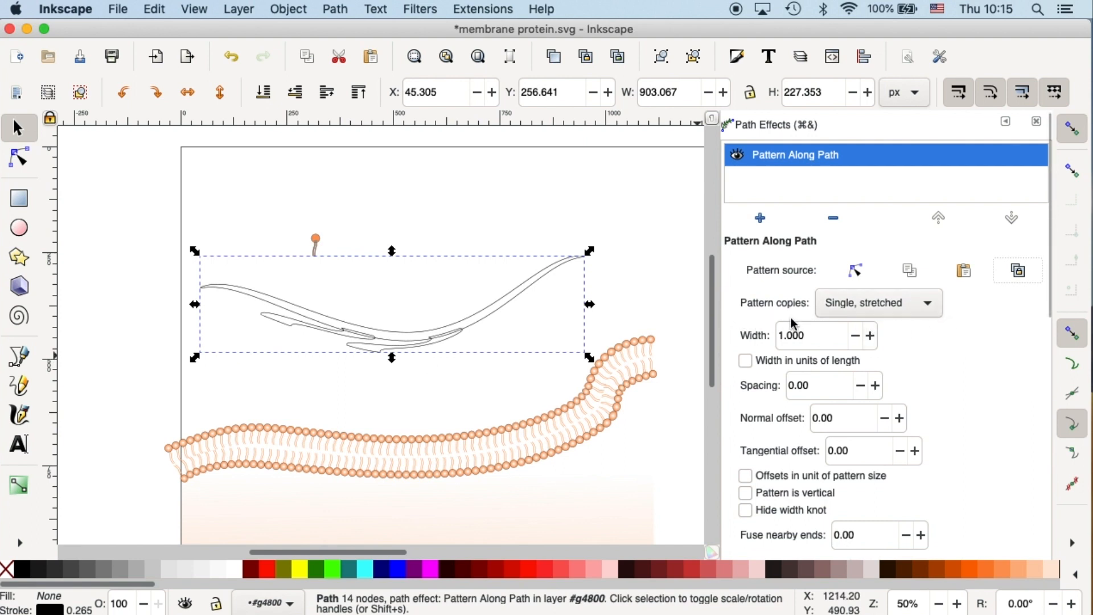
# - Set Pattern copies to Repeated so lipids tile along the curve, then deselect
pyautogui.click(876, 302)
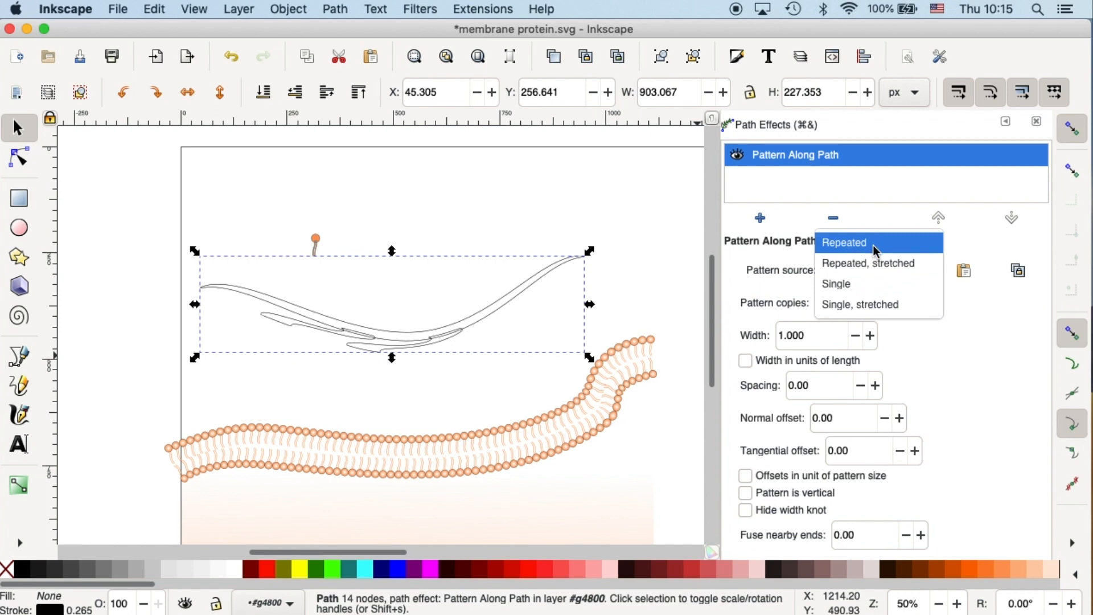
pyautogui.click(843, 243)
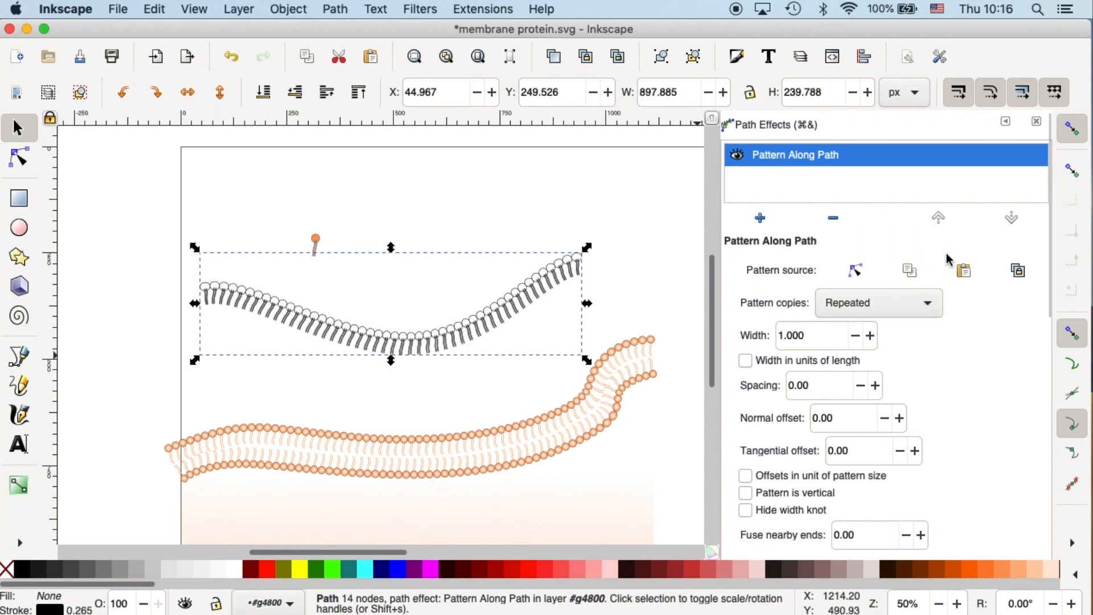
pyautogui.click(406, 375)
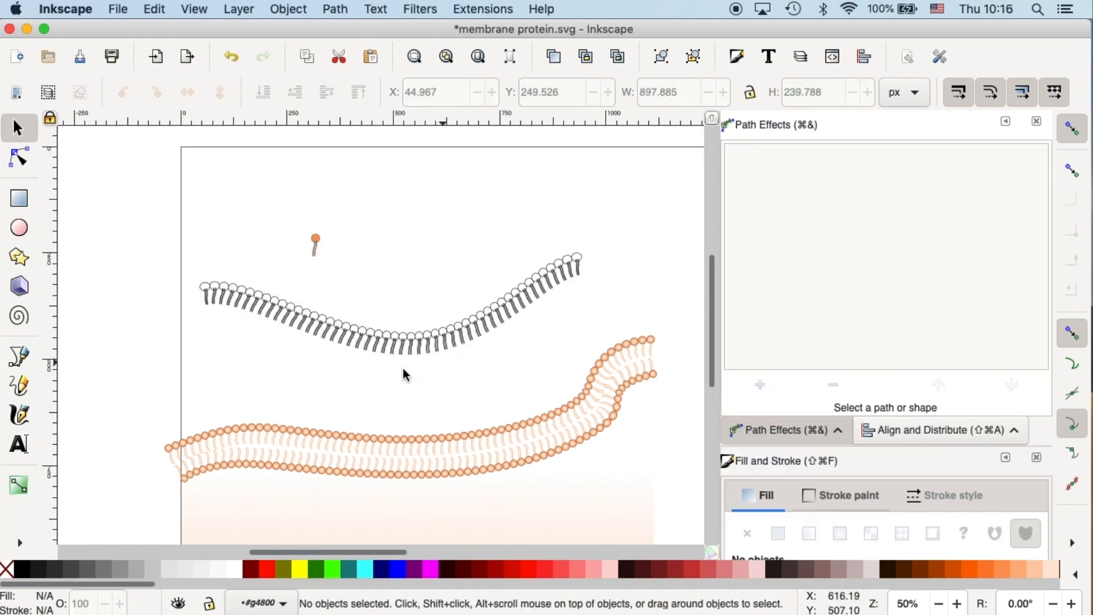
pyautogui.moveTo(649, 280)
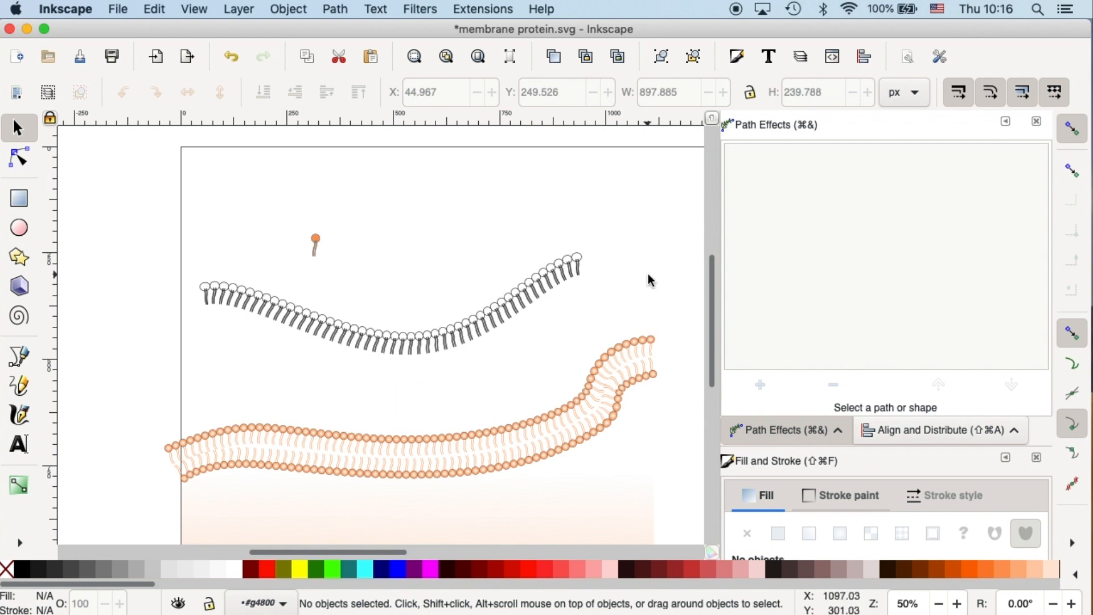
pyautogui.moveTo(28, 155)
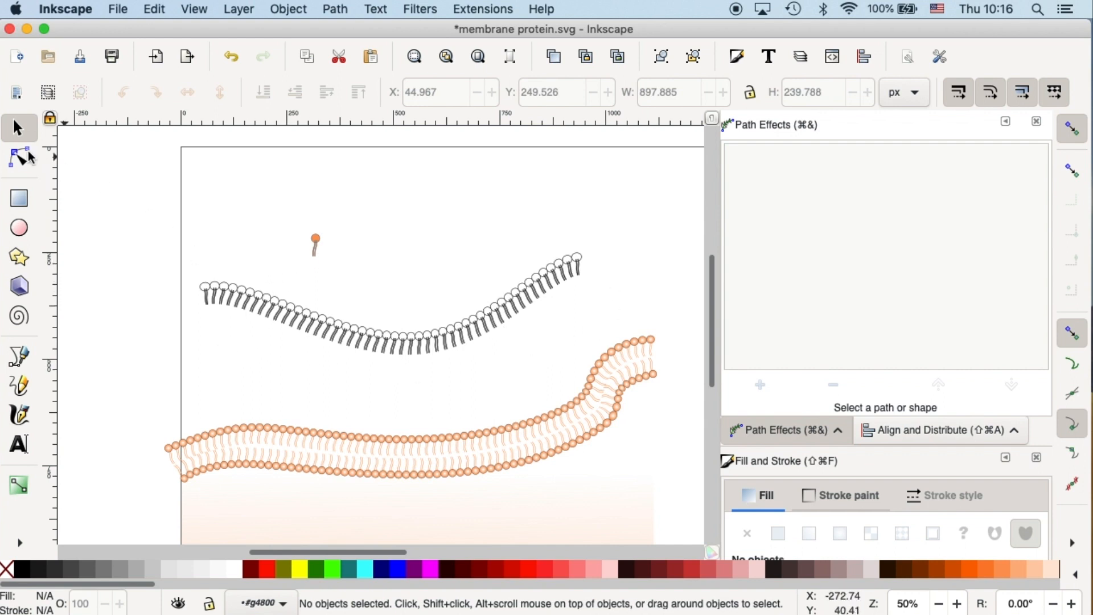
pyautogui.moveTo(453, 355)
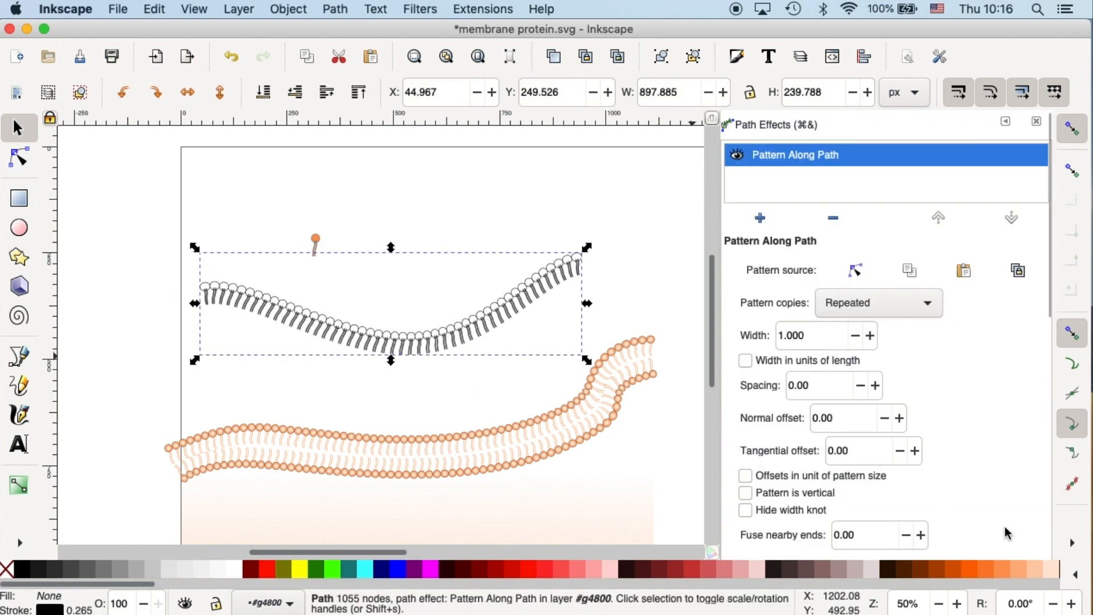
pyautogui.moveTo(1036, 575)
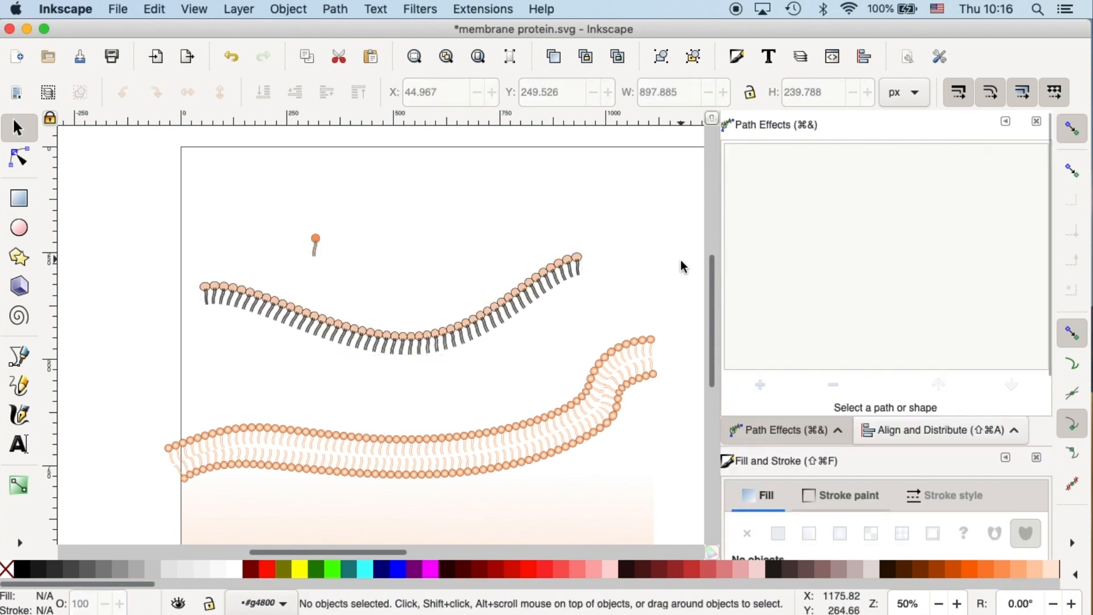
pyautogui.moveTo(689, 270)
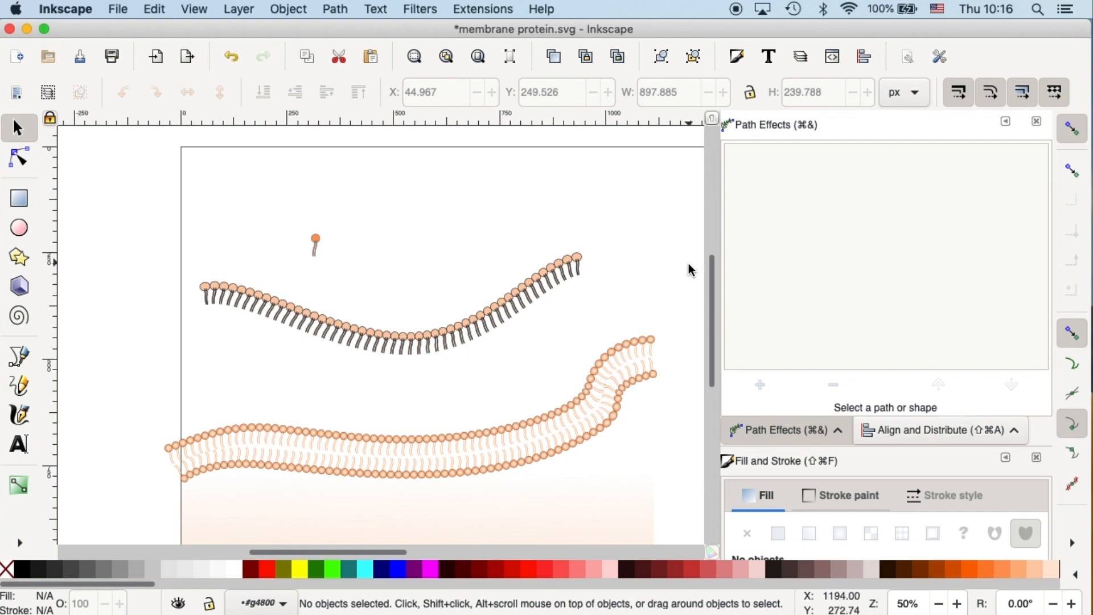
pyautogui.moveTo(65, 307)
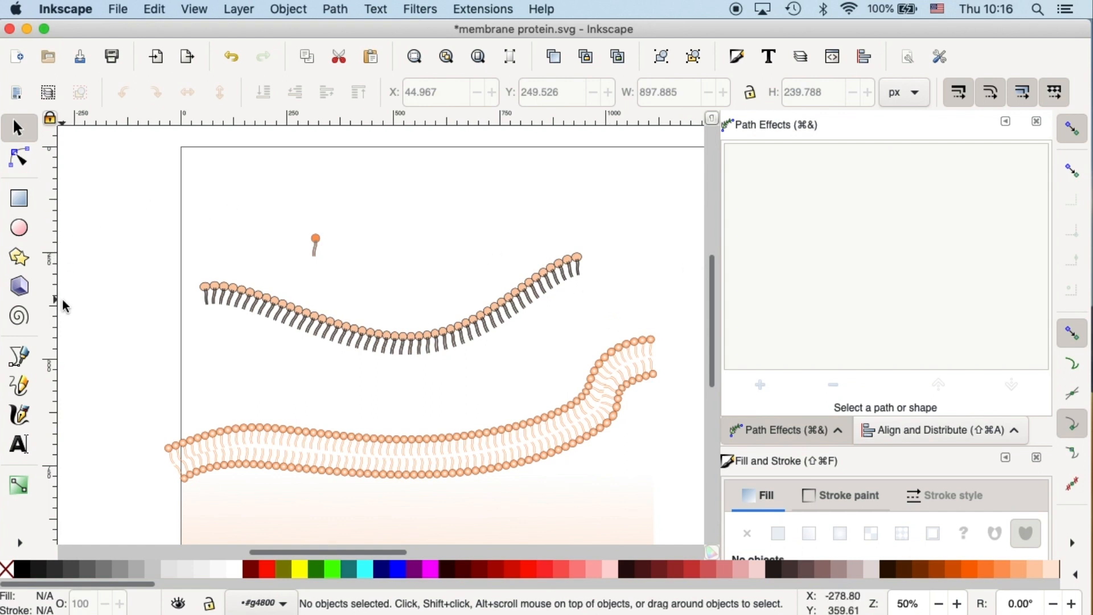
pyautogui.moveTo(89, 307)
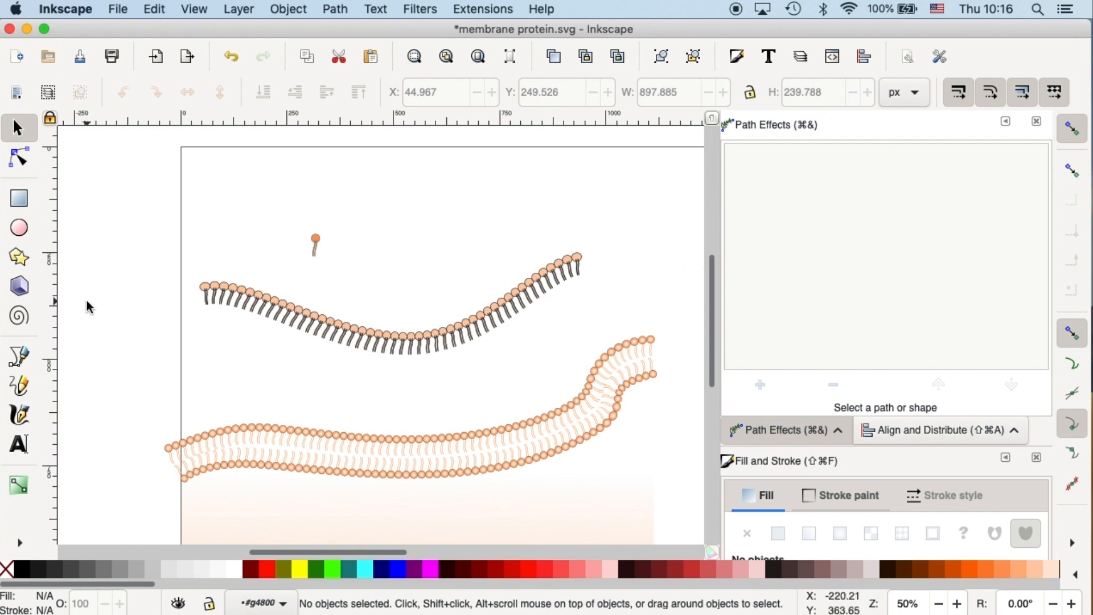
pyautogui.moveTo(631, 341)
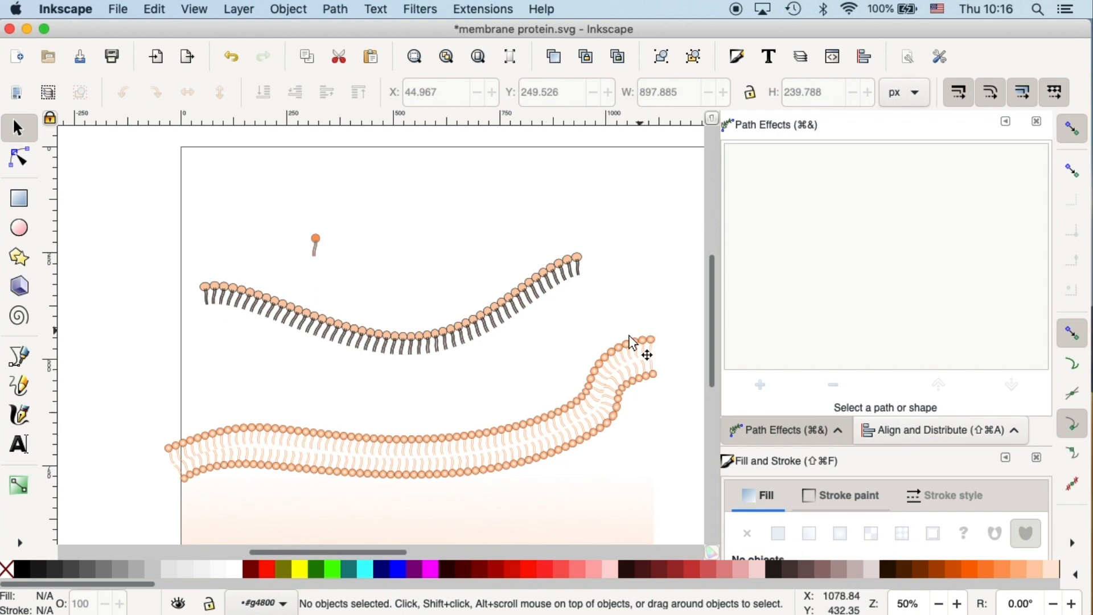
pyautogui.moveTo(174, 456)
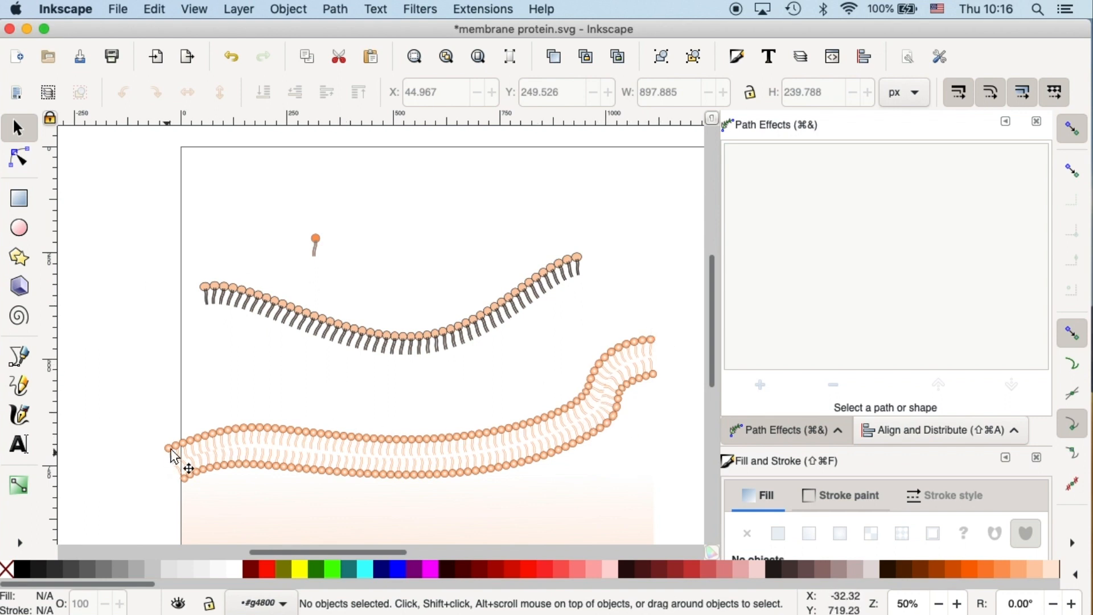
pyautogui.moveTo(634, 366)
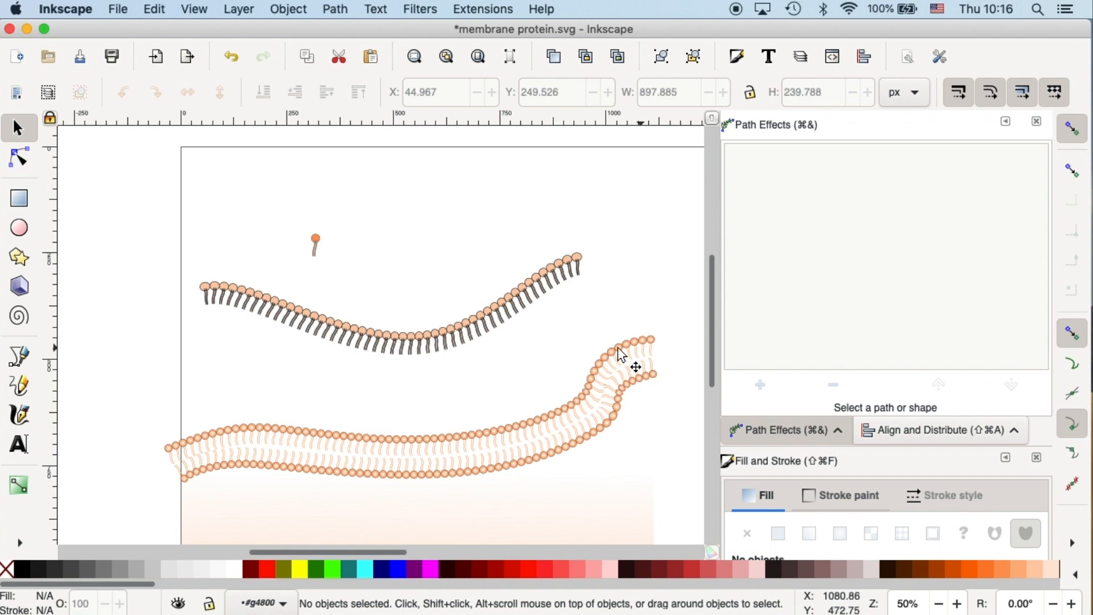
pyautogui.moveTo(451, 392)
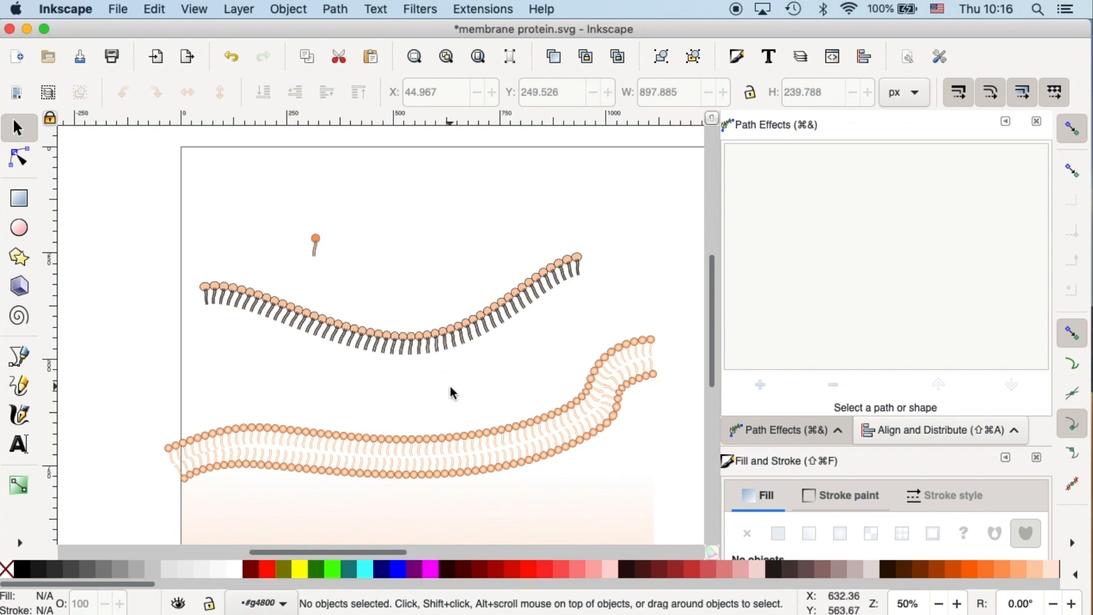
pyautogui.moveTo(465, 404)
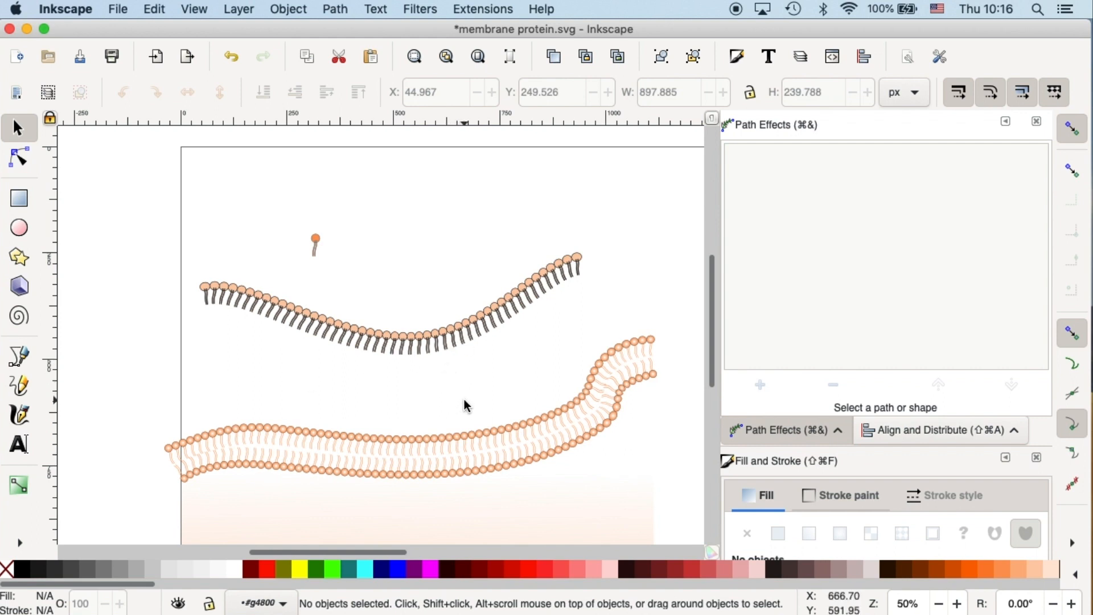
pyautogui.moveTo(471, 407)
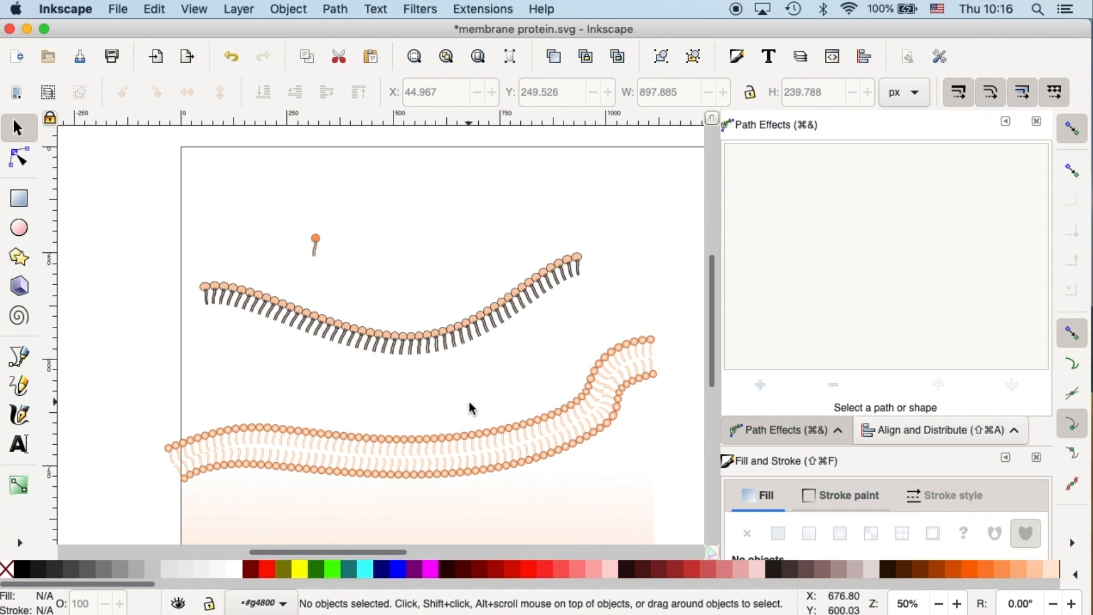
pyautogui.moveTo(264, 339)
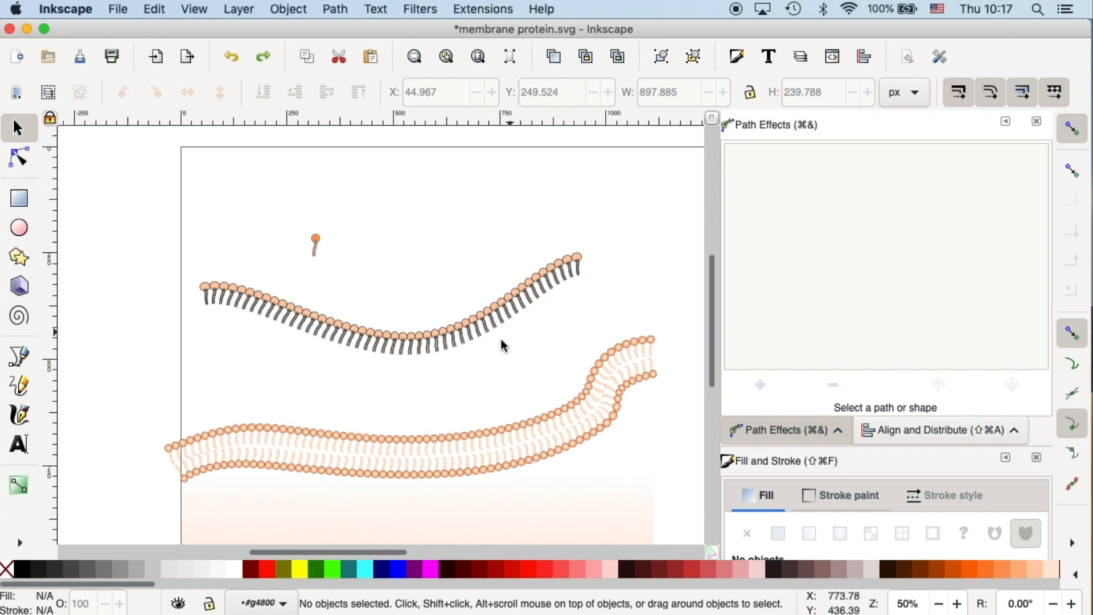
pyautogui.moveTo(279, 386)
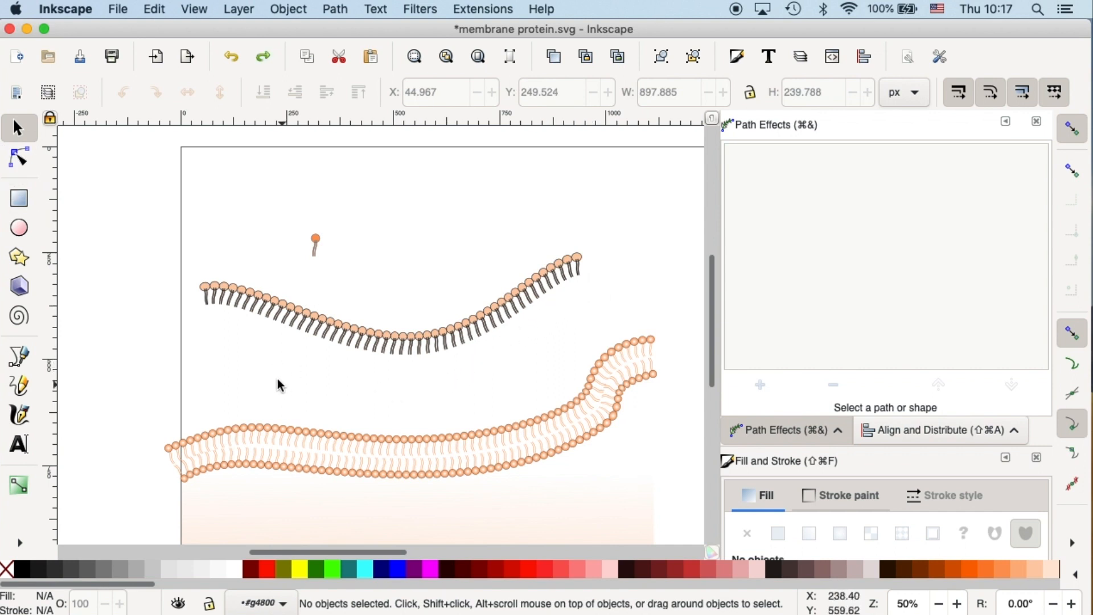
pyautogui.moveTo(308, 398)
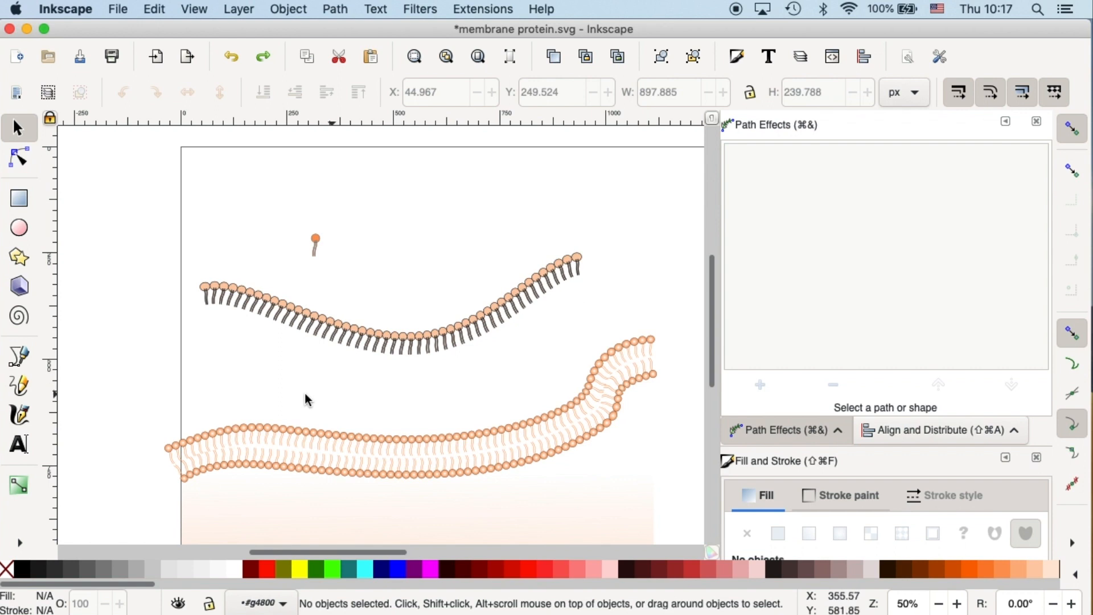
pyautogui.moveTo(561, 280)
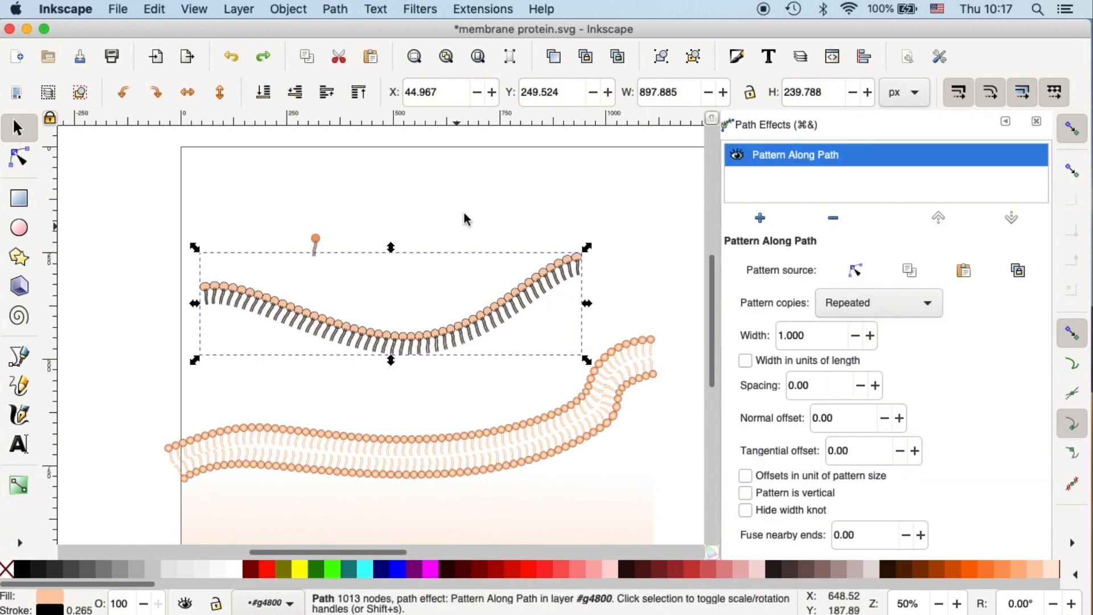
# - Duplicate the curved phospholipid row, flip it vertically and move it downward
pyautogui.click(624, 230)
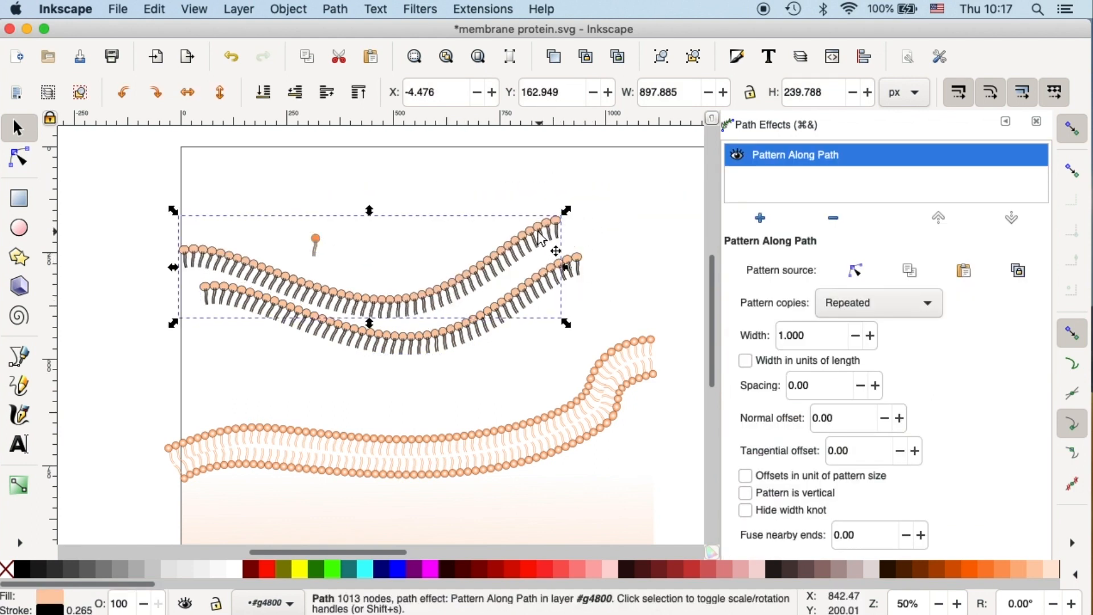
pyautogui.moveTo(549, 249)
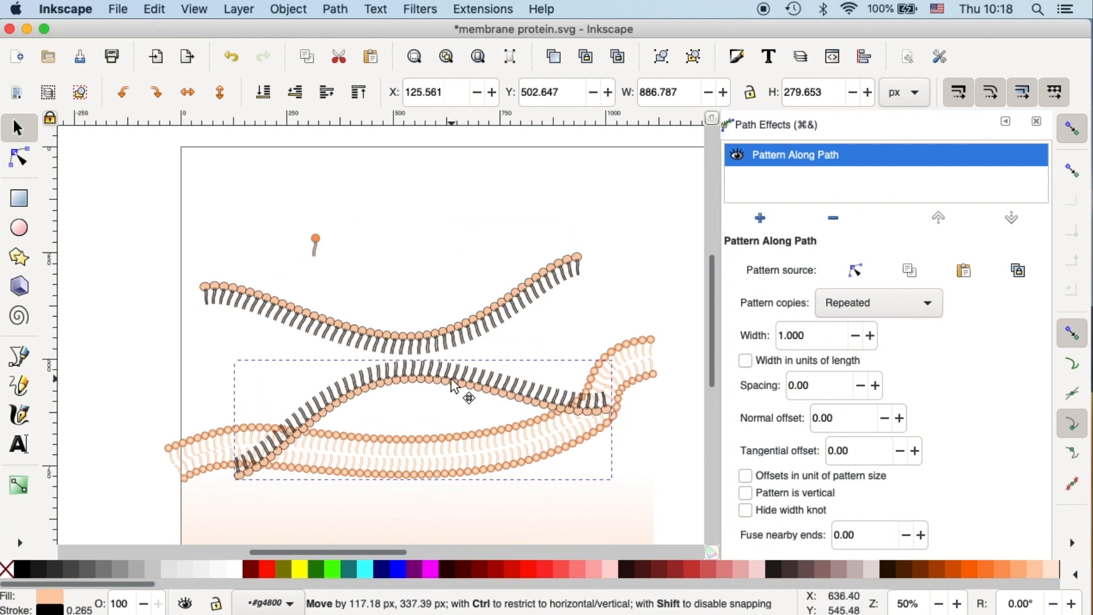
# - Drag the copy's nodes with the Node tool so it runs beneath the upper leaflet
pyautogui.click(19, 157)
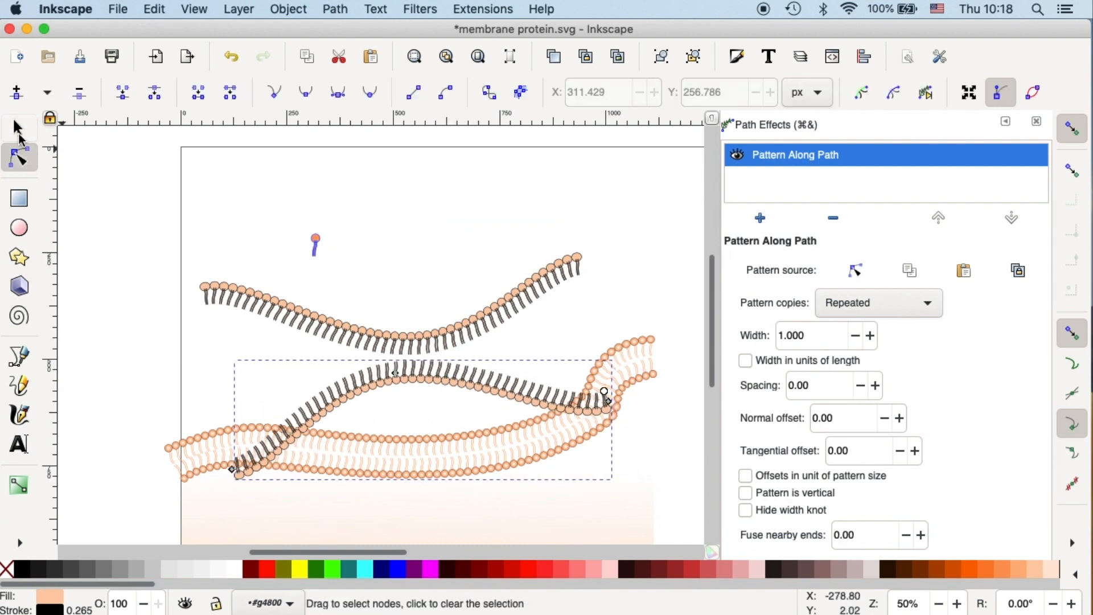
pyautogui.moveTo(557, 425)
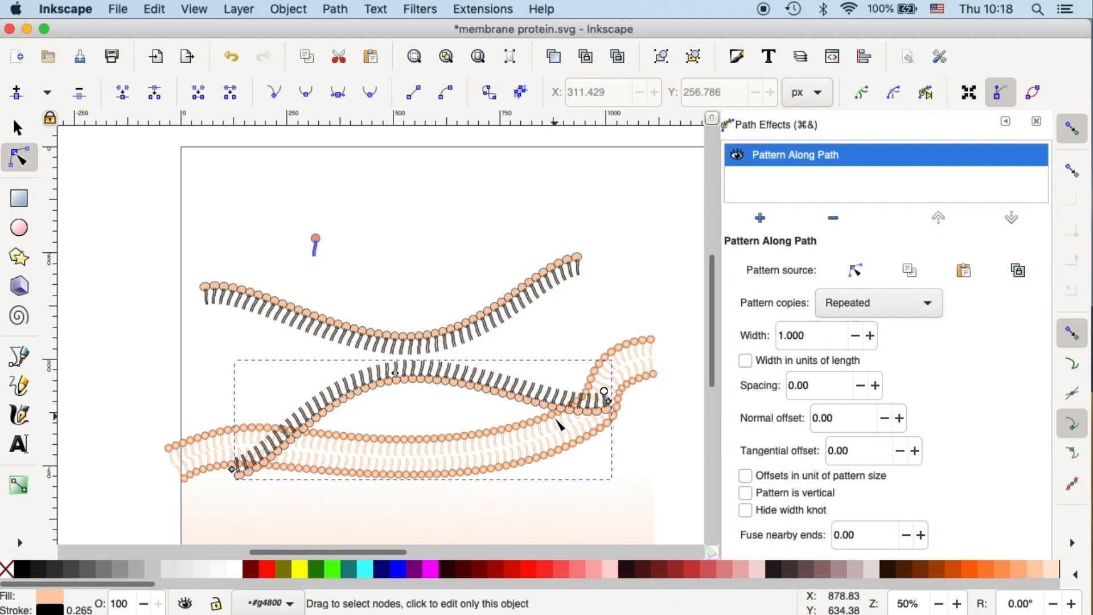
pyautogui.click(604, 391)
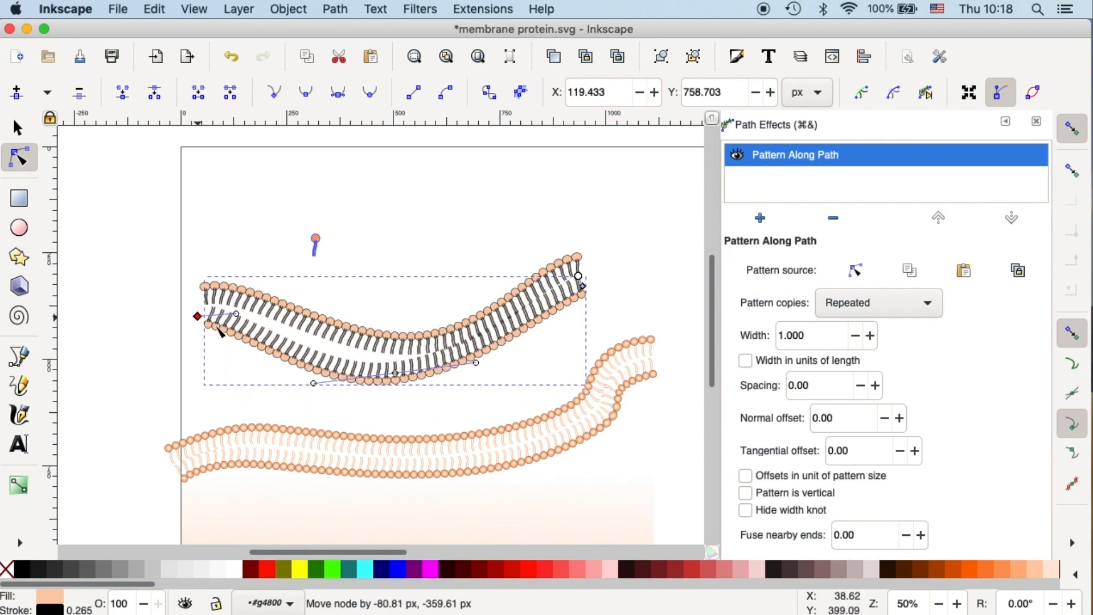
pyautogui.click(338, 91)
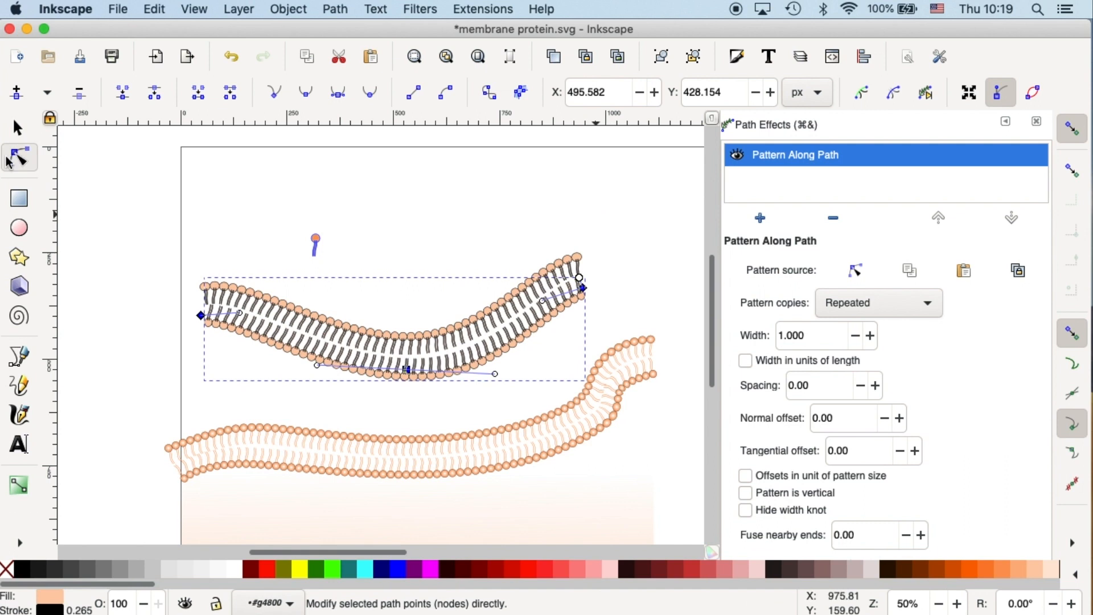
pyautogui.click(18, 127)
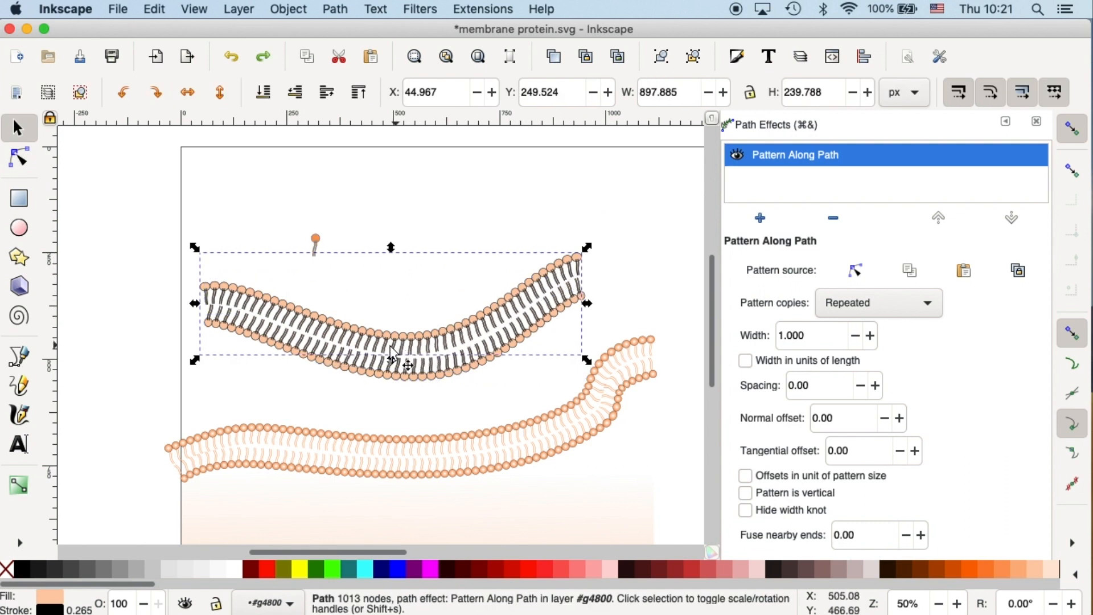
pyautogui.moveTo(558, 289)
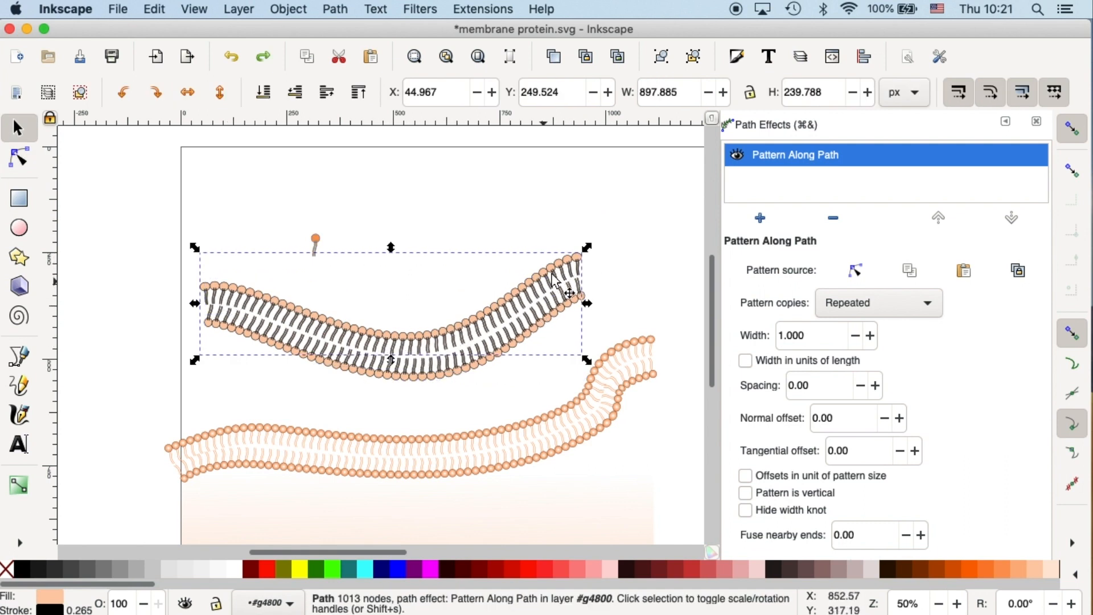
pyautogui.moveTo(593, 268)
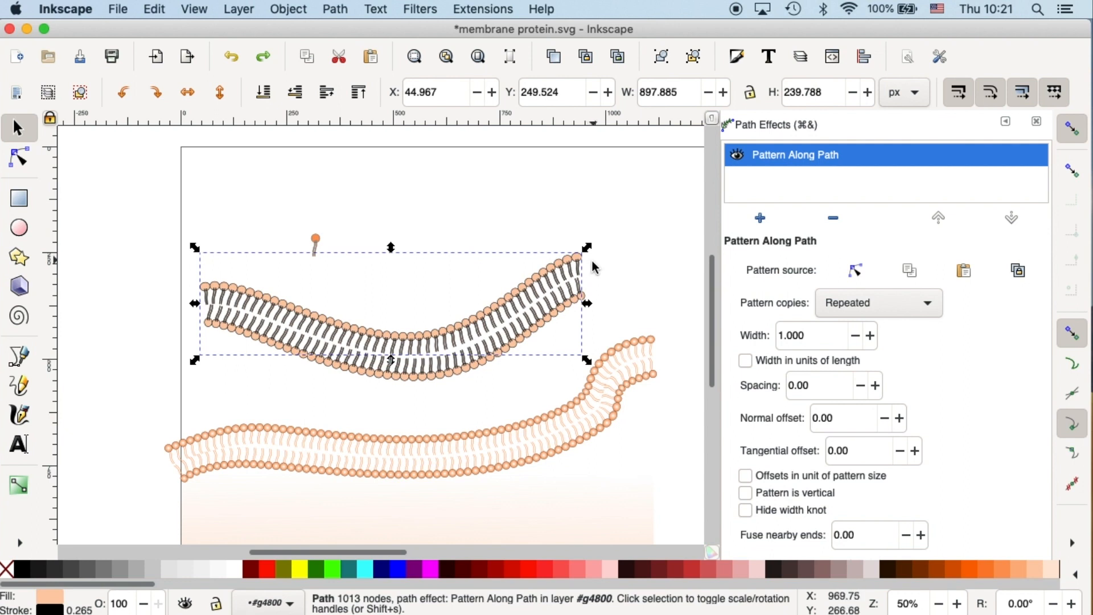
pyautogui.moveTo(596, 291)
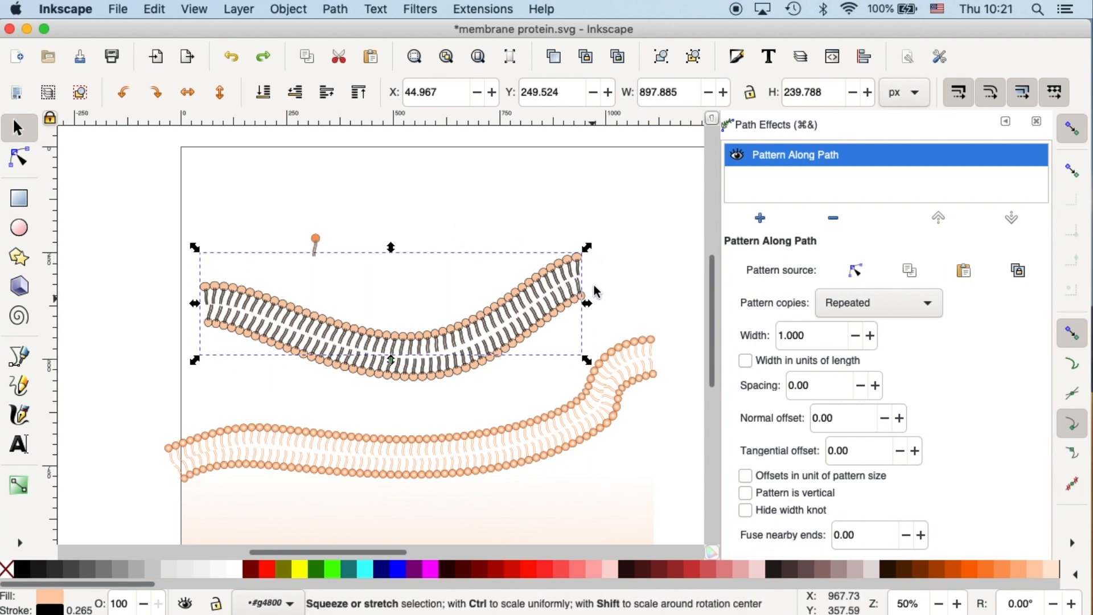
pyautogui.moveTo(565, 324)
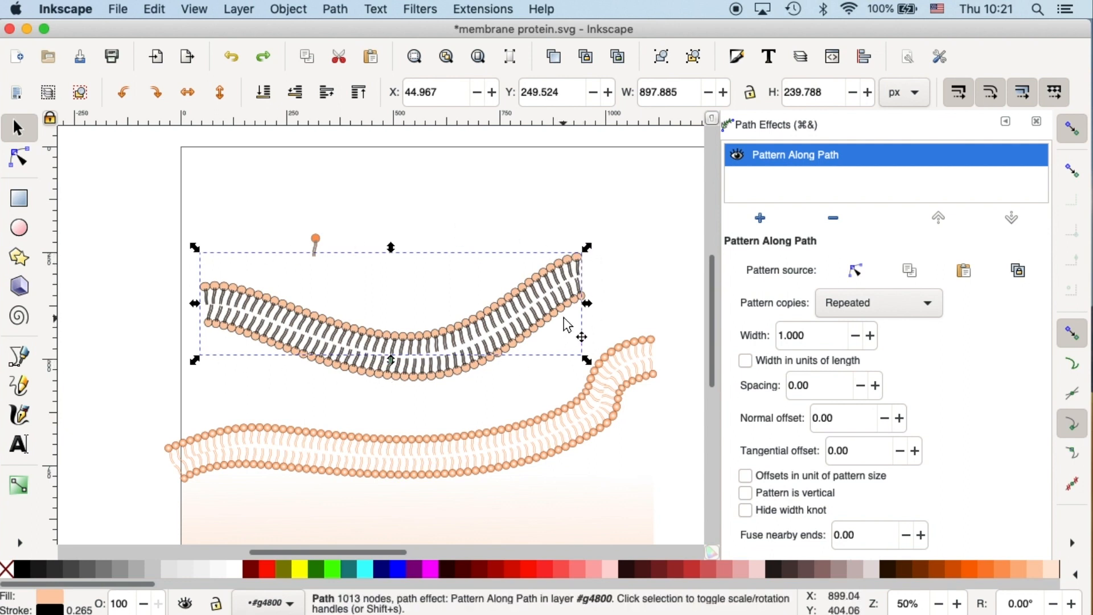
pyautogui.moveTo(565, 333)
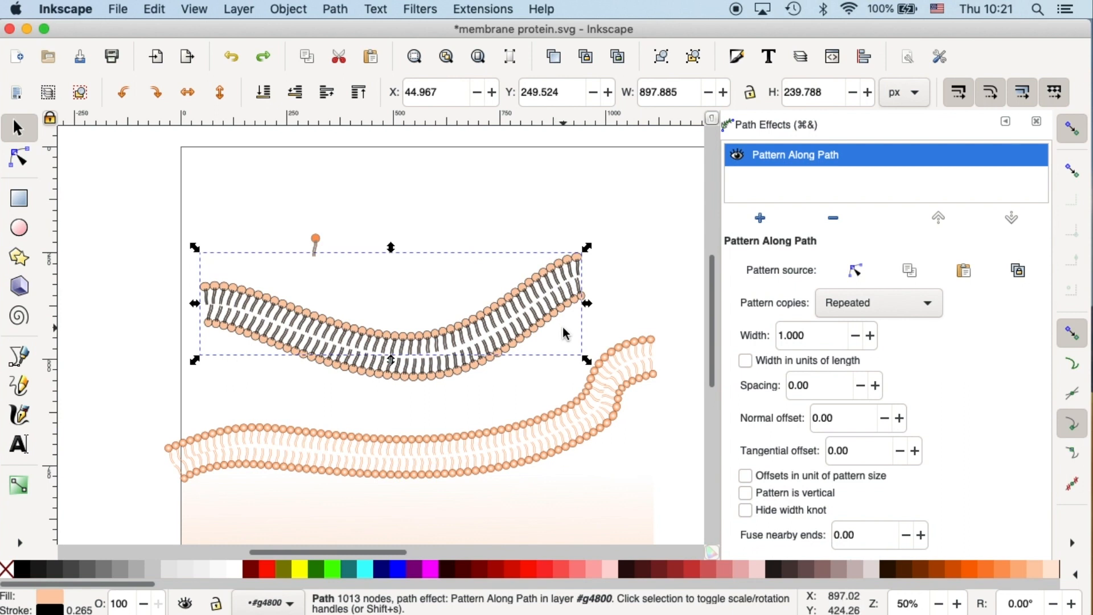
pyautogui.moveTo(206, 382)
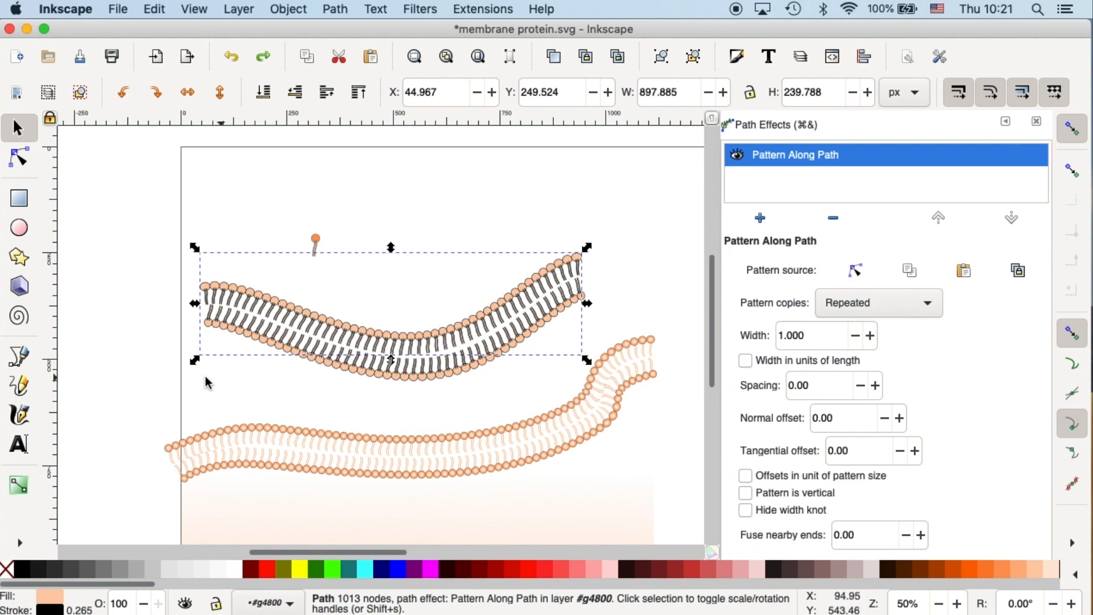
pyautogui.click(568, 240)
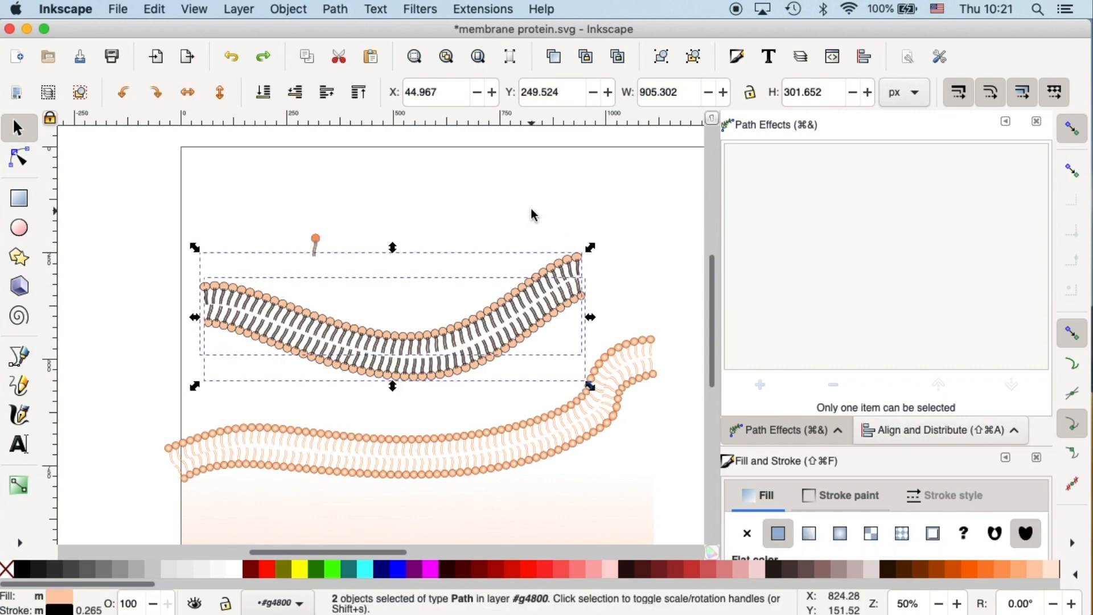
pyautogui.click(530, 214)
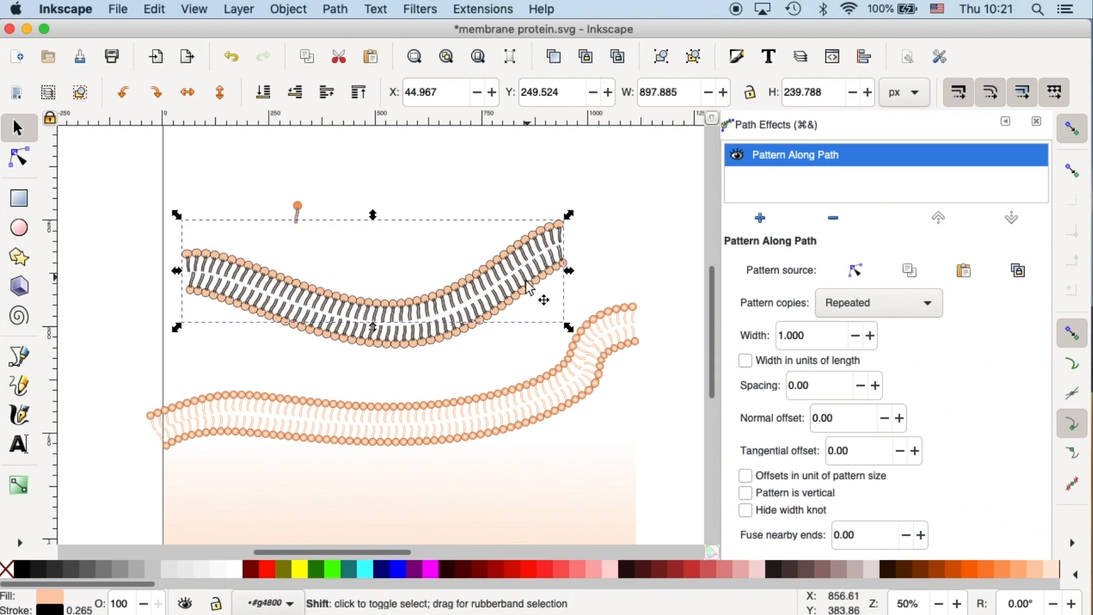
# - Convert both leaflets with Path > Object to Path and select a single head to check
pyautogui.click(334, 9)
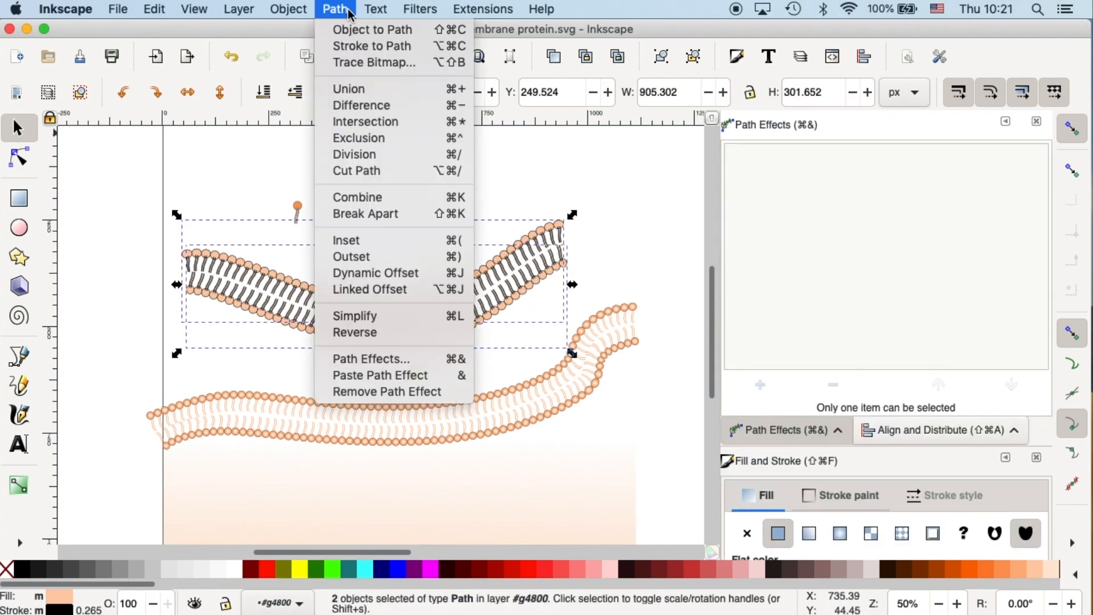
pyautogui.moveTo(347, 240)
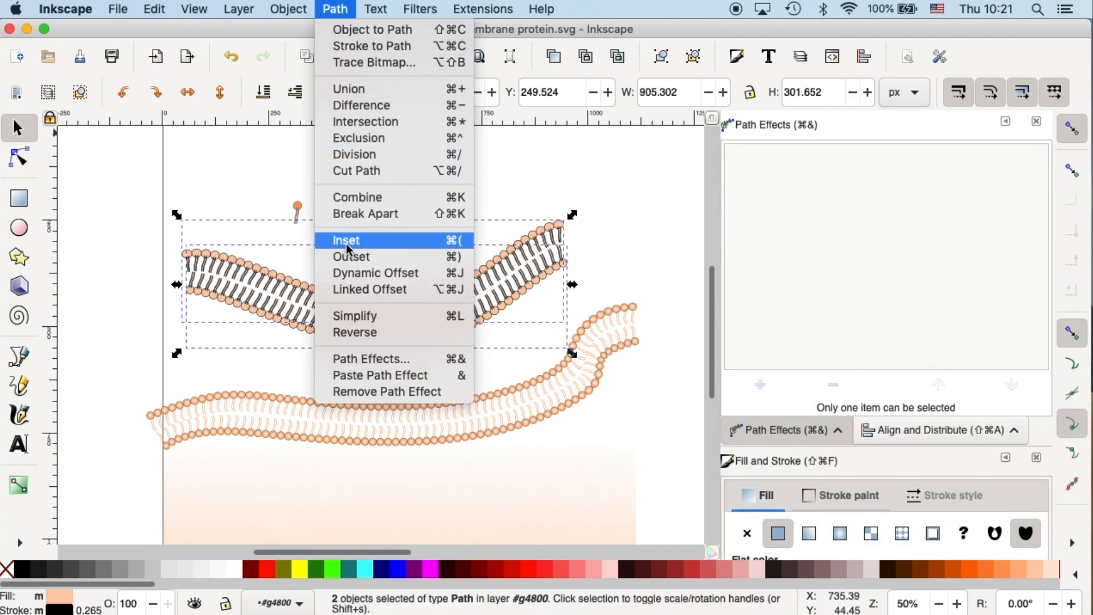
pyautogui.click(345, 240)
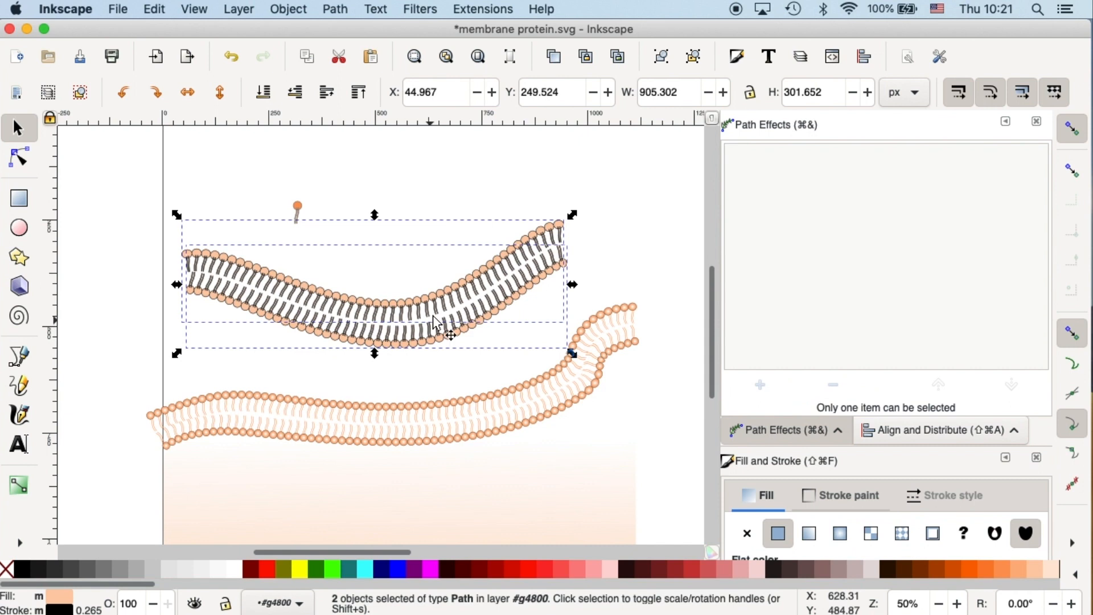
pyautogui.click(334, 9)
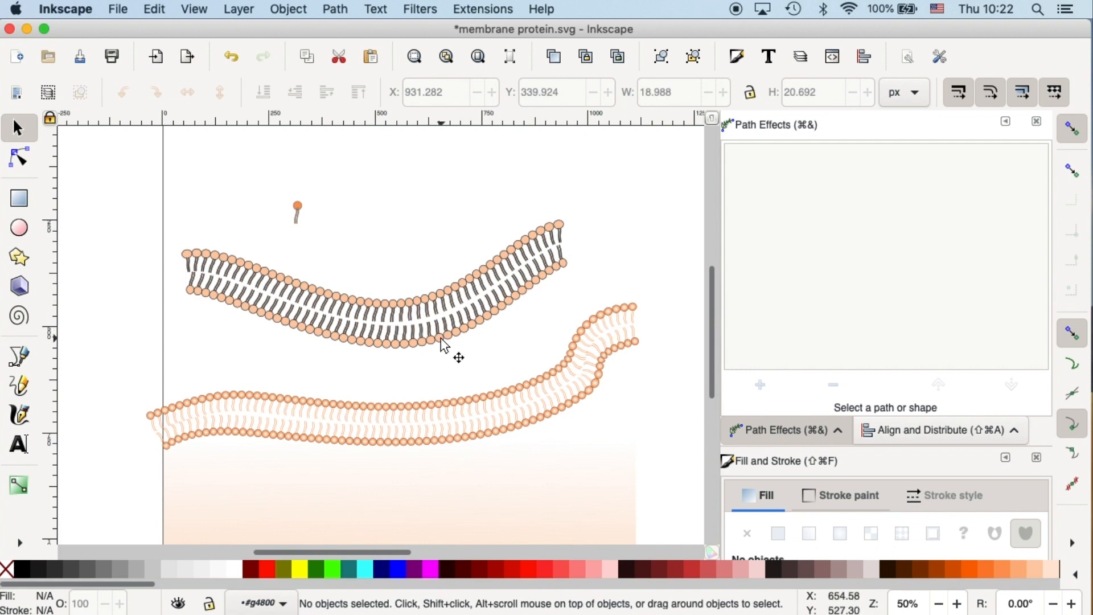
pyautogui.click(447, 335)
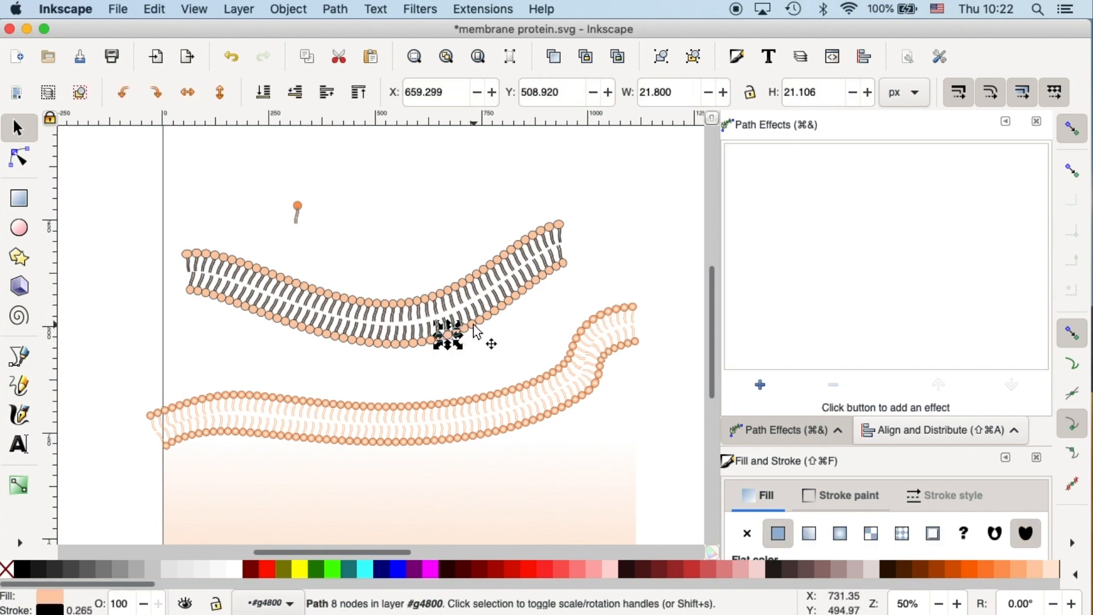
pyautogui.click(605, 240)
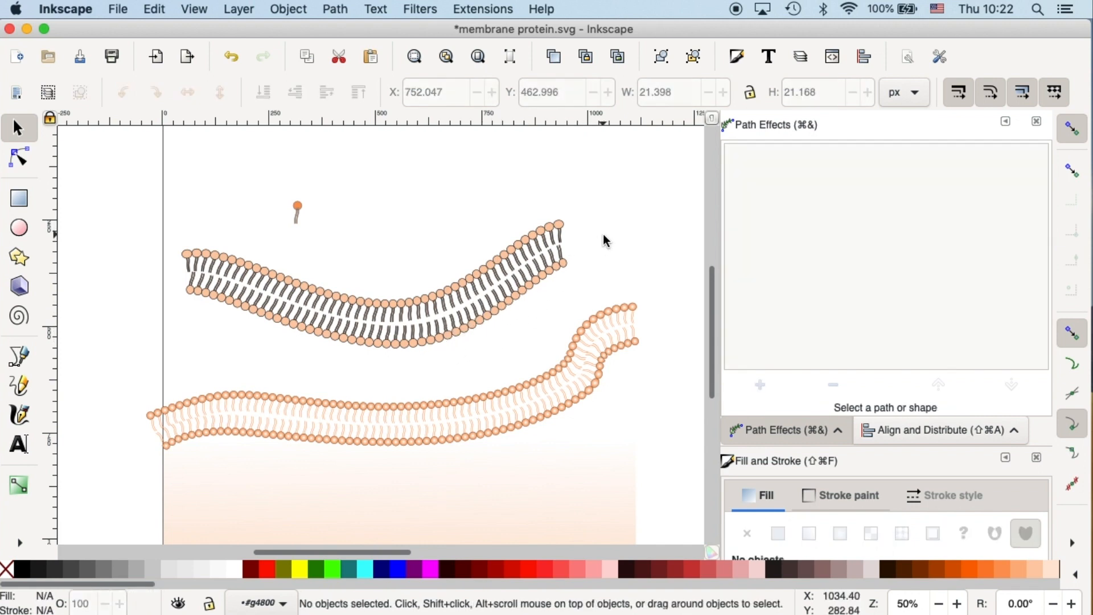
pyautogui.moveTo(605, 226)
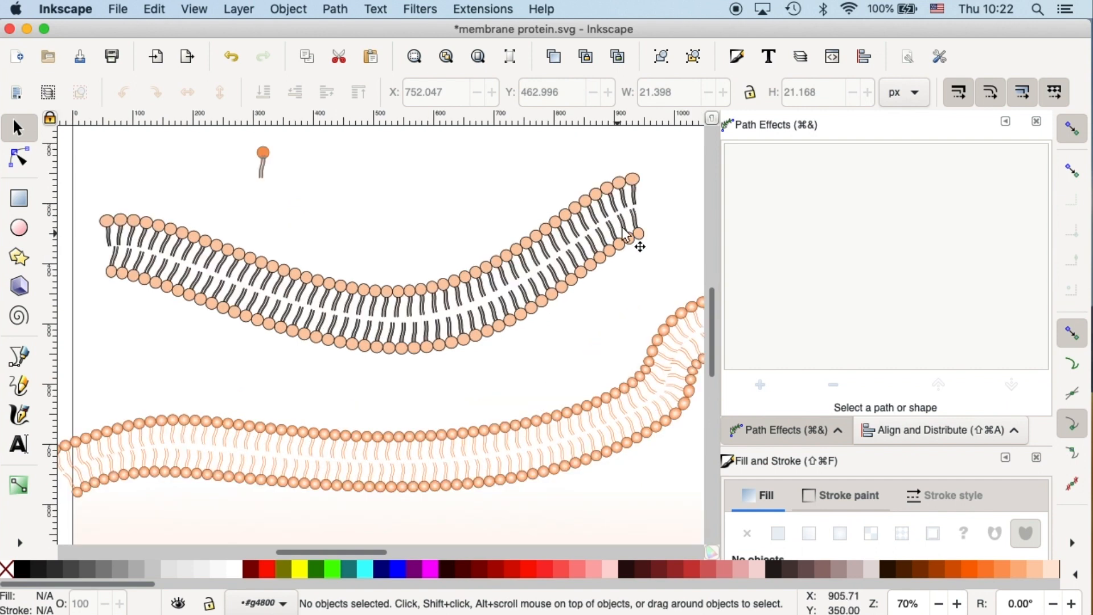
pyautogui.moveTo(615, 284)
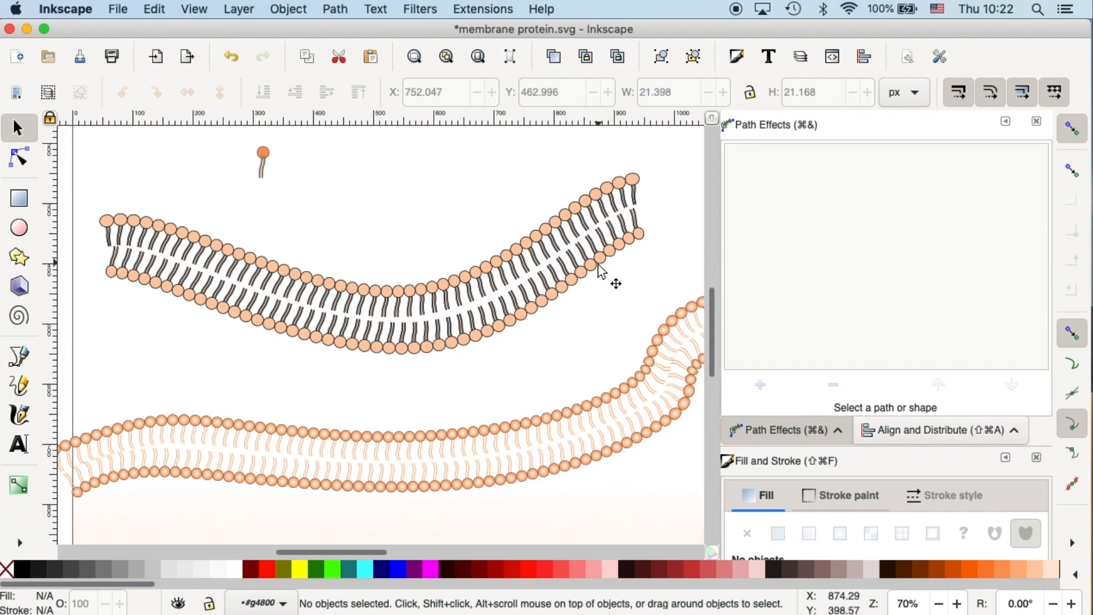
pyautogui.moveTo(212, 223)
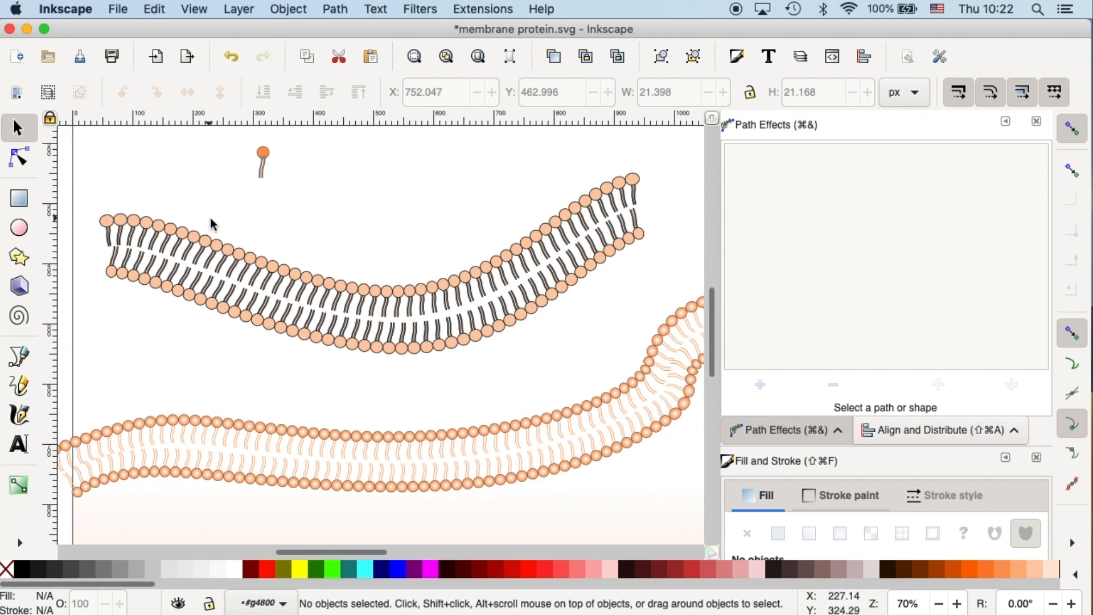
pyautogui.moveTo(550, 369)
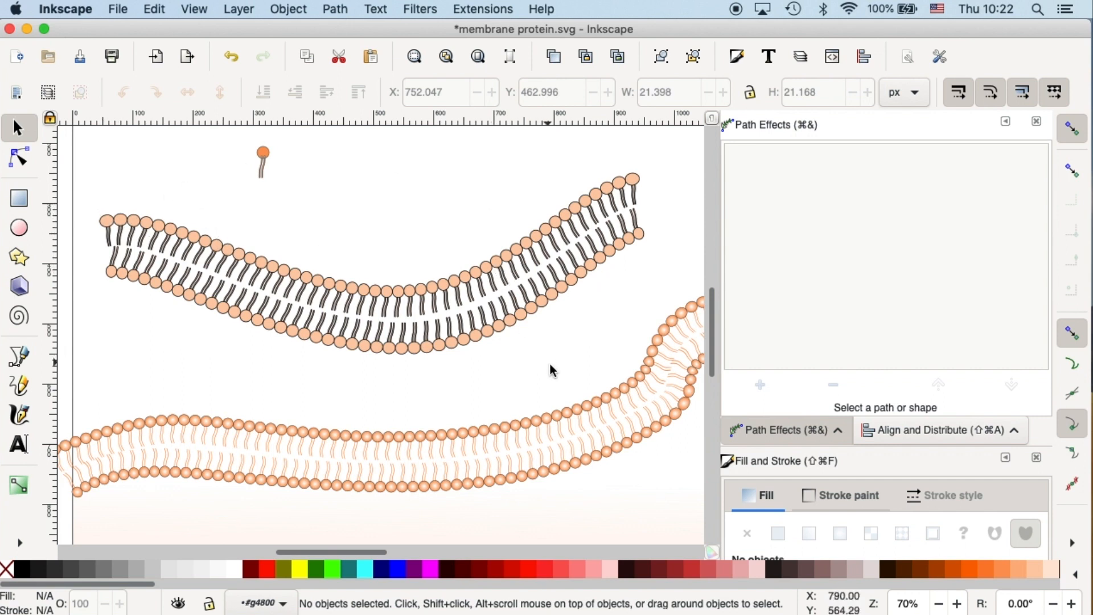
# - Give the leftmost upper-row head a radial gradient fill in Fill and Stroke
pyautogui.click(18, 485)
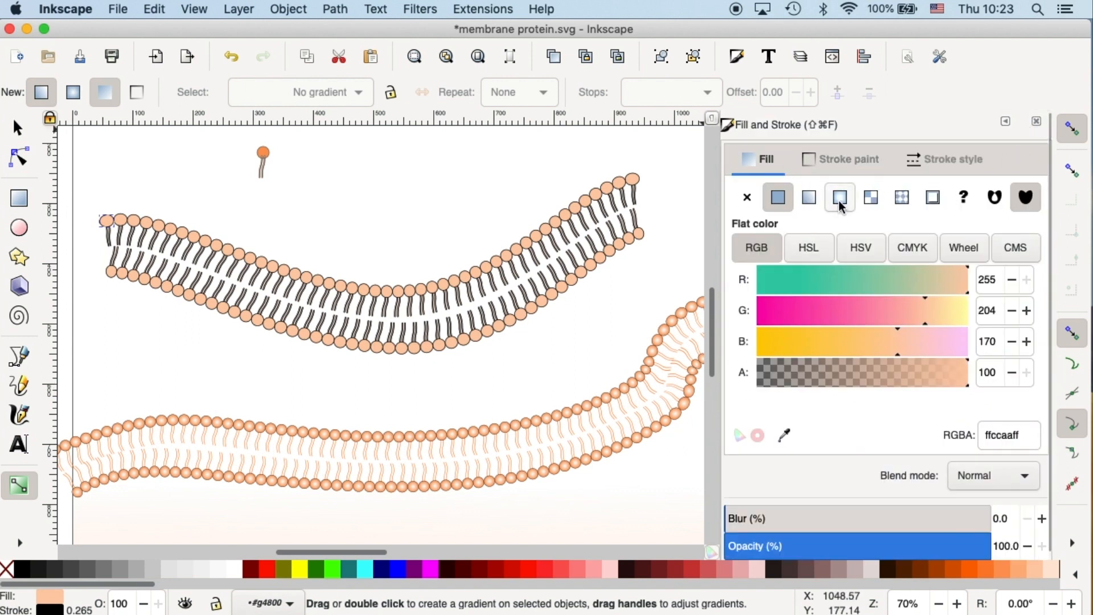
pyautogui.click(839, 197)
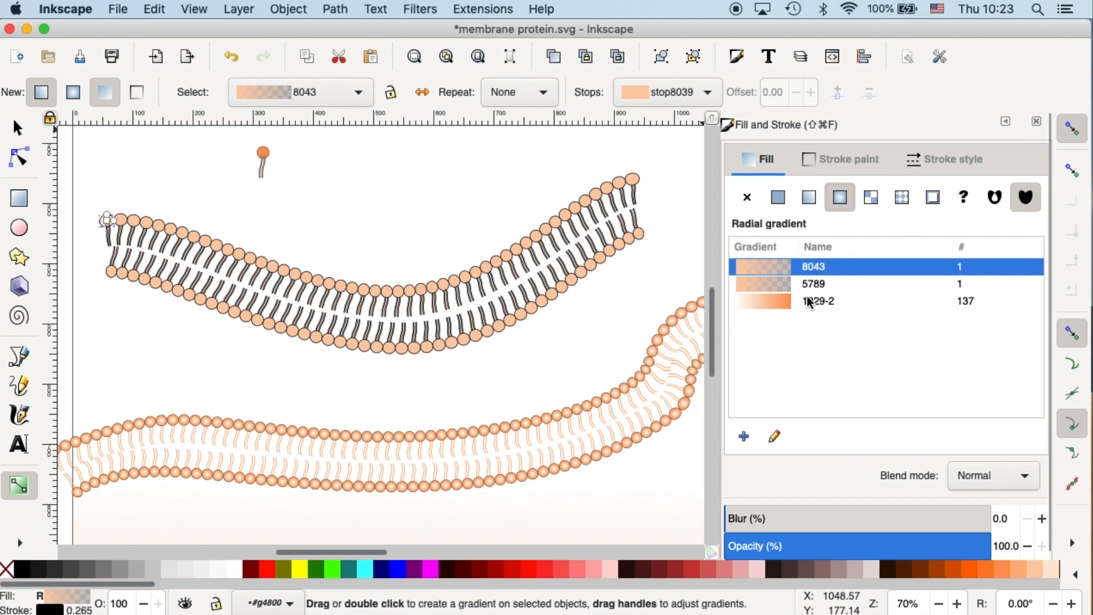
pyautogui.moveTo(179, 182)
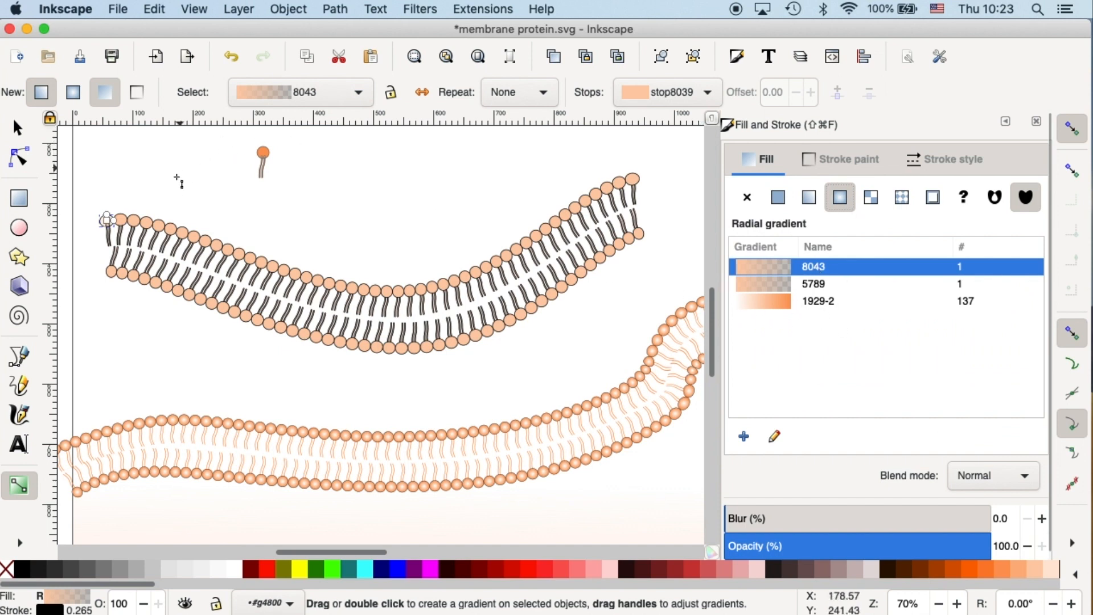
pyautogui.click(19, 127)
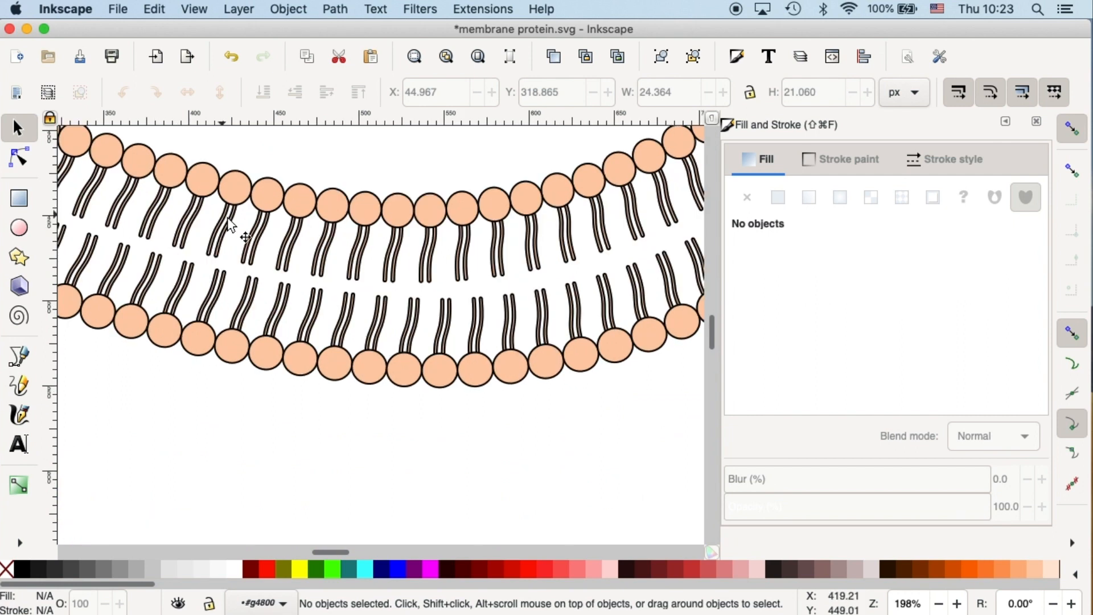
pyautogui.moveTo(403, 222)
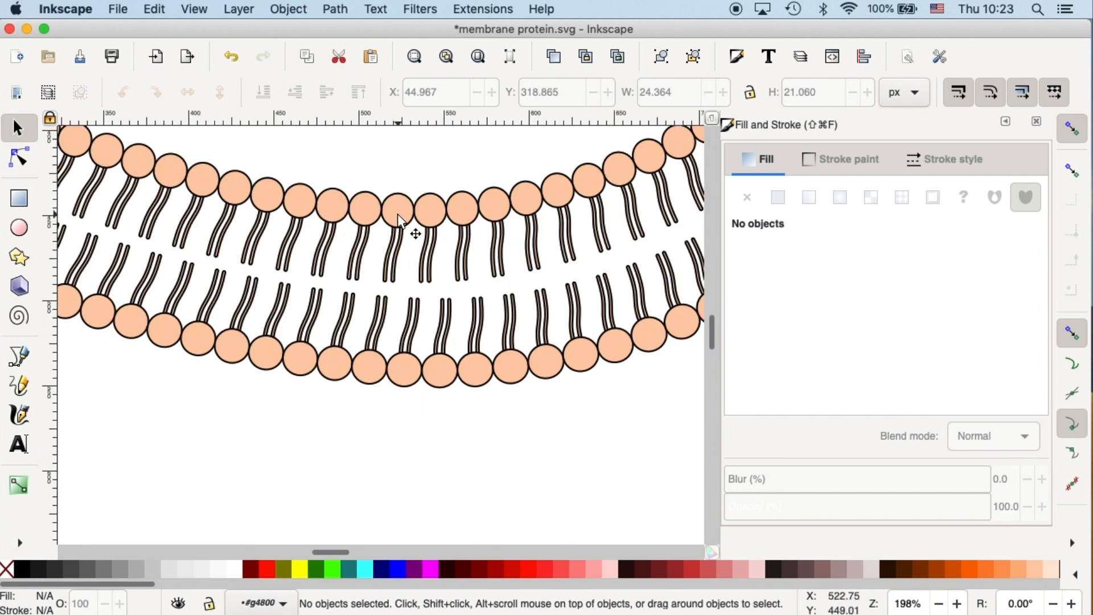
# - Set the Gradient tool to radial and apply a radial gradient to a top-centre head
pyautogui.click(398, 209)
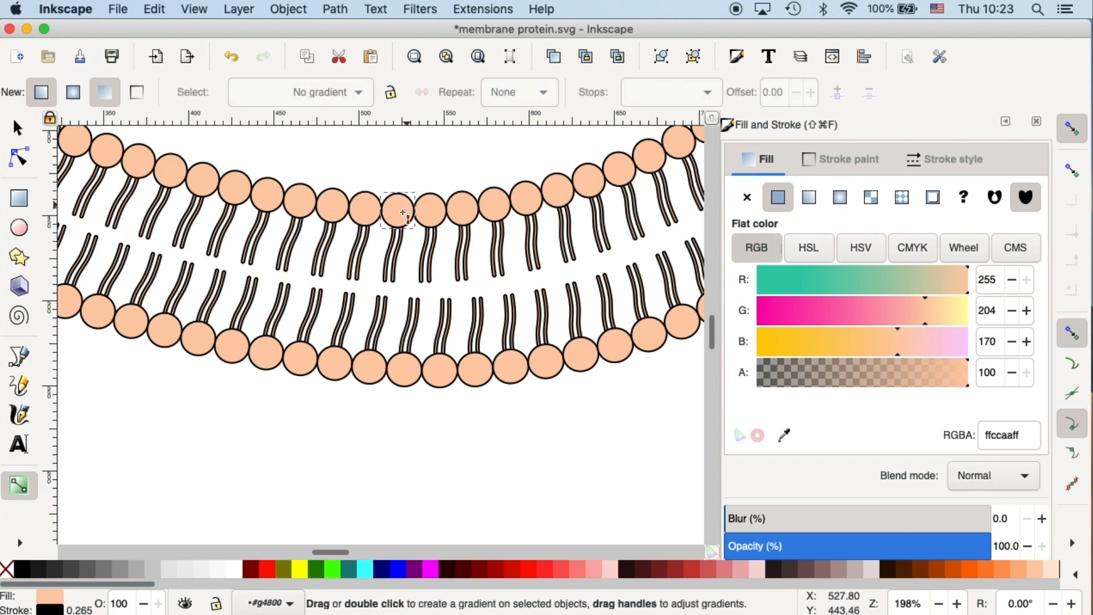
pyautogui.click(73, 92)
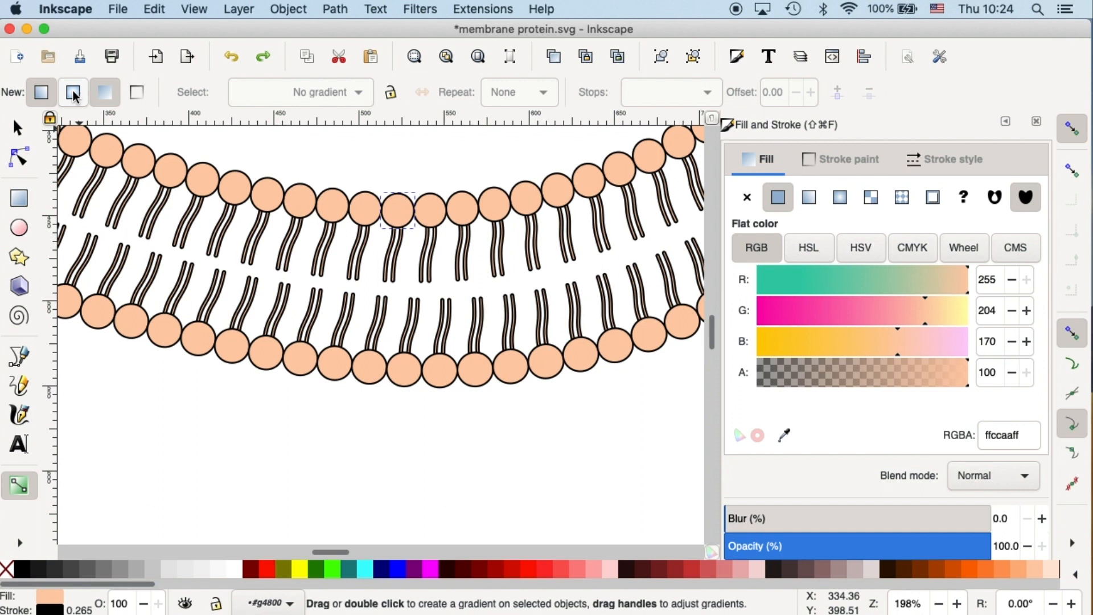
pyautogui.click(72, 91)
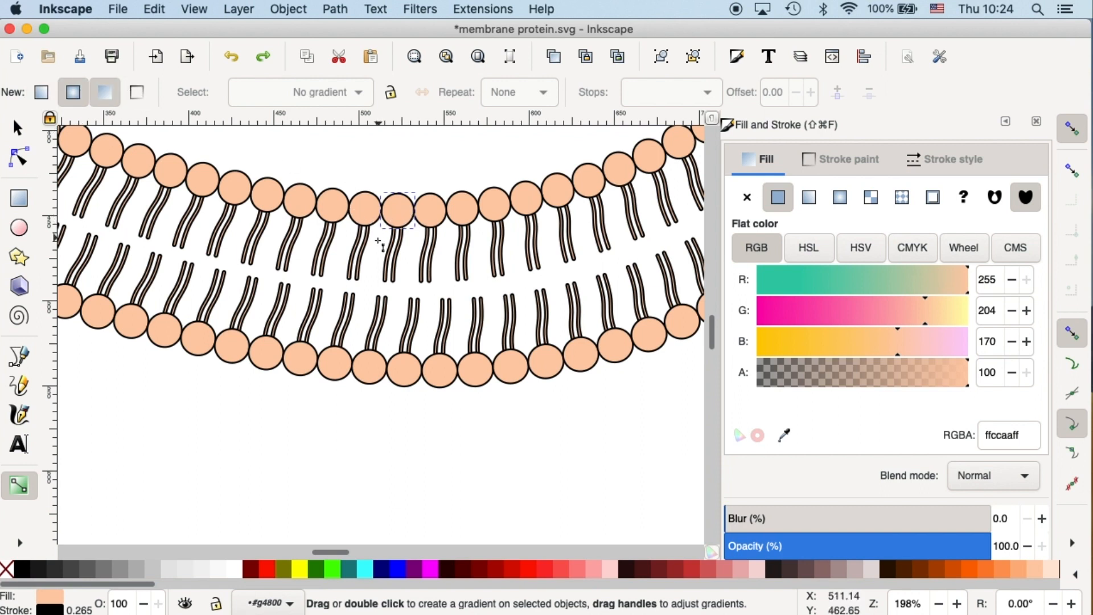
pyautogui.moveTo(400, 212)
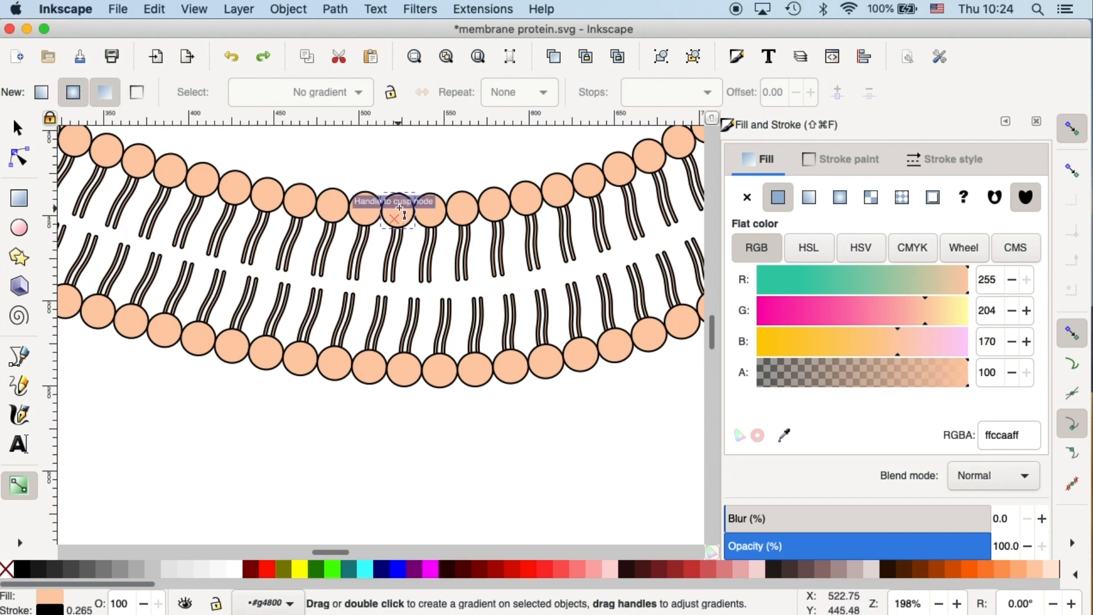
pyautogui.click(839, 197)
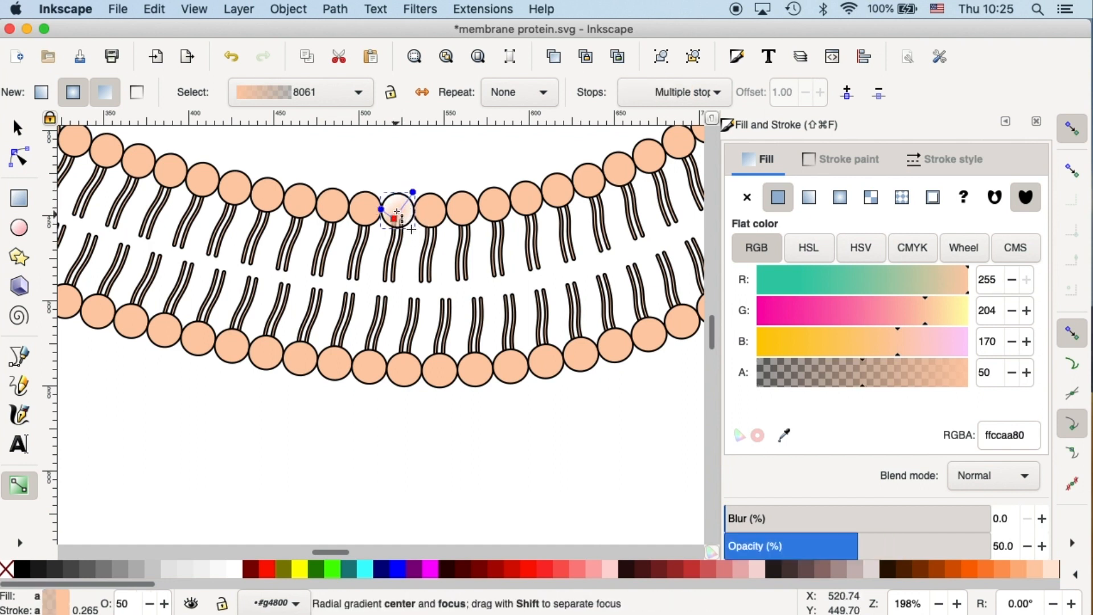
pyautogui.moveTo(411, 224)
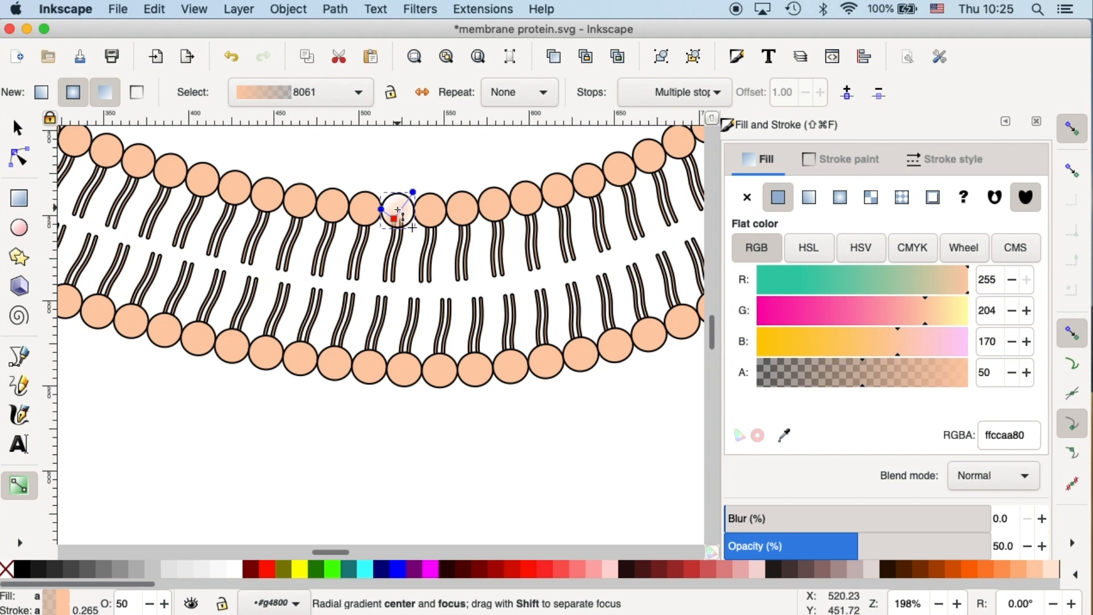
pyautogui.moveTo(397, 216)
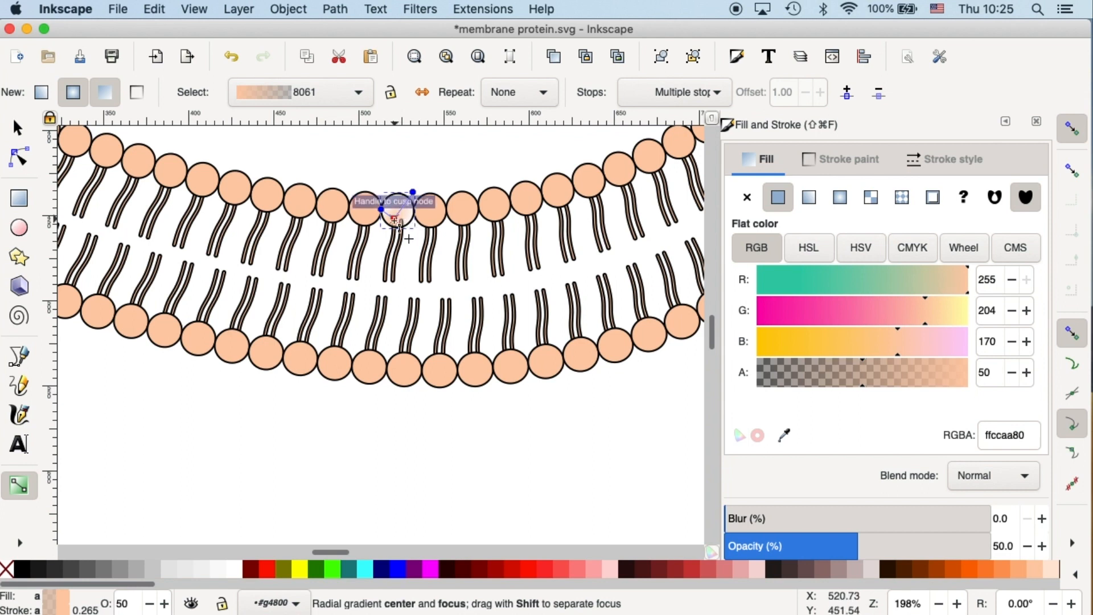
# - Recolour the top-centre head's outer and centre radial gradient stops to opaque peach #FFCCAA
pyautogui.click(838, 196)
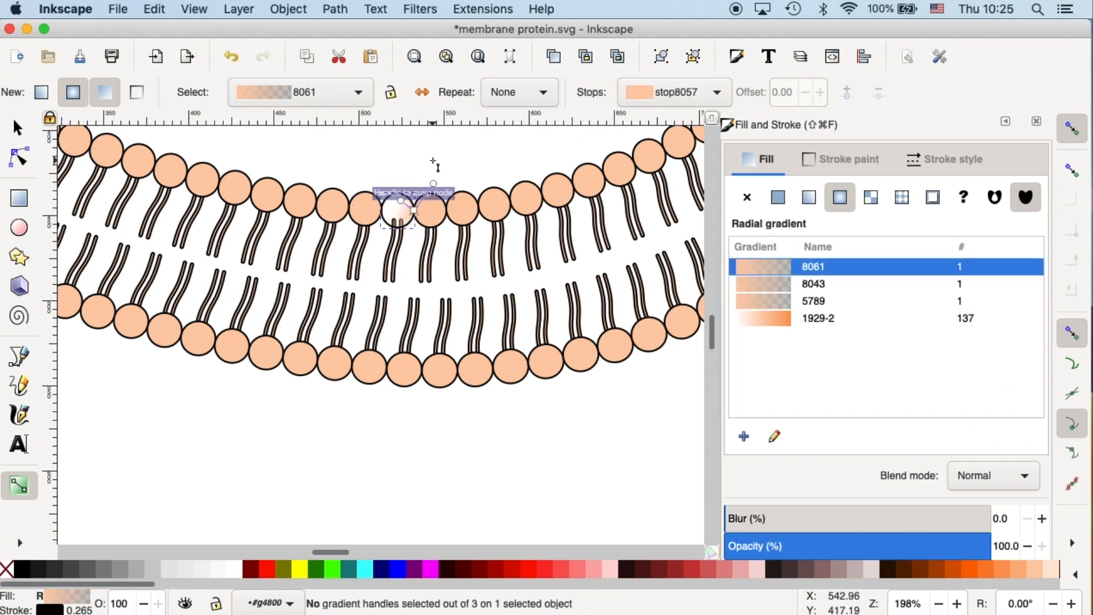
pyautogui.click(399, 197)
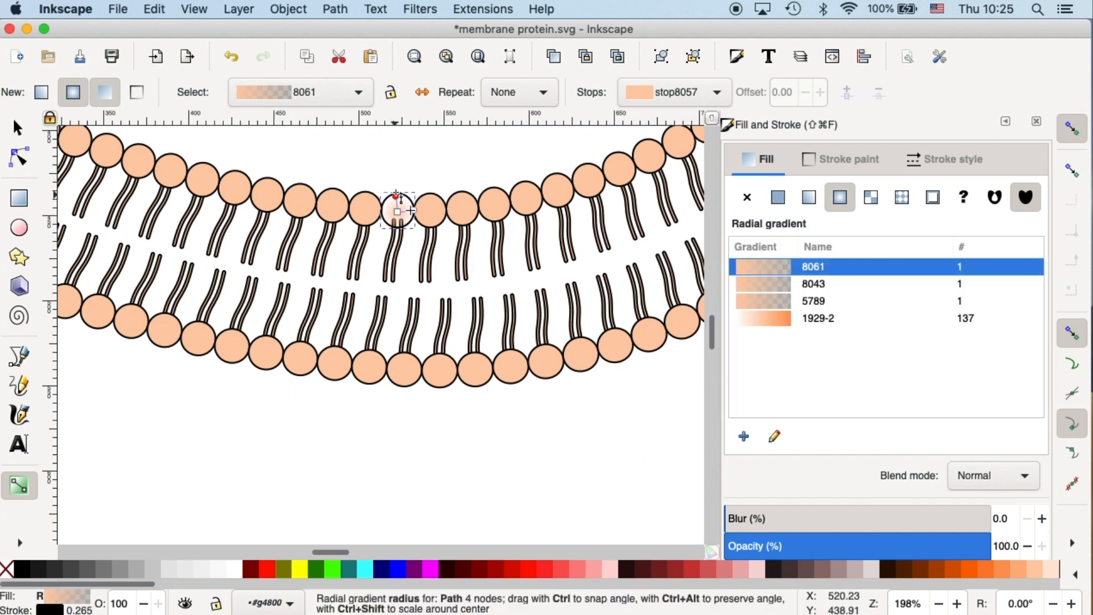
pyautogui.click(777, 197)
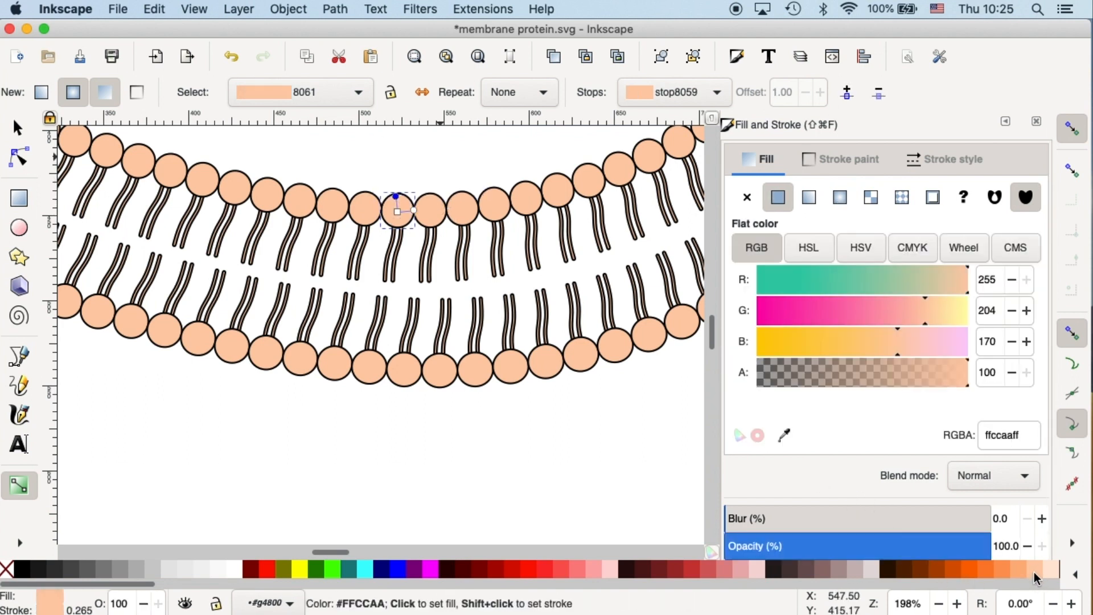
pyautogui.click(839, 197)
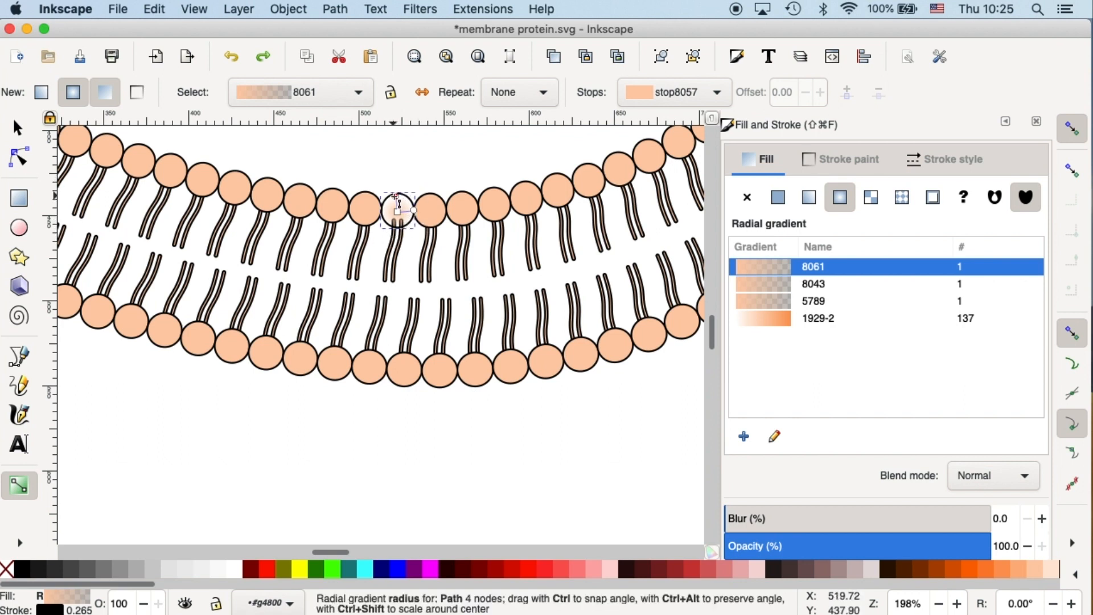
pyautogui.click(777, 198)
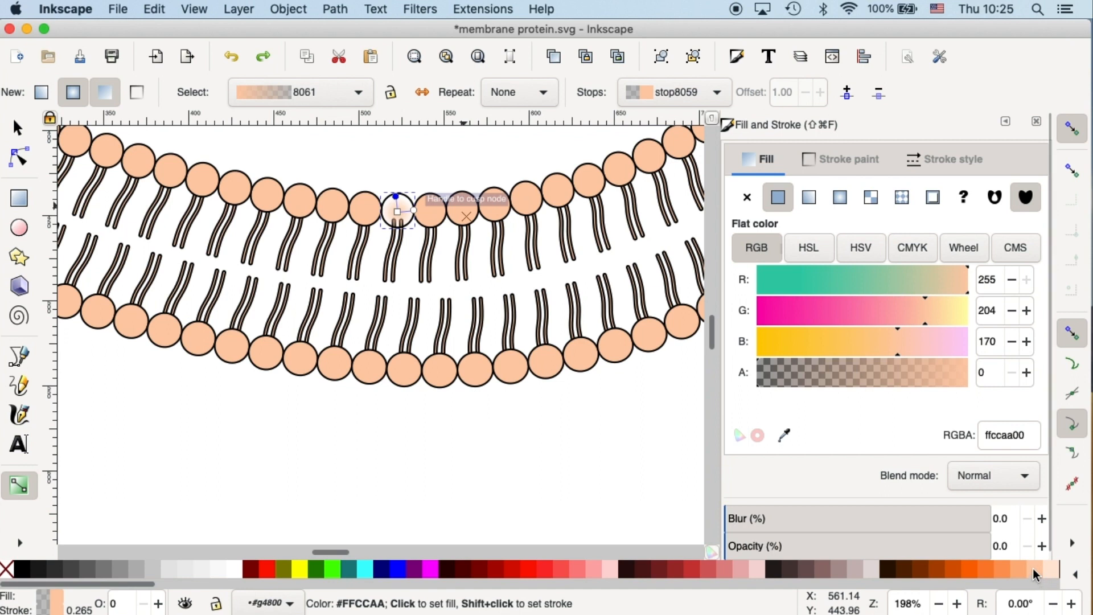
pyautogui.moveTo(1038, 573)
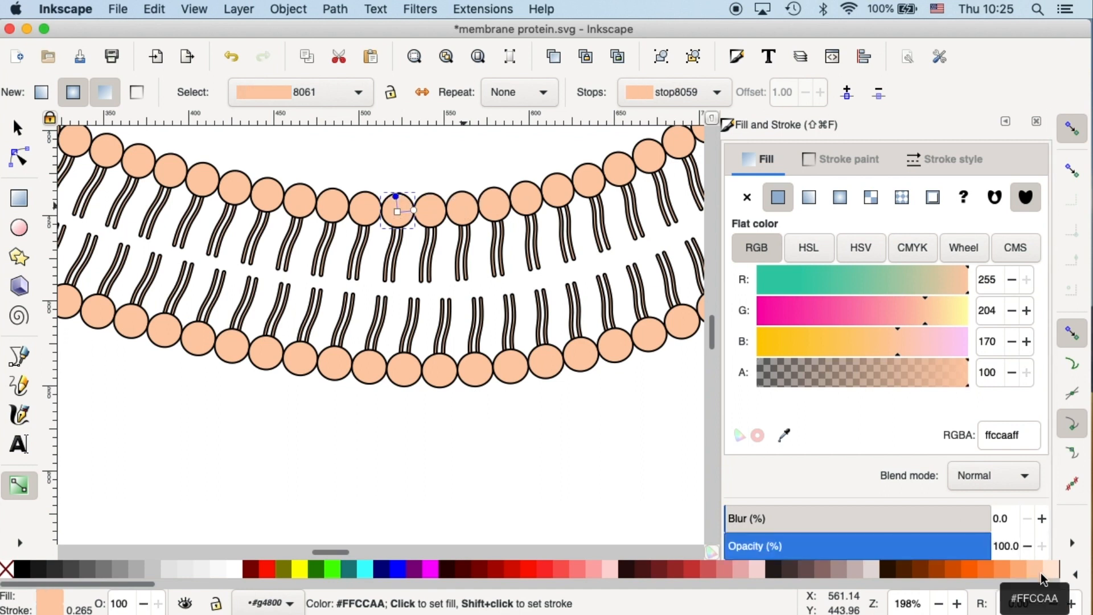
pyautogui.click(394, 218)
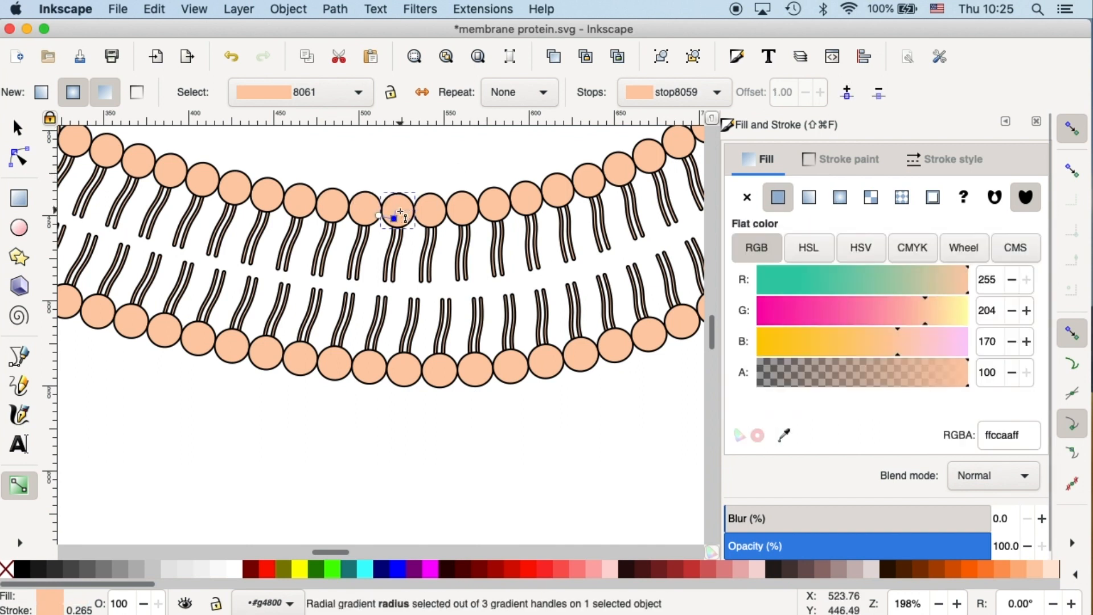
pyautogui.click(839, 197)
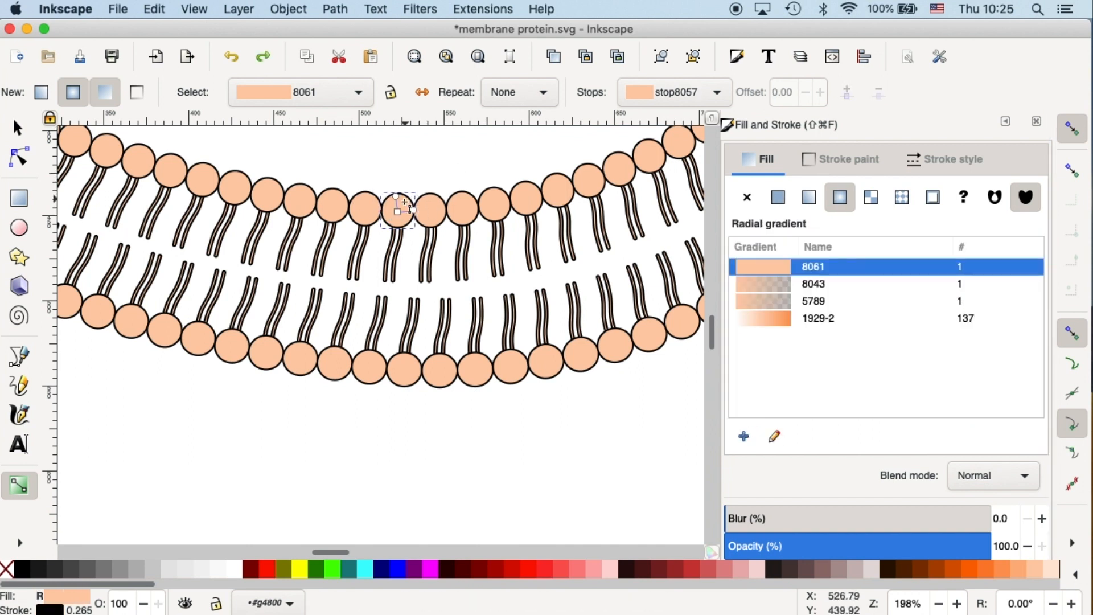
pyautogui.click(777, 197)
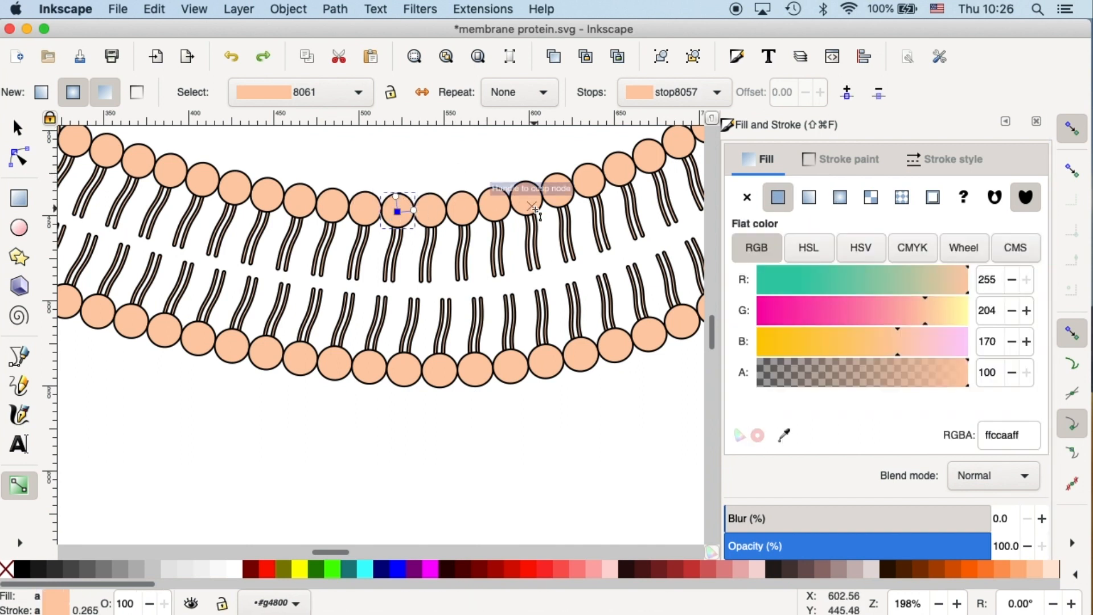
pyautogui.moveTo(237, 571)
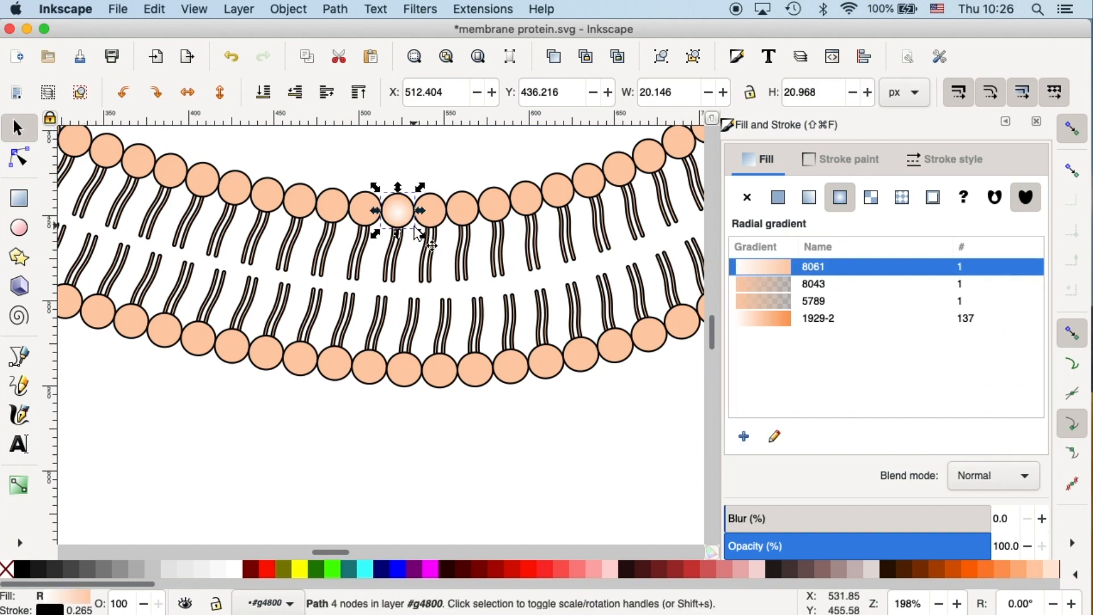
pyautogui.moveTo(428, 272)
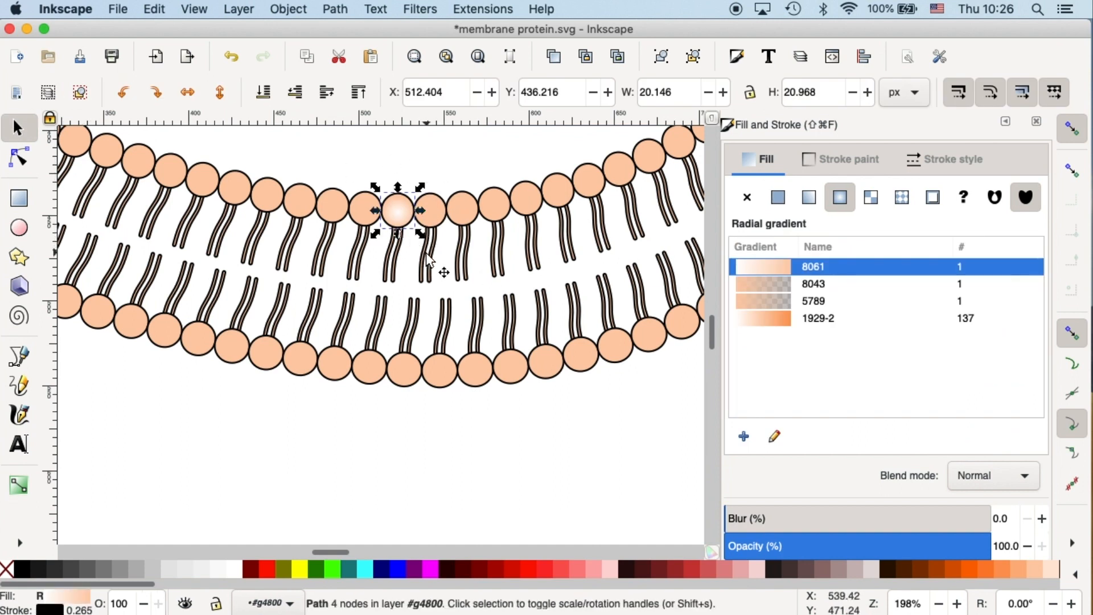
pyautogui.moveTo(435, 272)
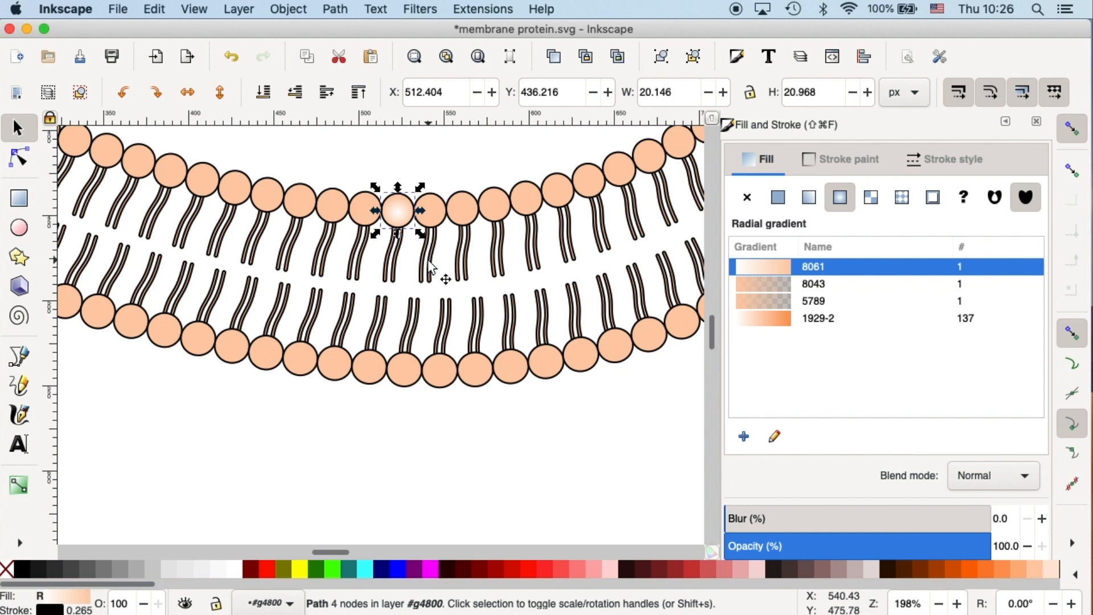
pyautogui.moveTo(437, 268)
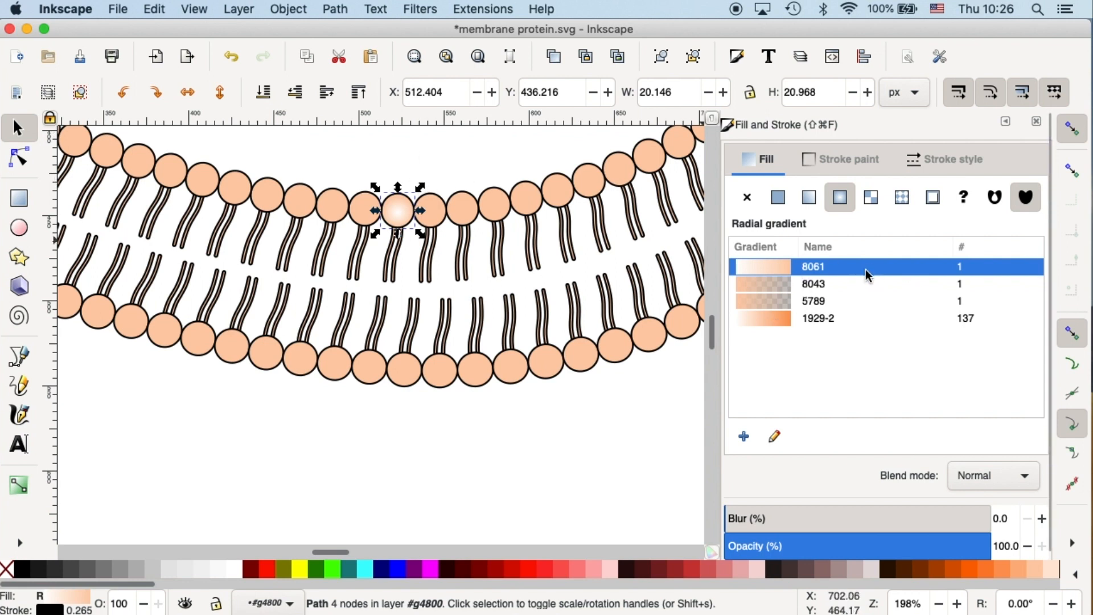
pyautogui.moveTo(852, 277)
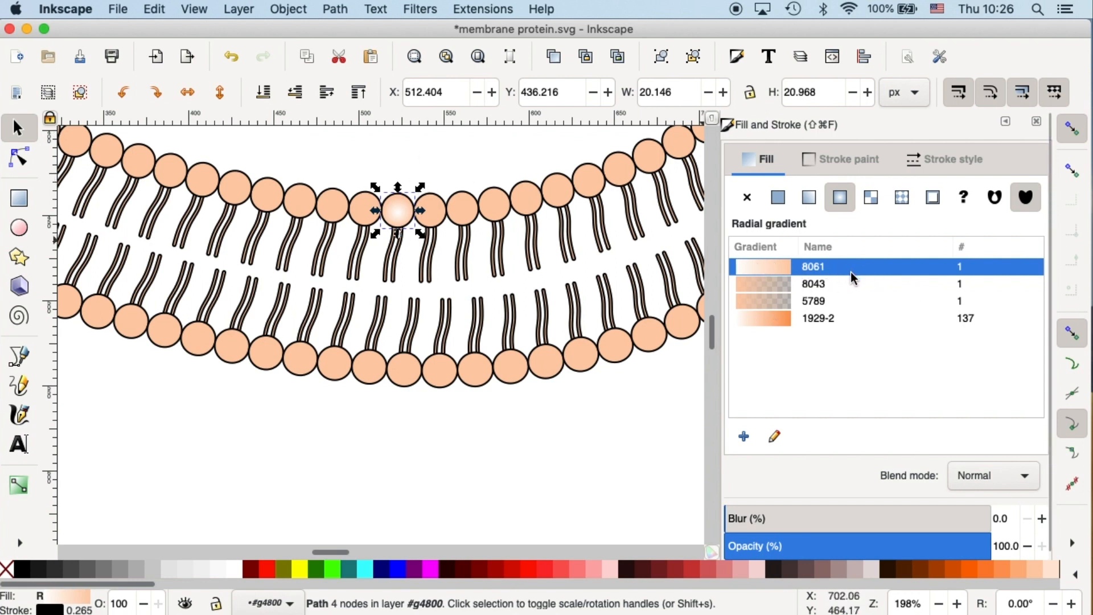
pyautogui.moveTo(776, 277)
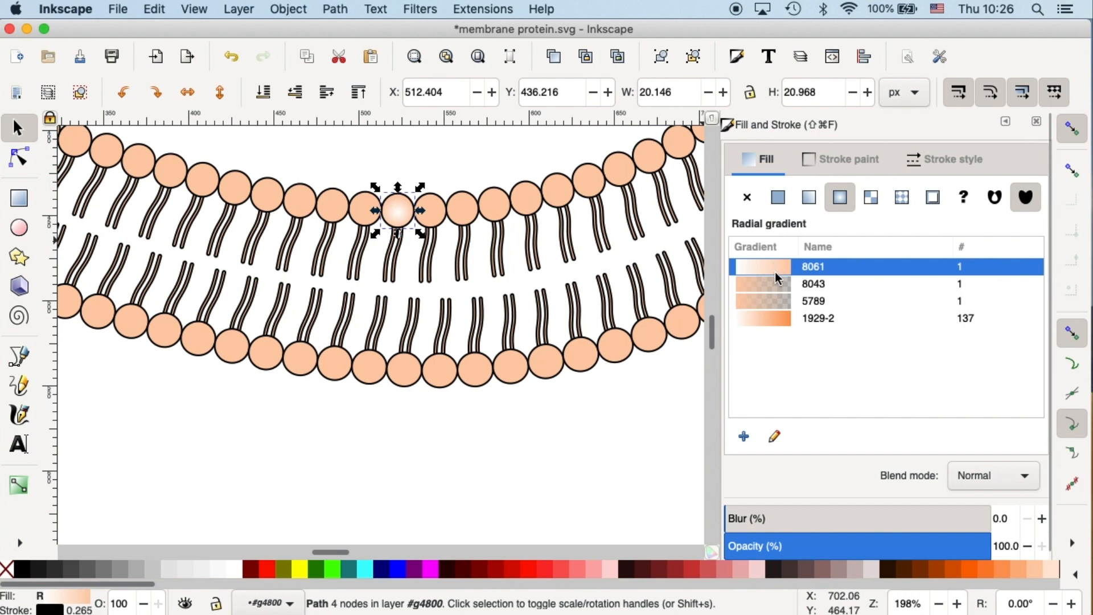
pyautogui.moveTo(823, 276)
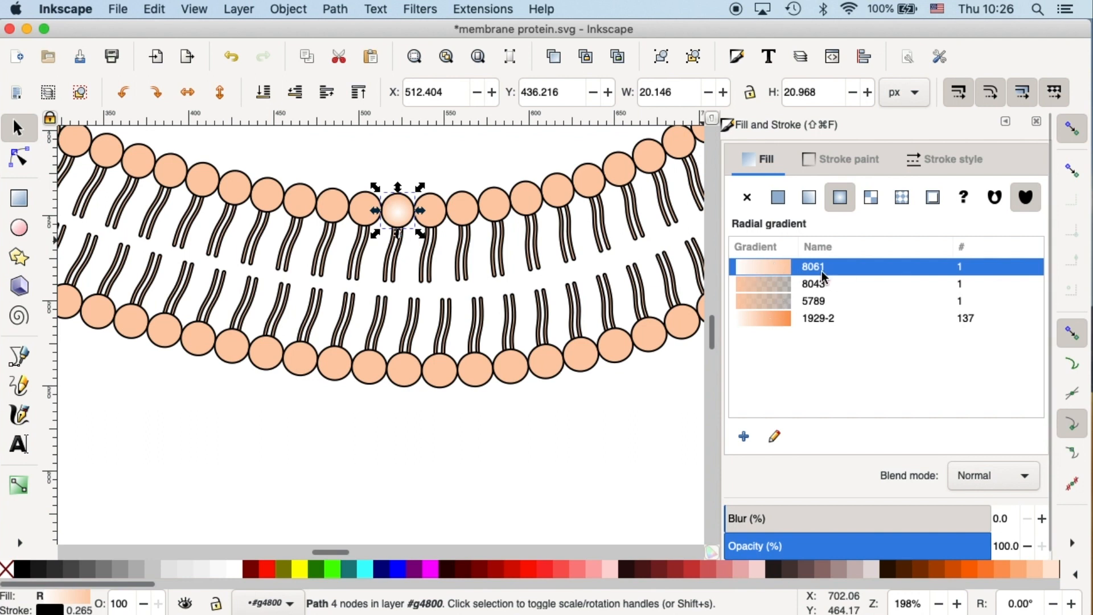
pyautogui.moveTo(740, 274)
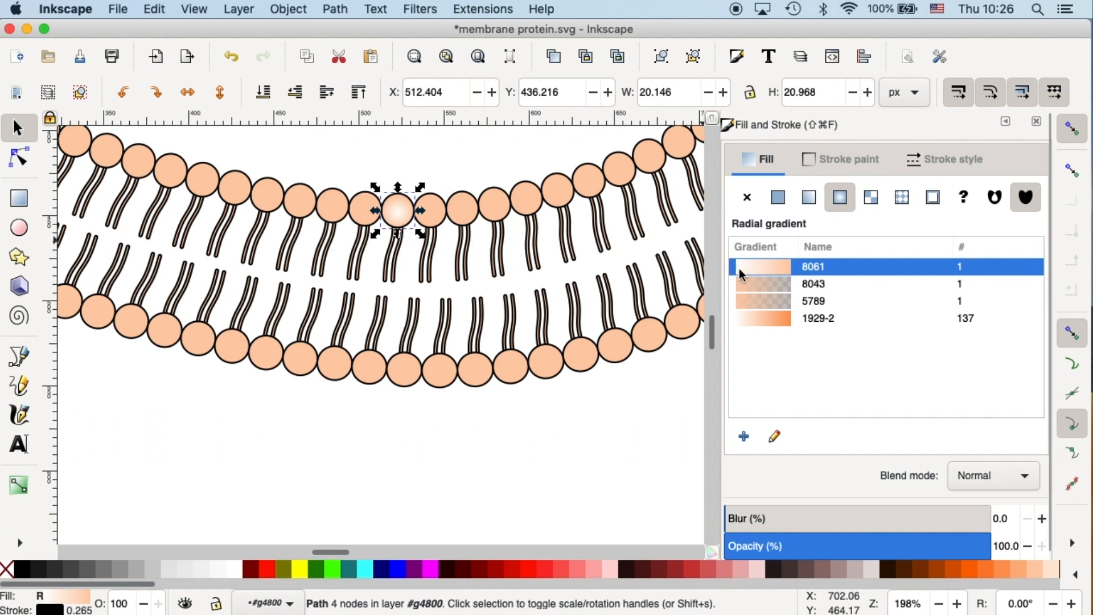
pyautogui.moveTo(786, 280)
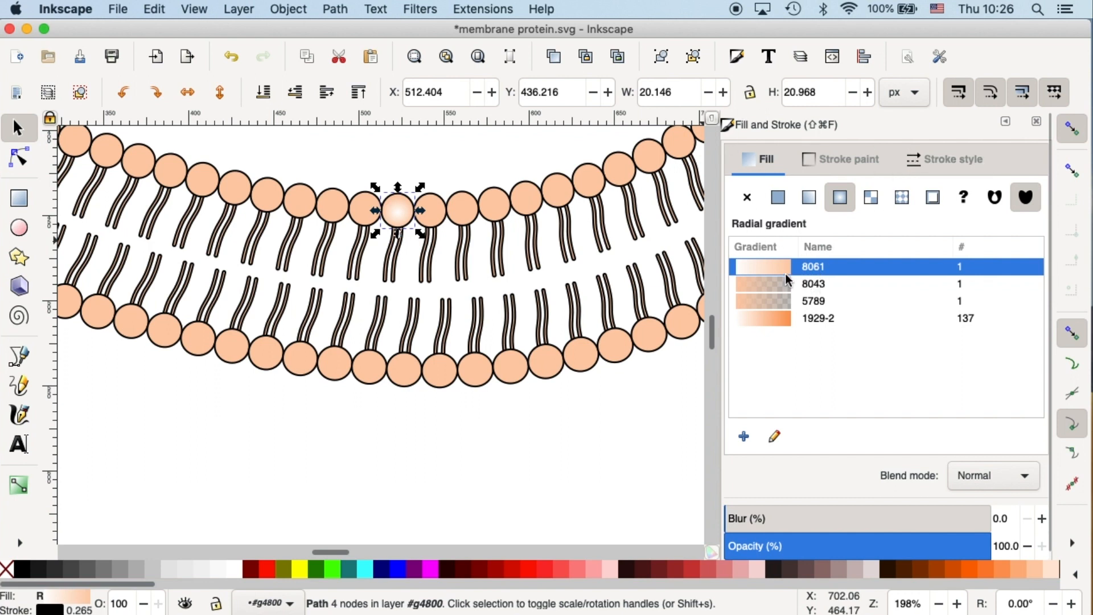
pyautogui.moveTo(474, 188)
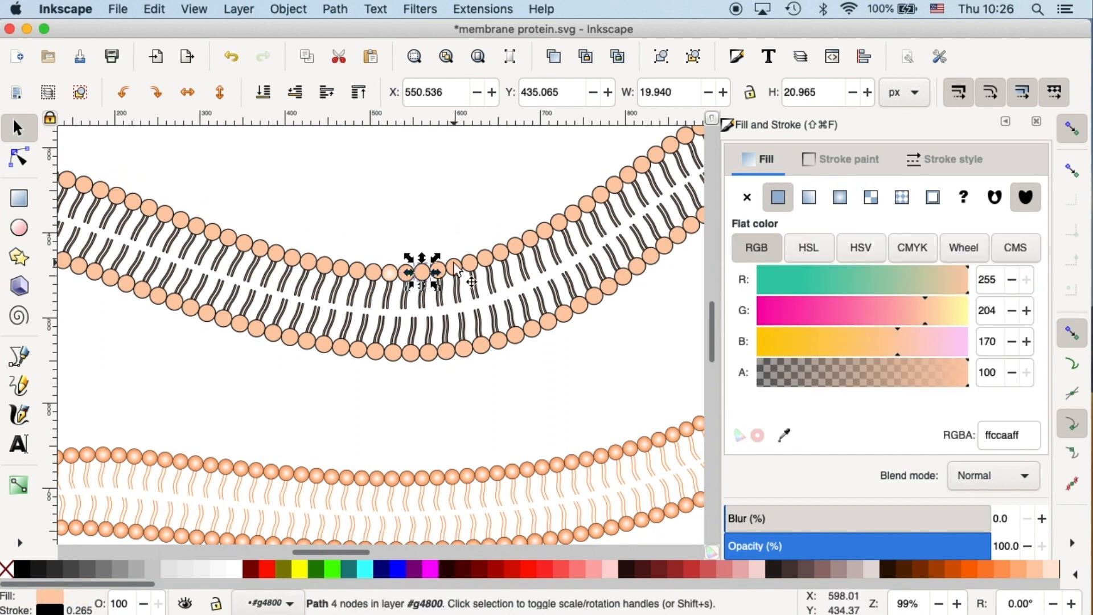
# - Give a neighbouring head the same radial gradient, then deselect
pyautogui.click(453, 268)
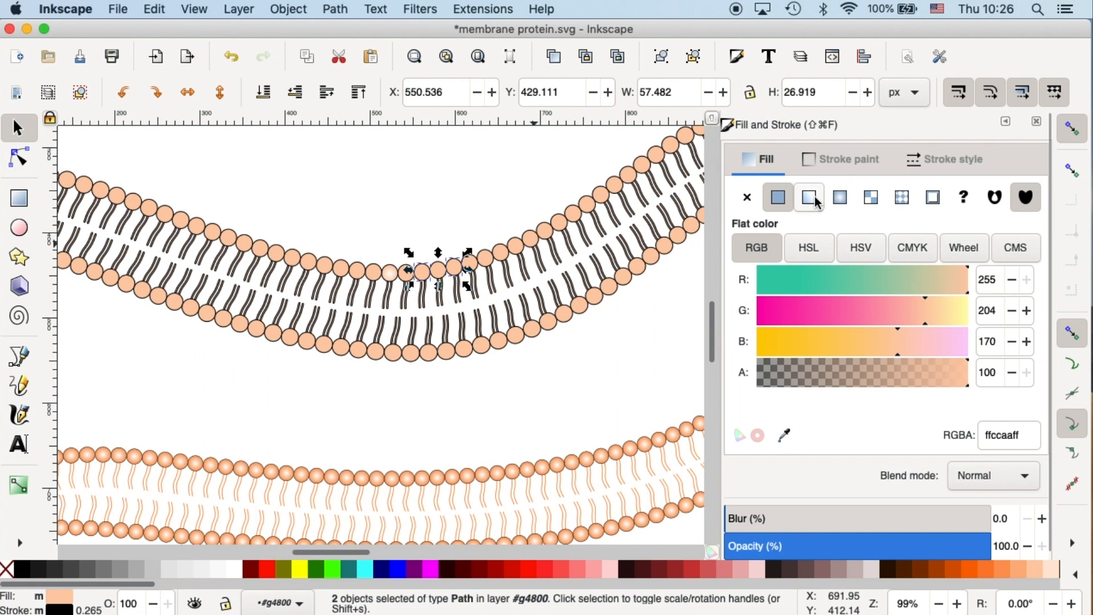
pyautogui.click(839, 198)
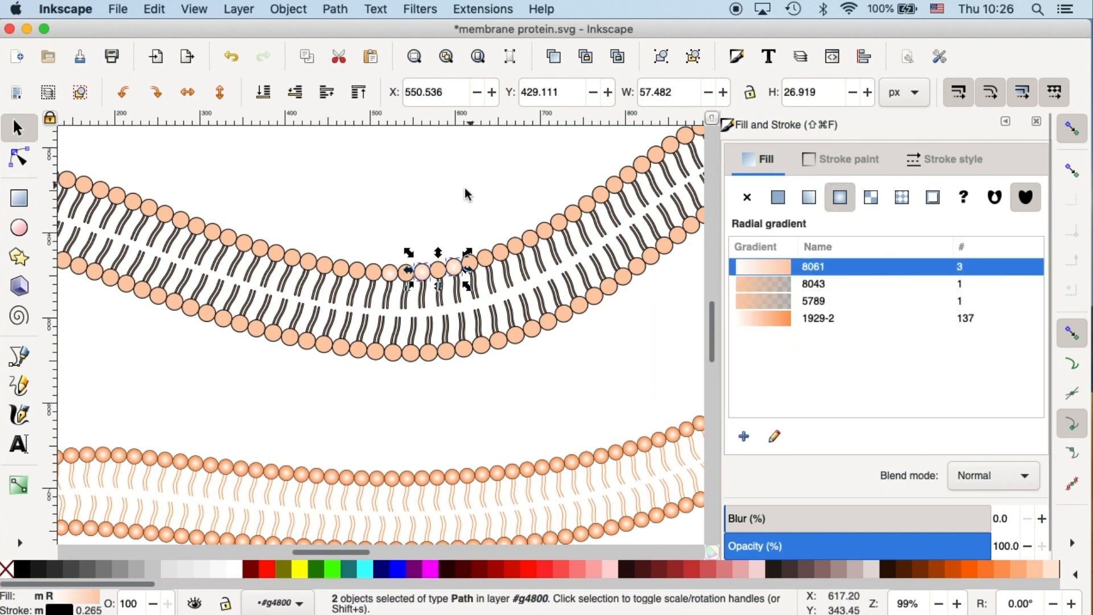
pyautogui.click(544, 272)
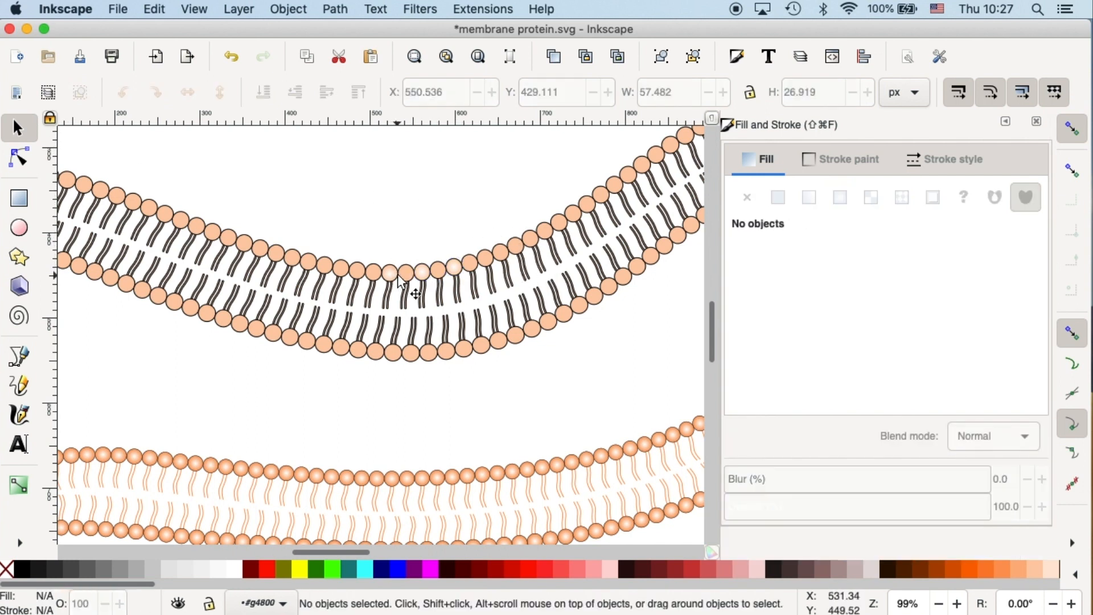
# - Apply radial gradient 8061 to the odd heads, then switch three to flat fill ffccaaff
pyautogui.click(154, 9)
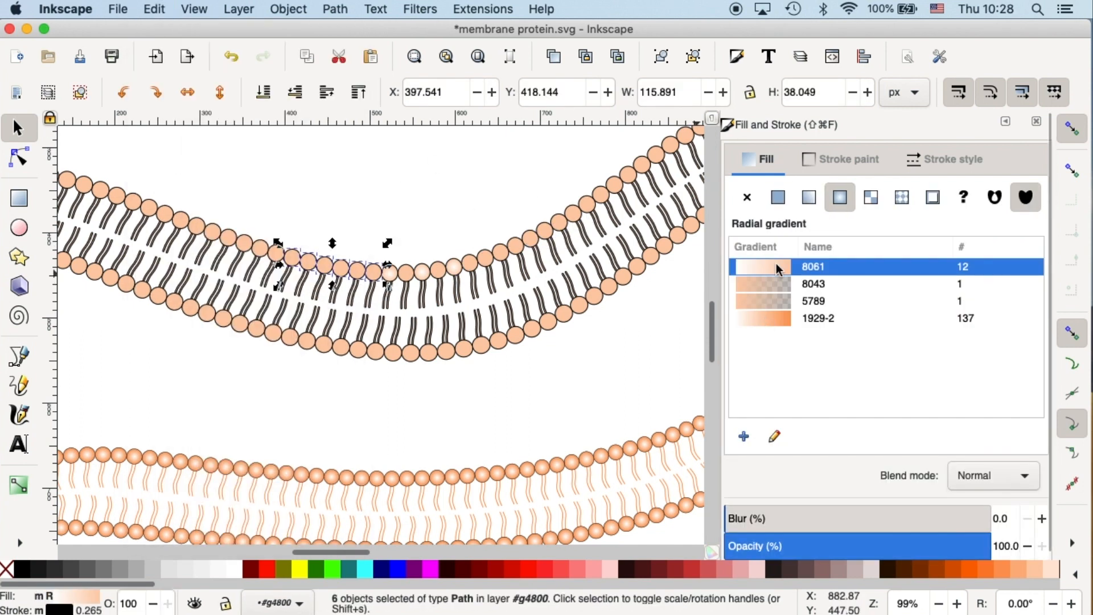
pyautogui.click(808, 197)
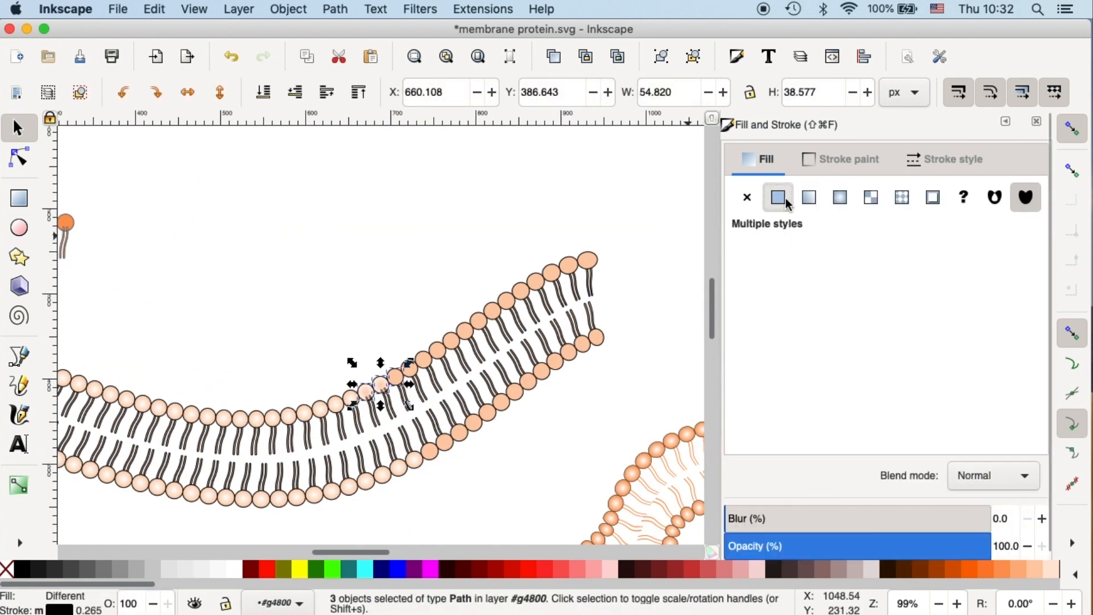
pyautogui.click(838, 197)
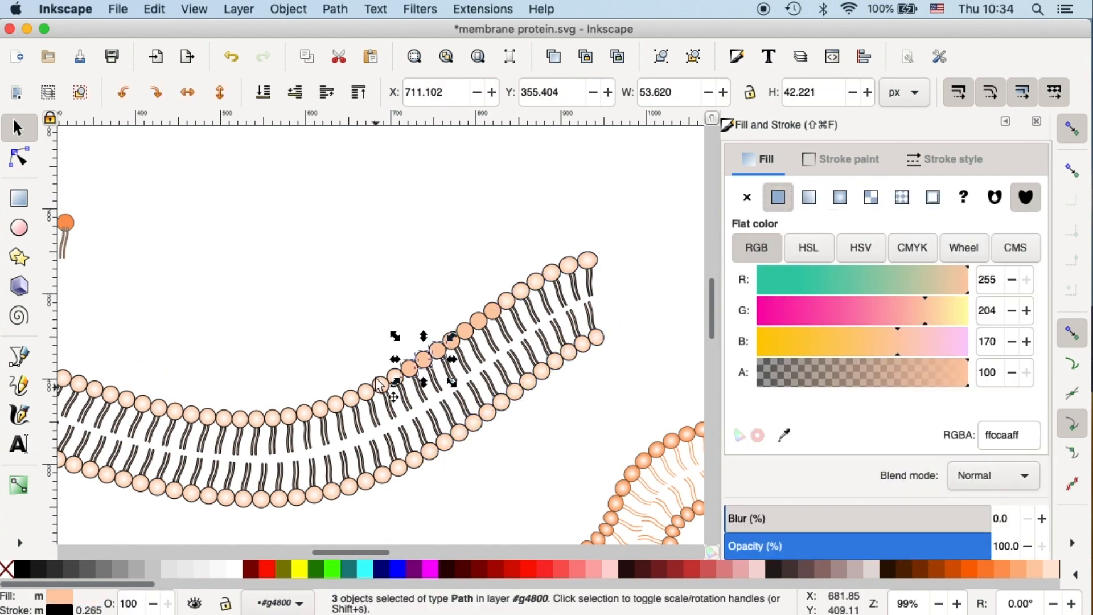
pyautogui.click(639, 282)
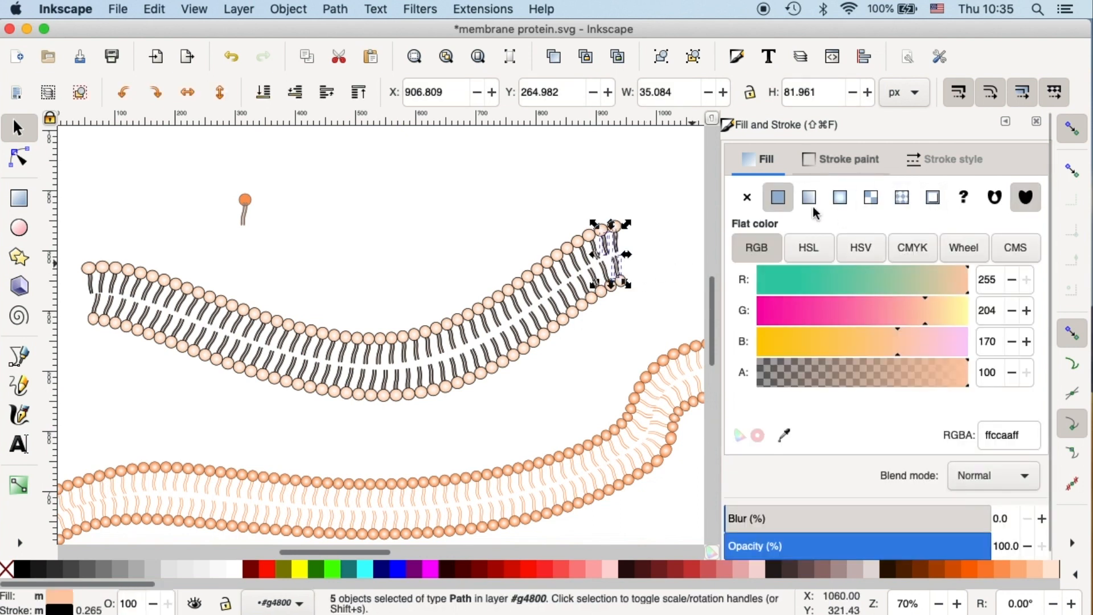
pyautogui.moveTo(808, 197)
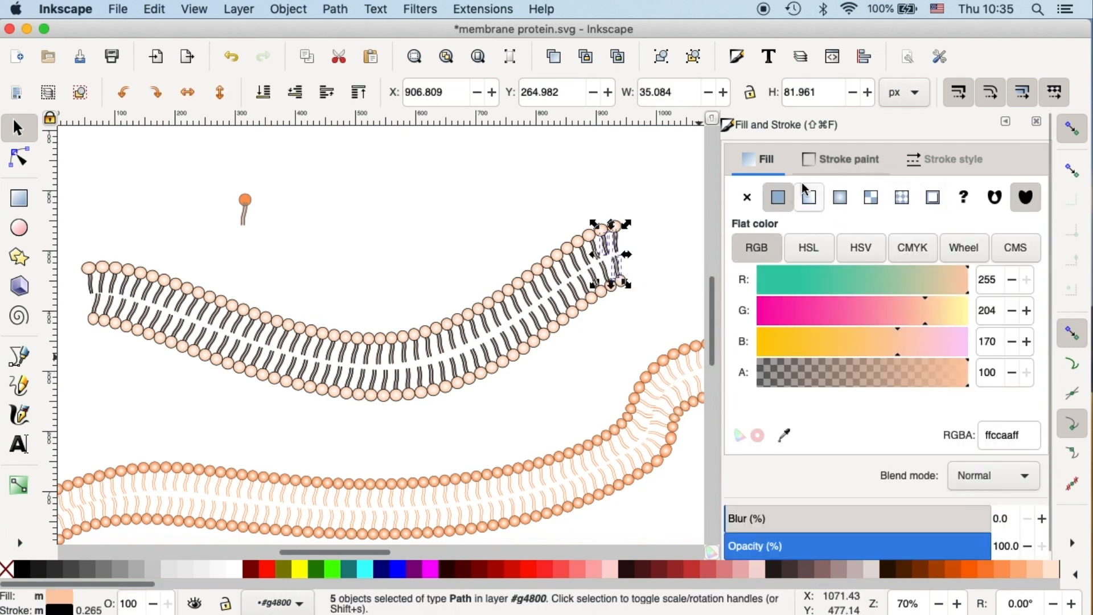
# - Set the selected tails' stroke to No paint, then deselect
pyautogui.click(847, 159)
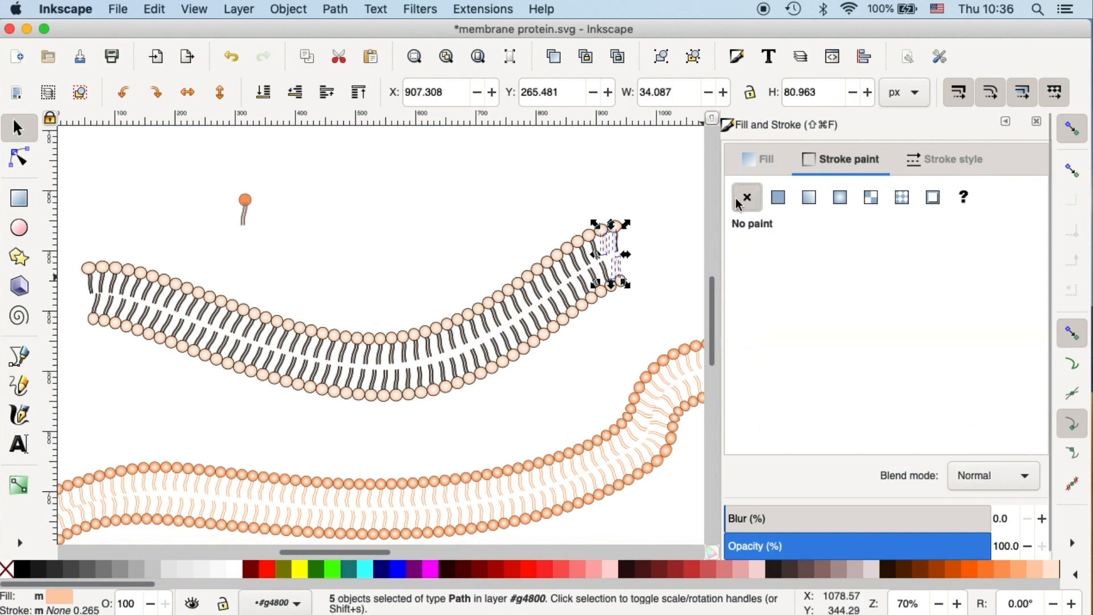
pyautogui.click(663, 240)
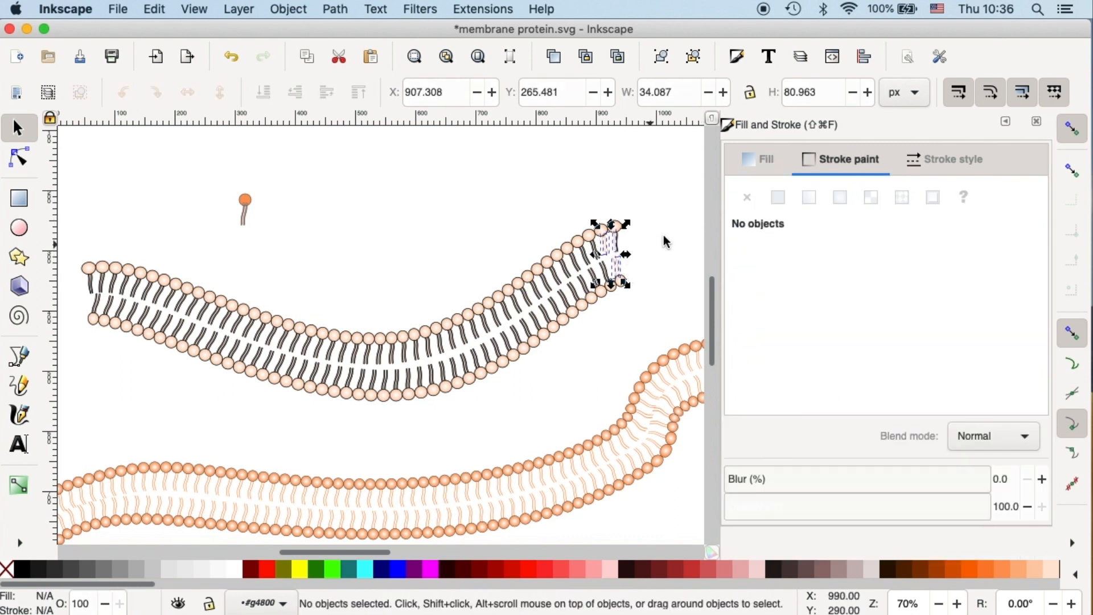
pyautogui.click(669, 244)
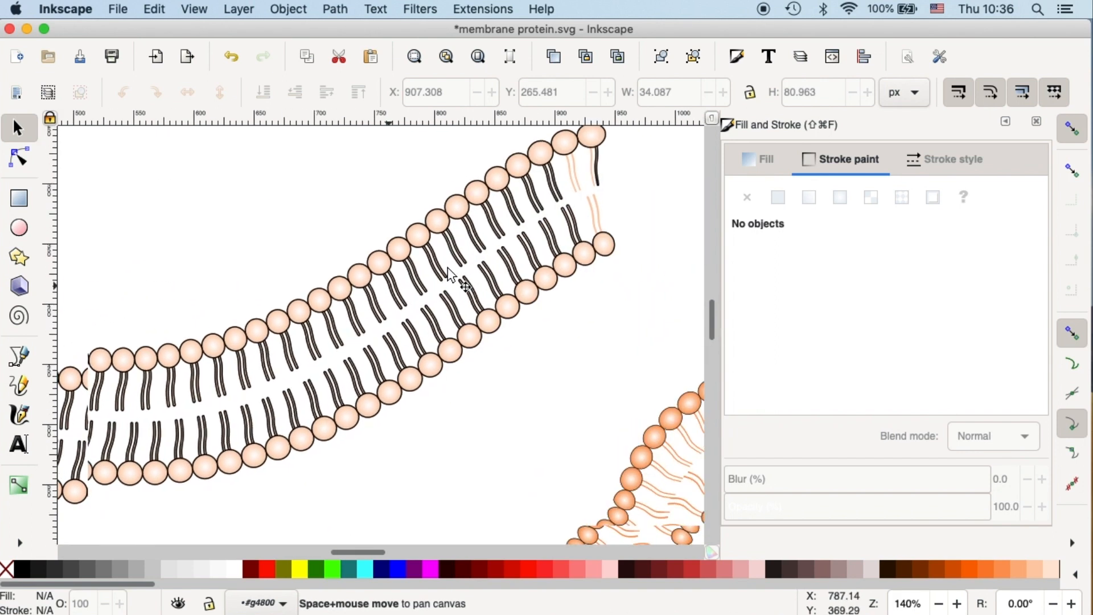
# - Remove the dark outlines from the remaining tails at the bilayer's ends
pyautogui.click(599, 153)
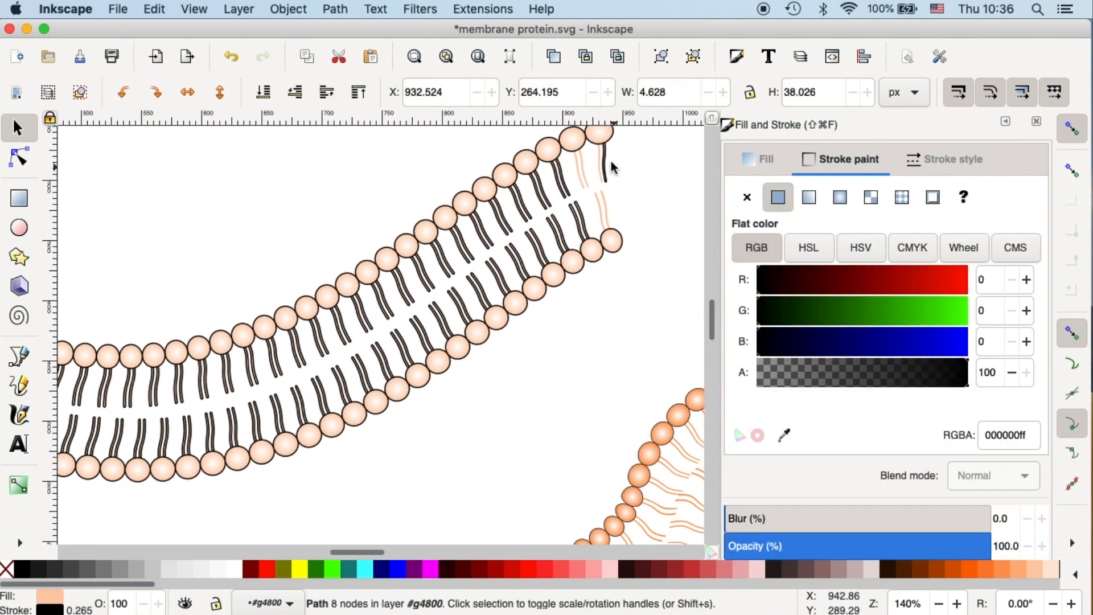
pyautogui.click(604, 157)
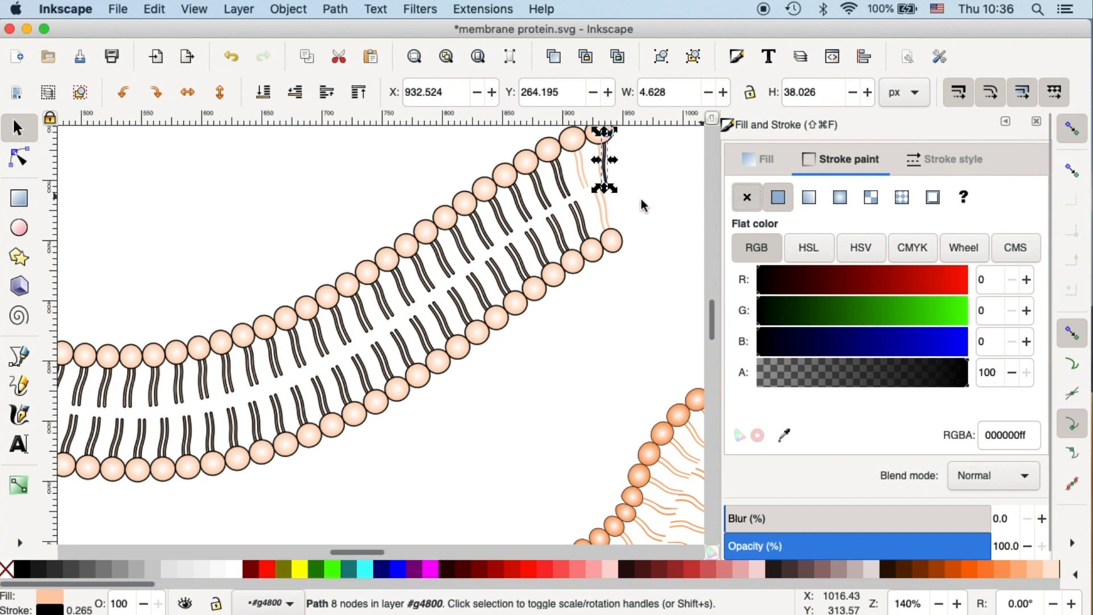
pyautogui.click(642, 206)
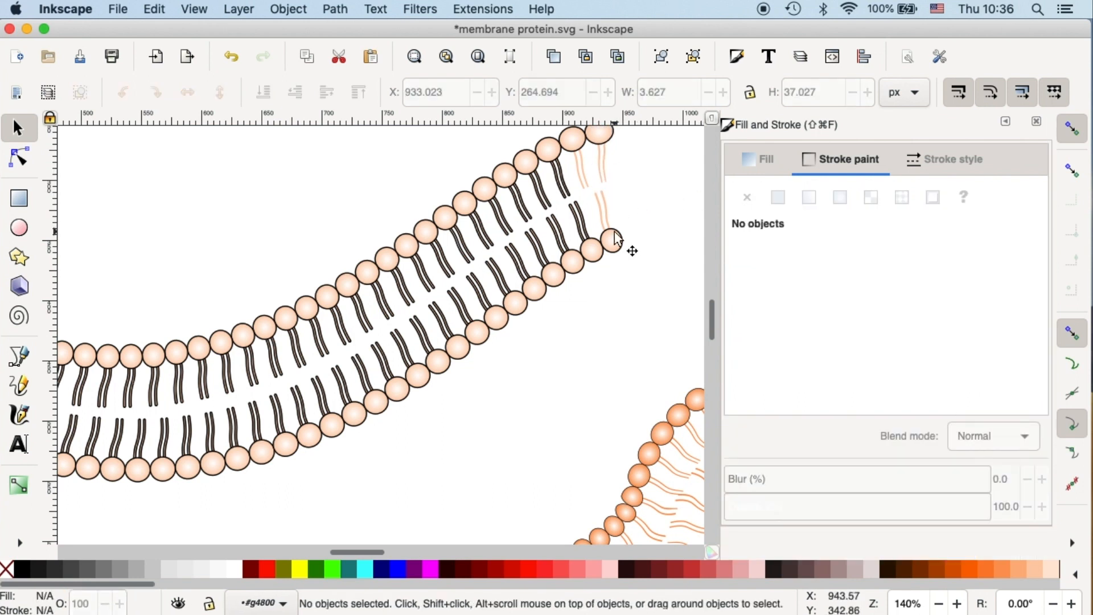
pyautogui.moveTo(607, 133)
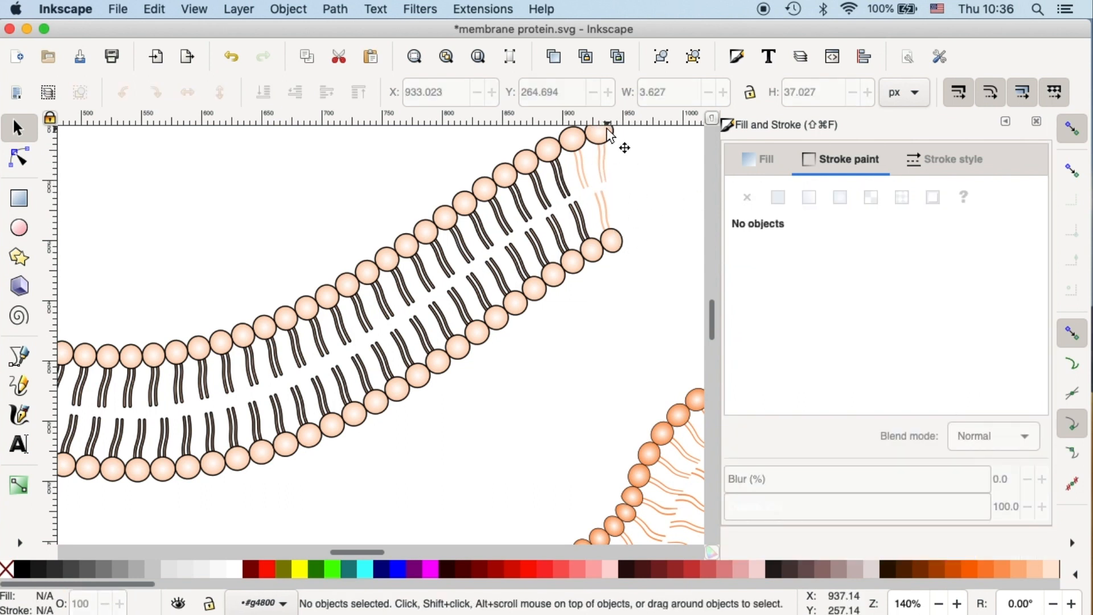
pyautogui.click(765, 159)
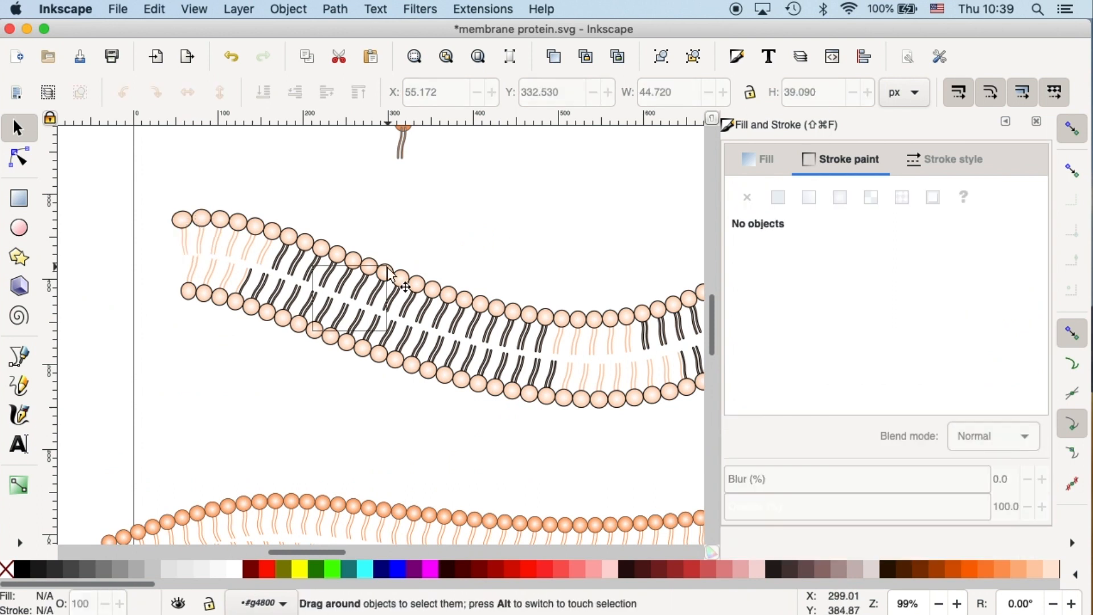
pyautogui.click(314, 272)
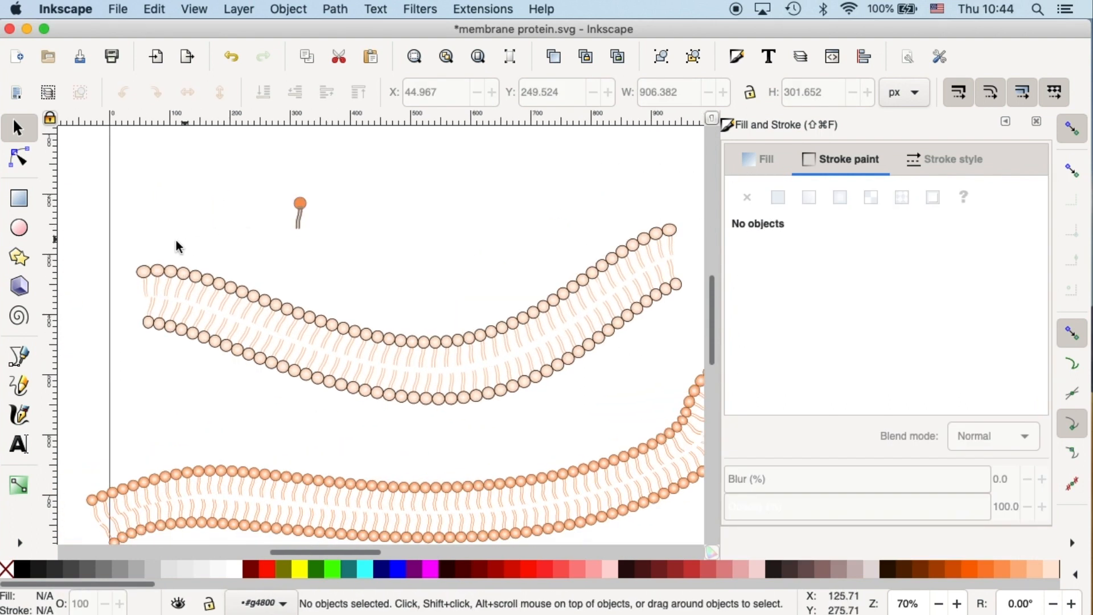
# - Select all heads sharing the left-end head's fill and stroke via Edit > Select Same
pyautogui.click(143, 272)
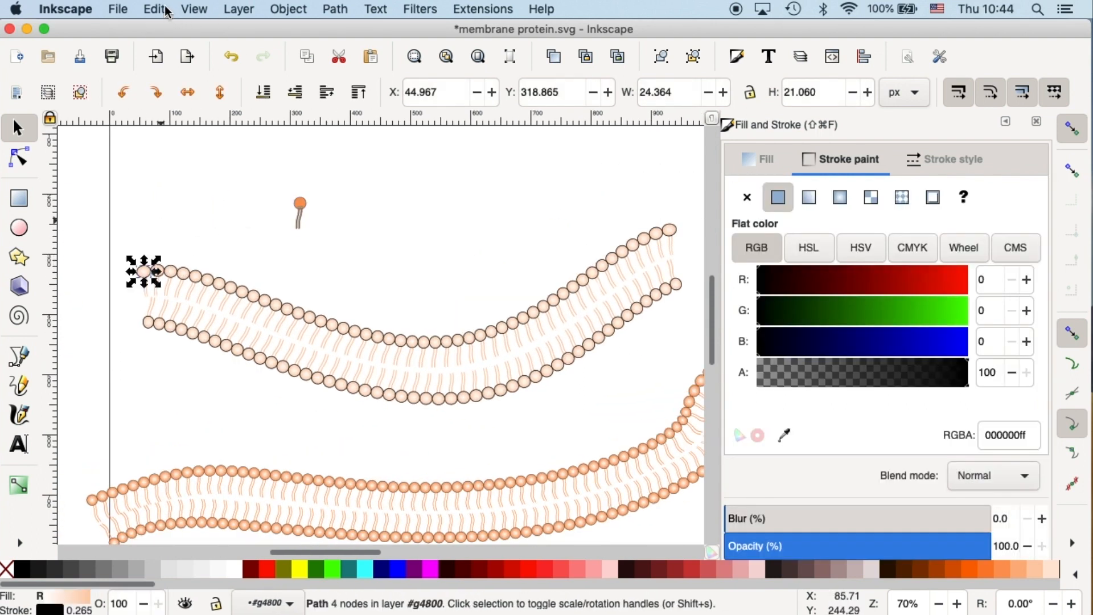
pyautogui.click(153, 10)
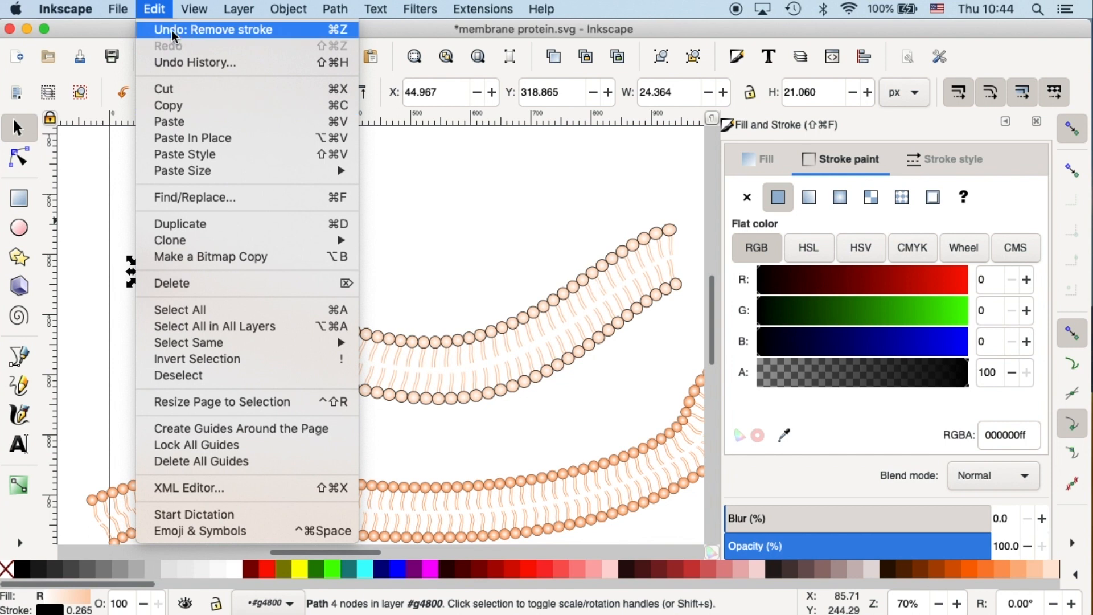
pyautogui.moveTo(168, 106)
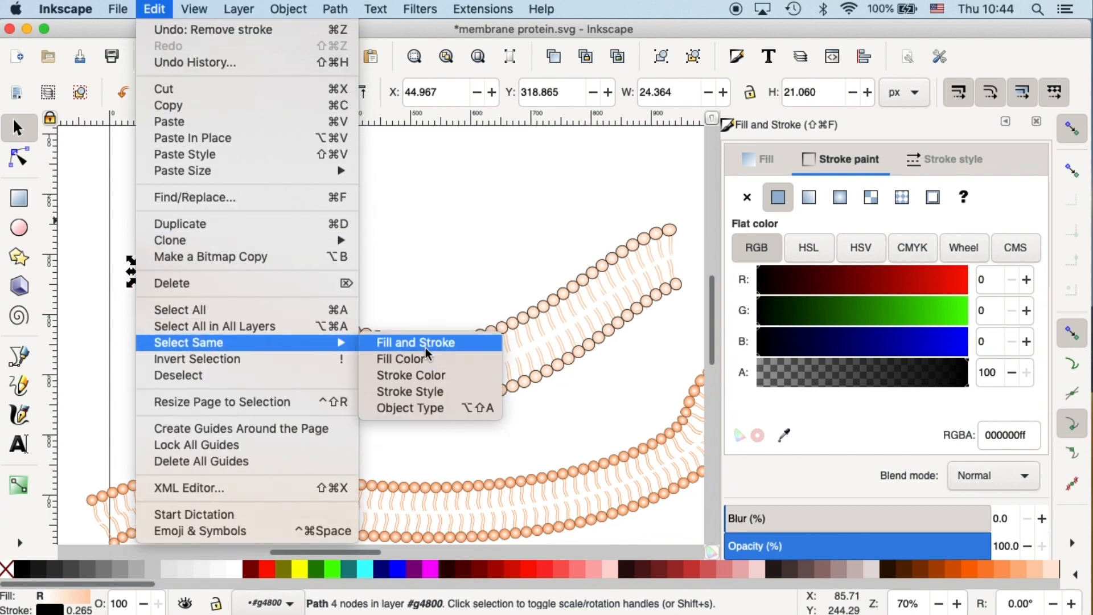
pyautogui.moveTo(434, 354)
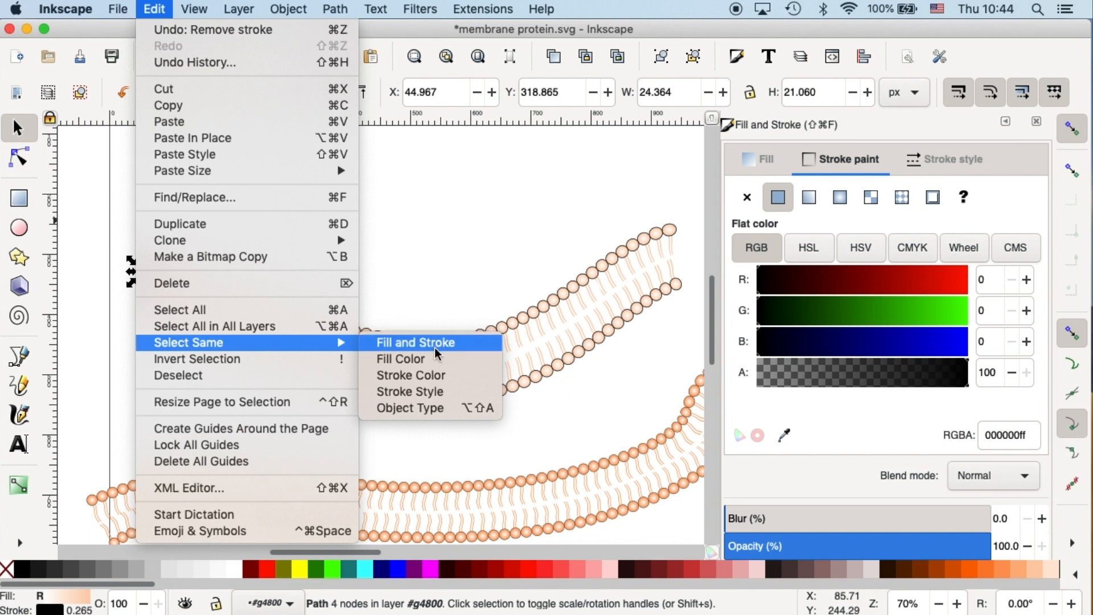
pyautogui.click(400, 360)
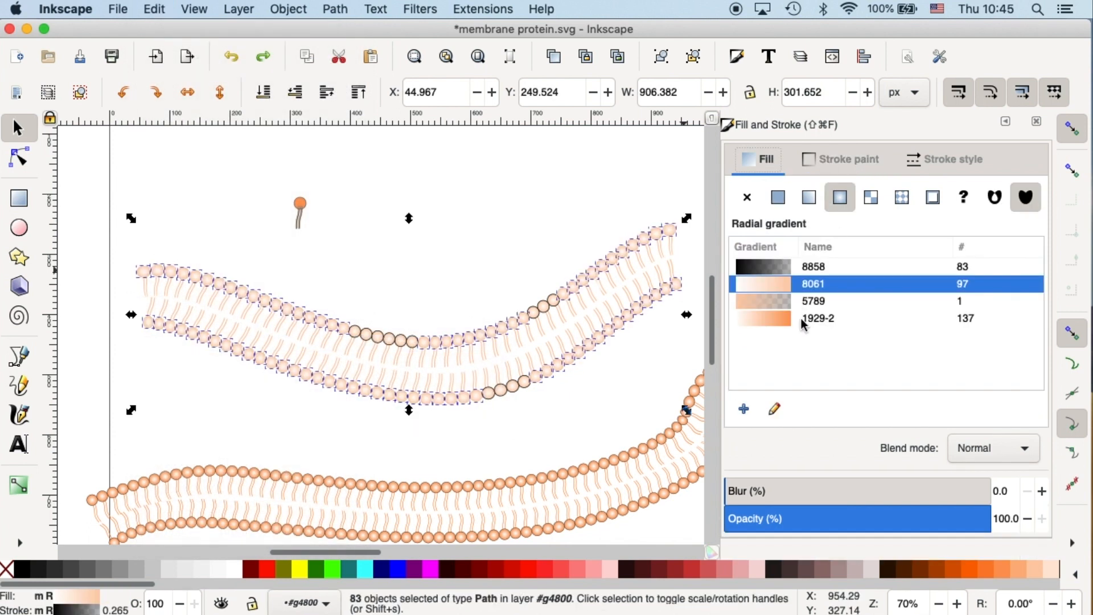
# - Apply the orange 1929-2 gradient to these heads, fix their stroke, and deselect
pyautogui.click(847, 159)
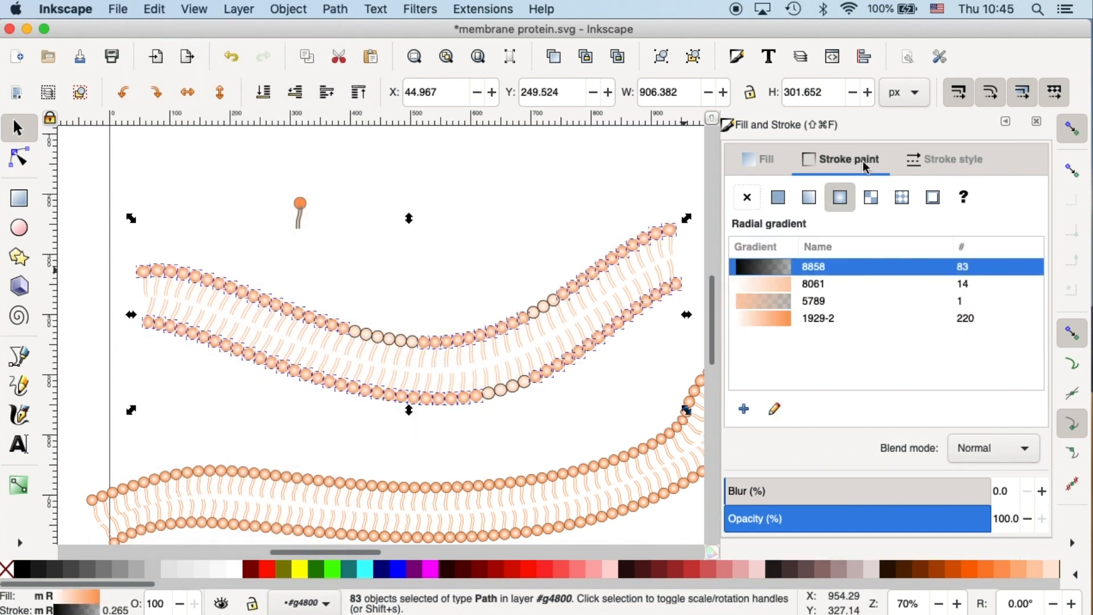
pyautogui.click(432, 329)
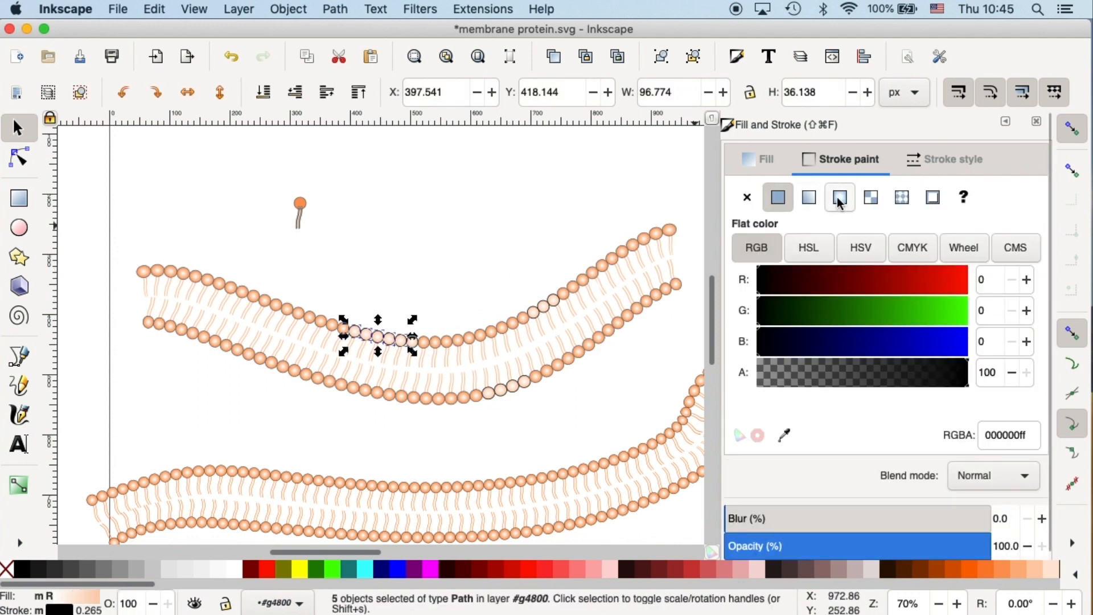
pyautogui.click(839, 197)
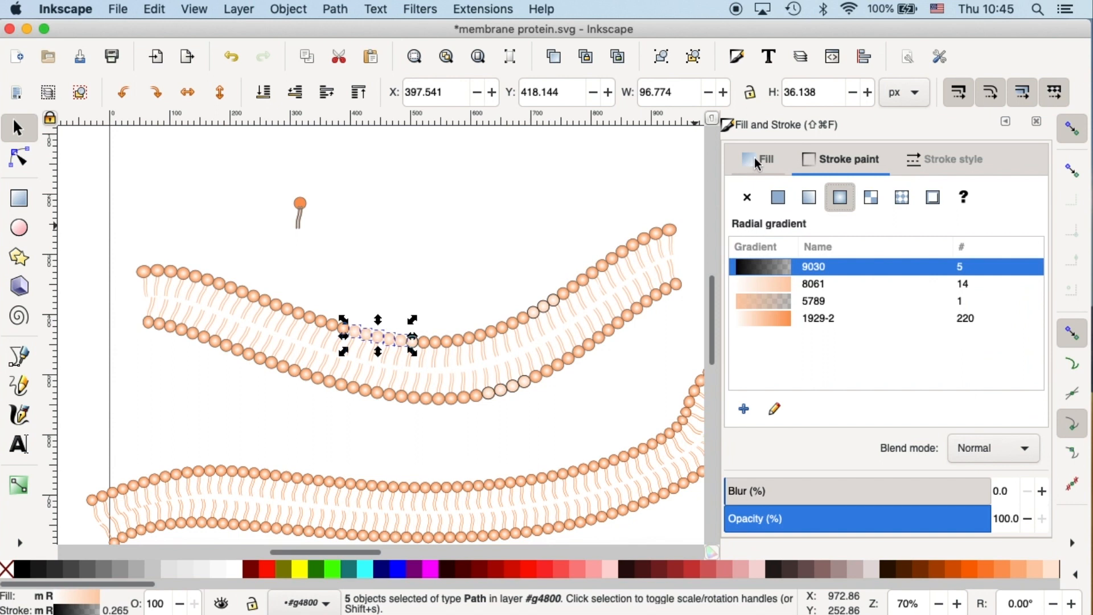
pyautogui.click(413, 355)
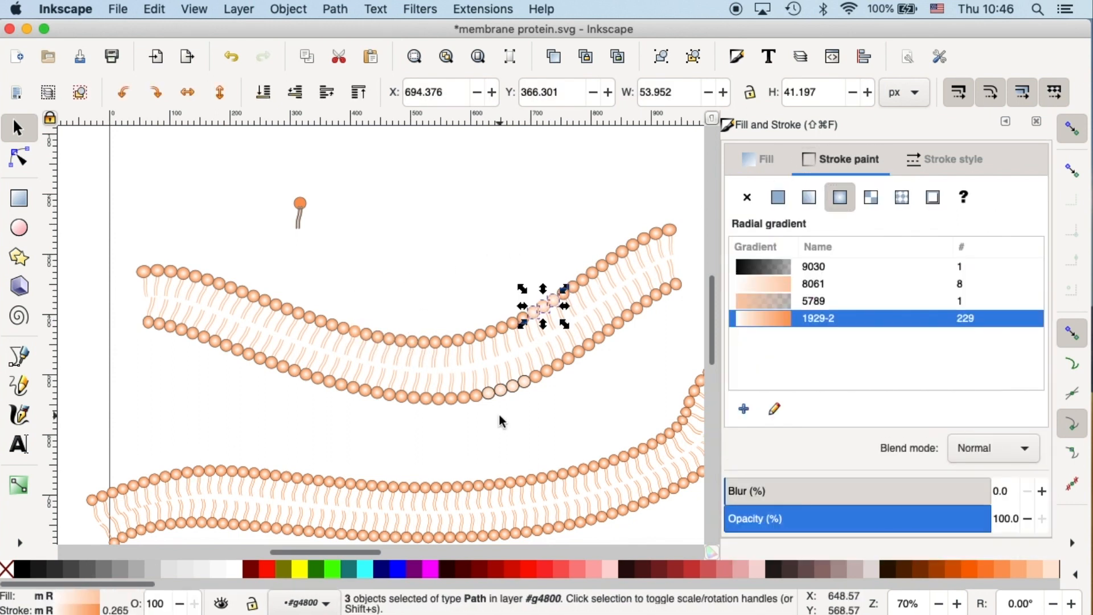
pyautogui.click(469, 431)
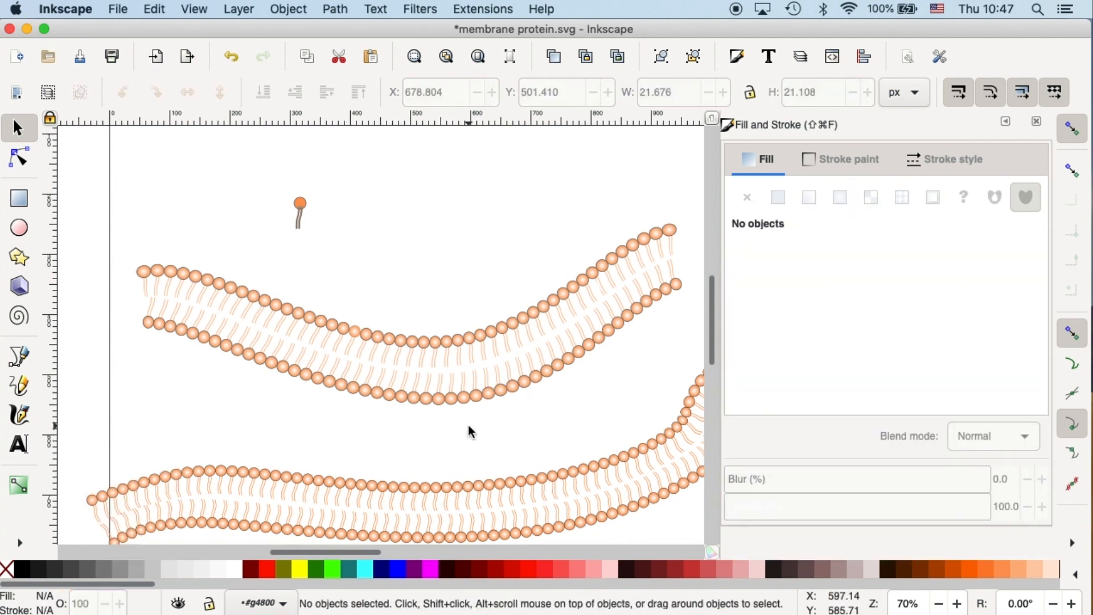